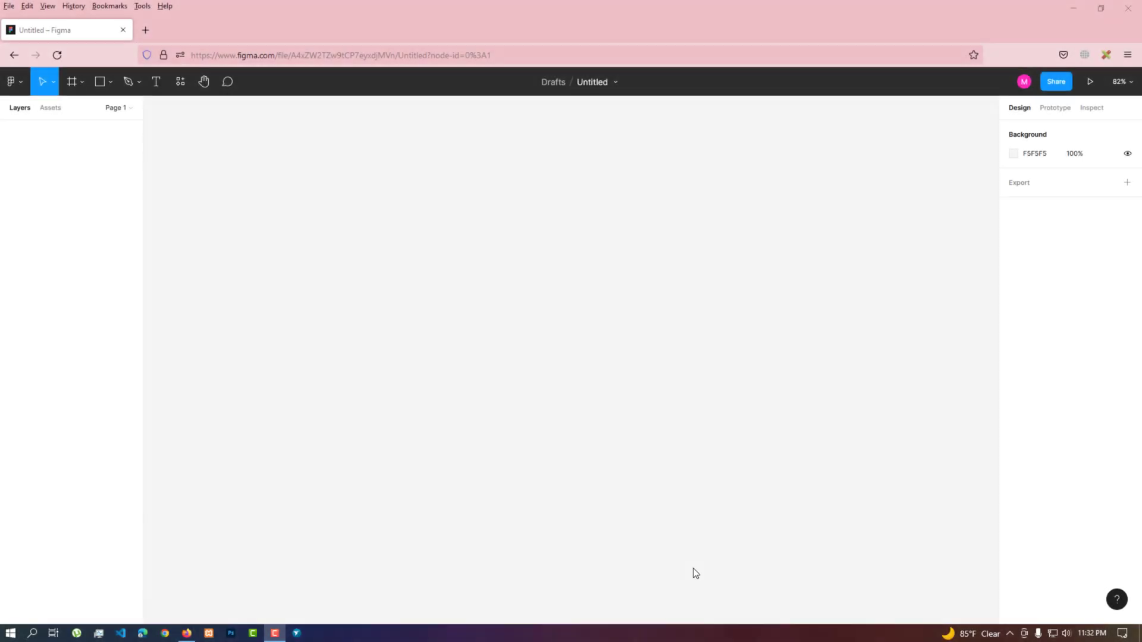
mouse_move(752, 565)
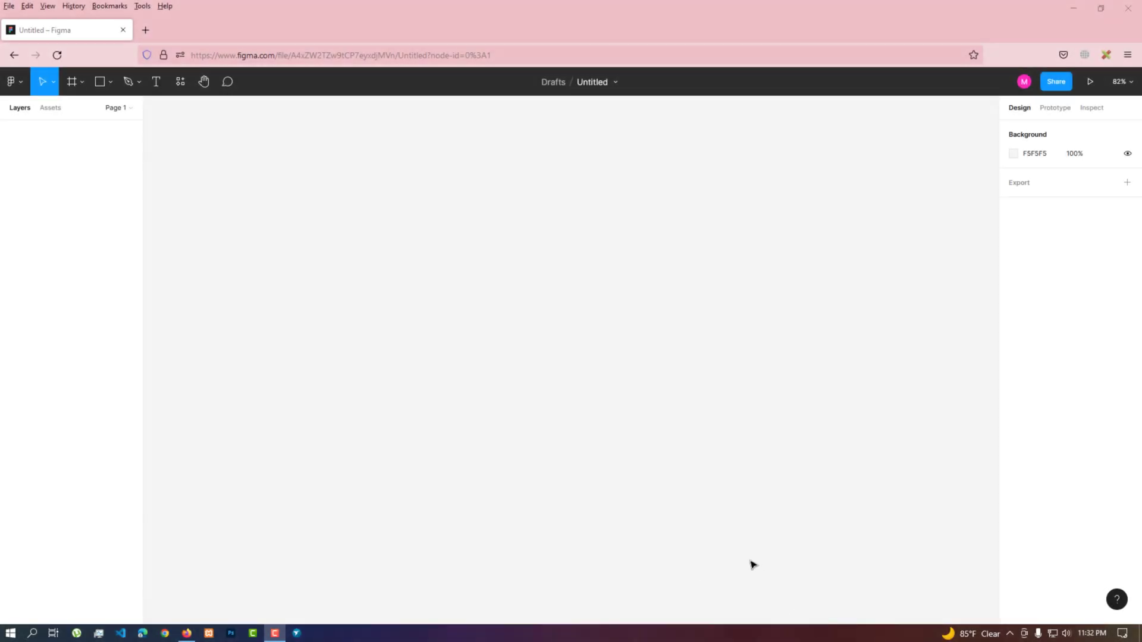
mouse_move(569, 335)
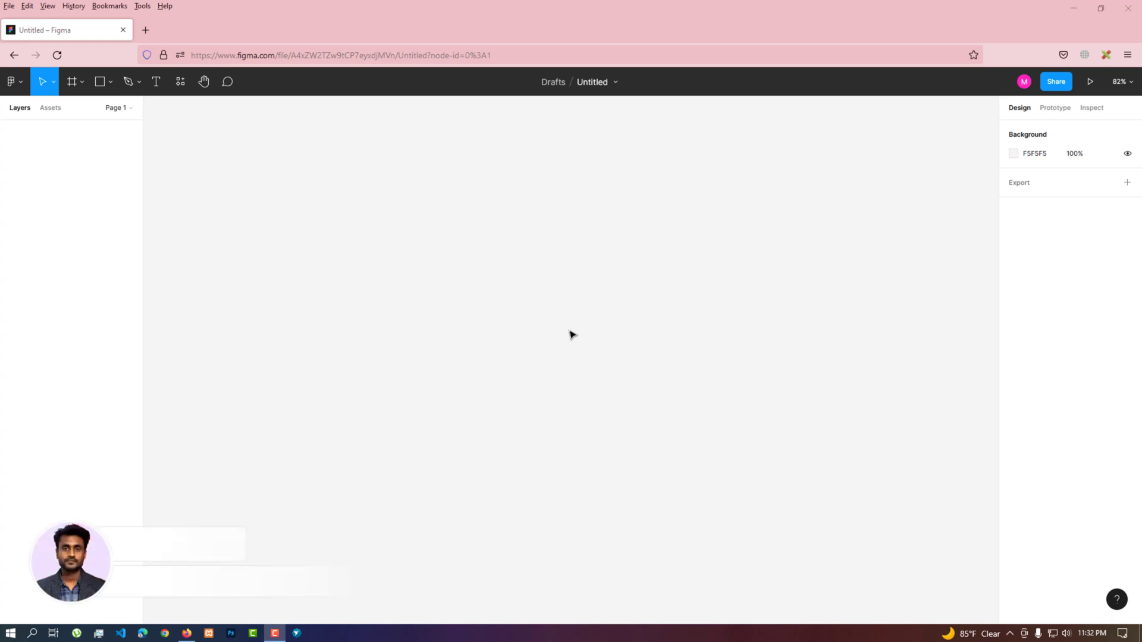
Expand the pages list in the left panel, showing only Page 1
left_click(115, 107)
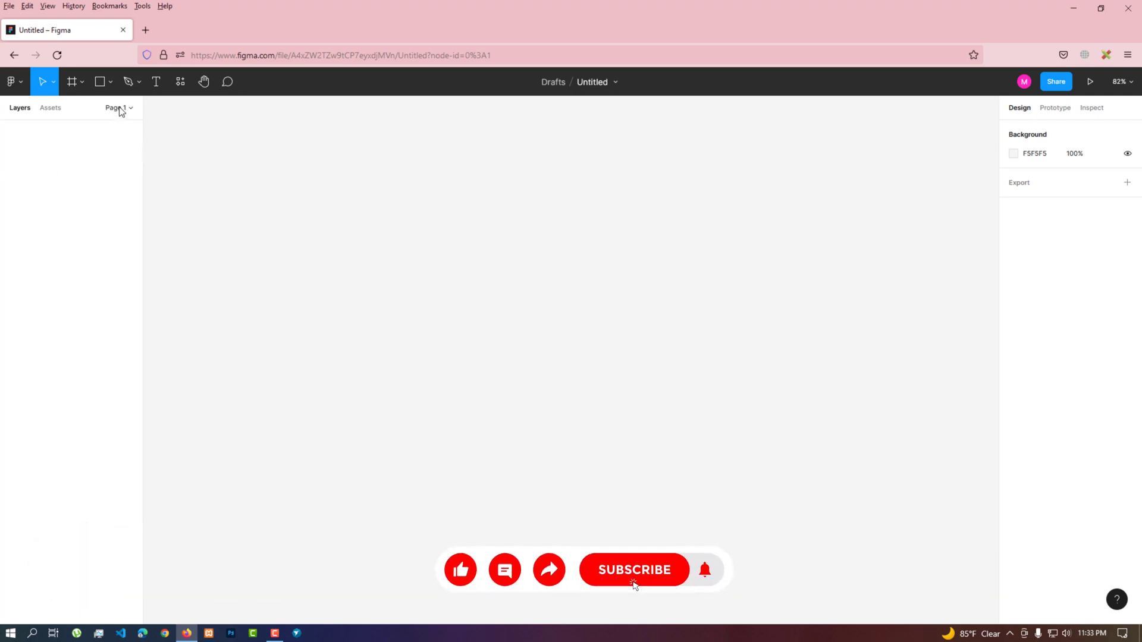
left_click(118, 108)
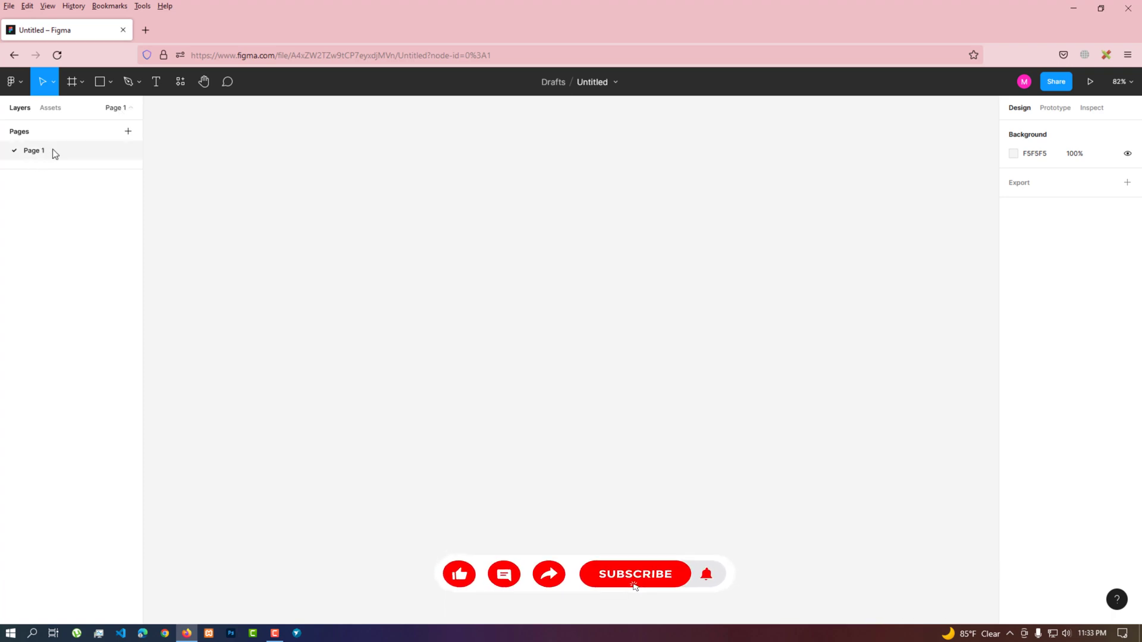
mouse_move(72, 82)
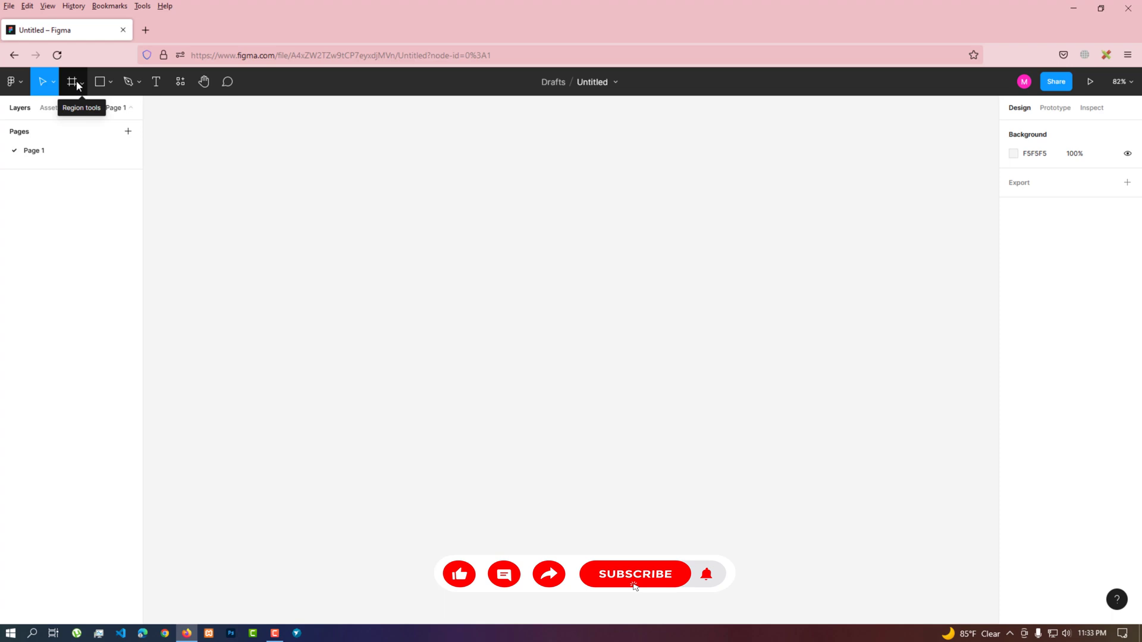
Activate the Frame tool and collapse the Desktop size presets group
left_click(73, 82)
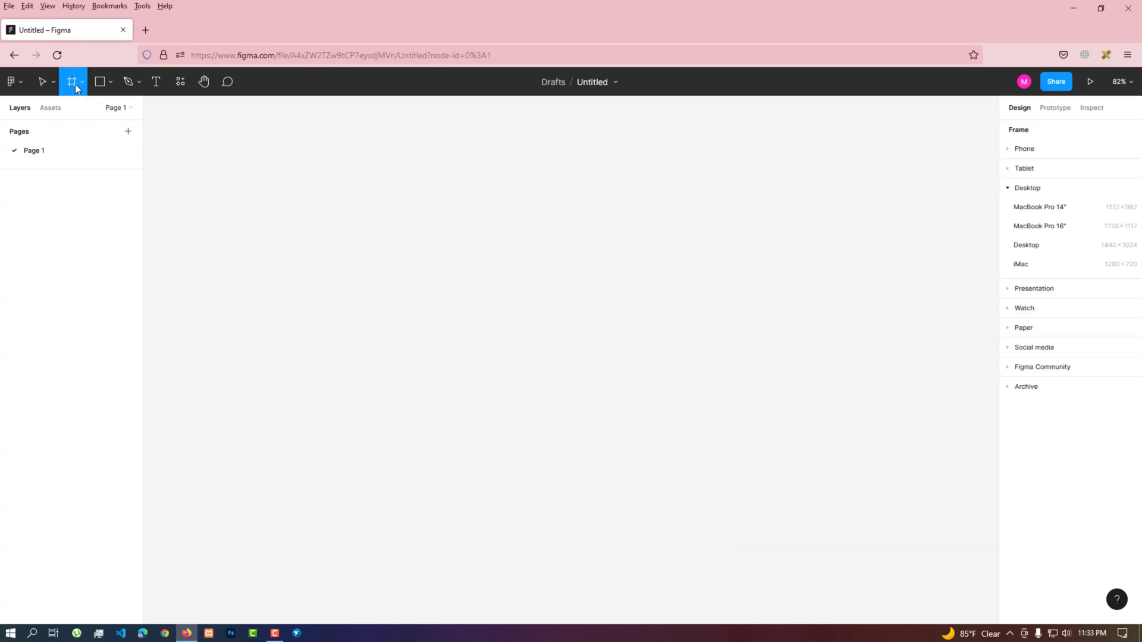
mouse_move(72, 82)
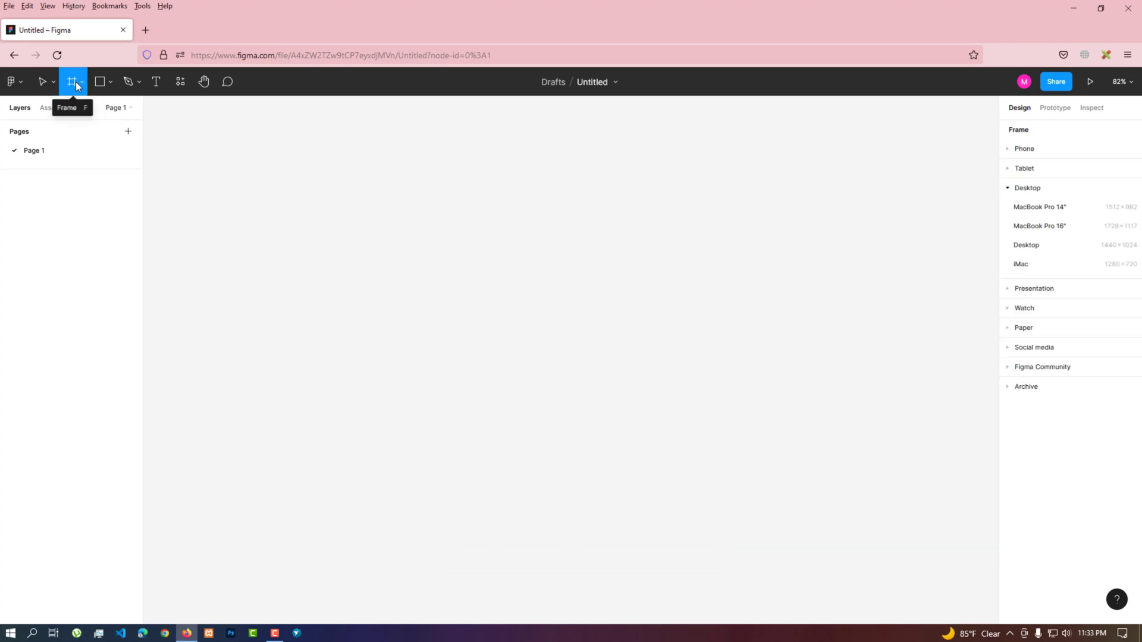
mouse_move(1024, 116)
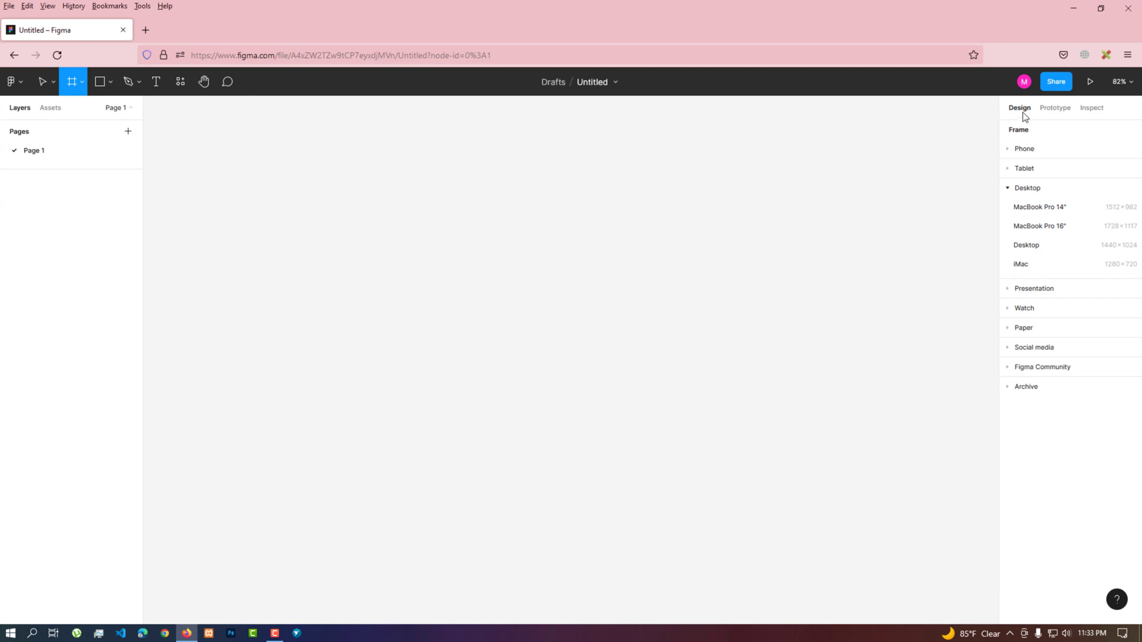
mouse_move(1015, 111)
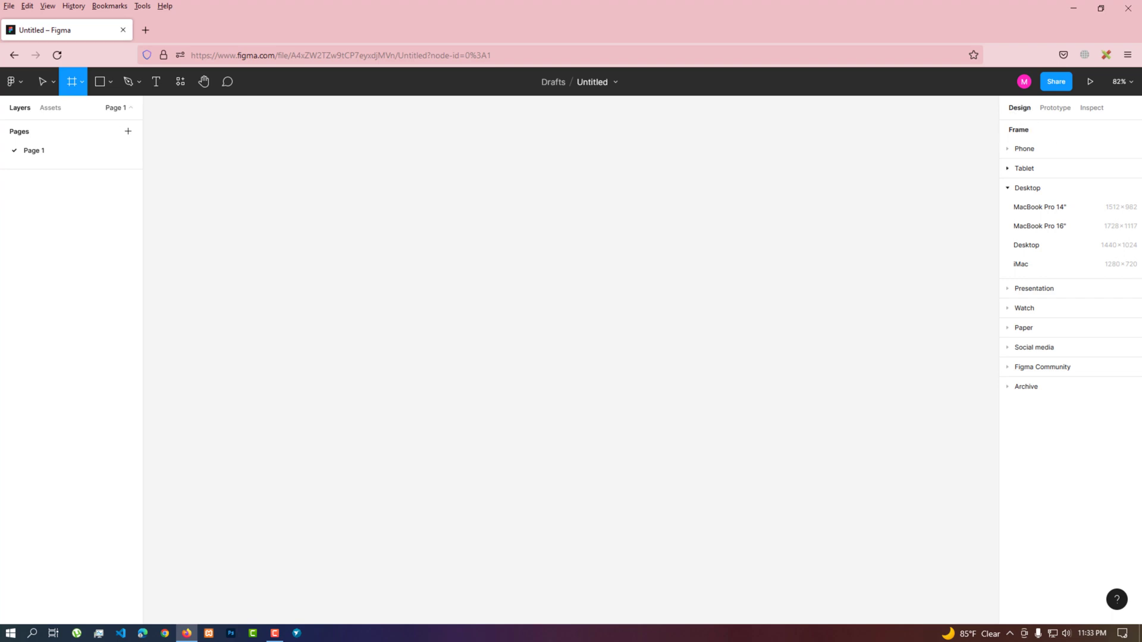
left_click(1026, 188)
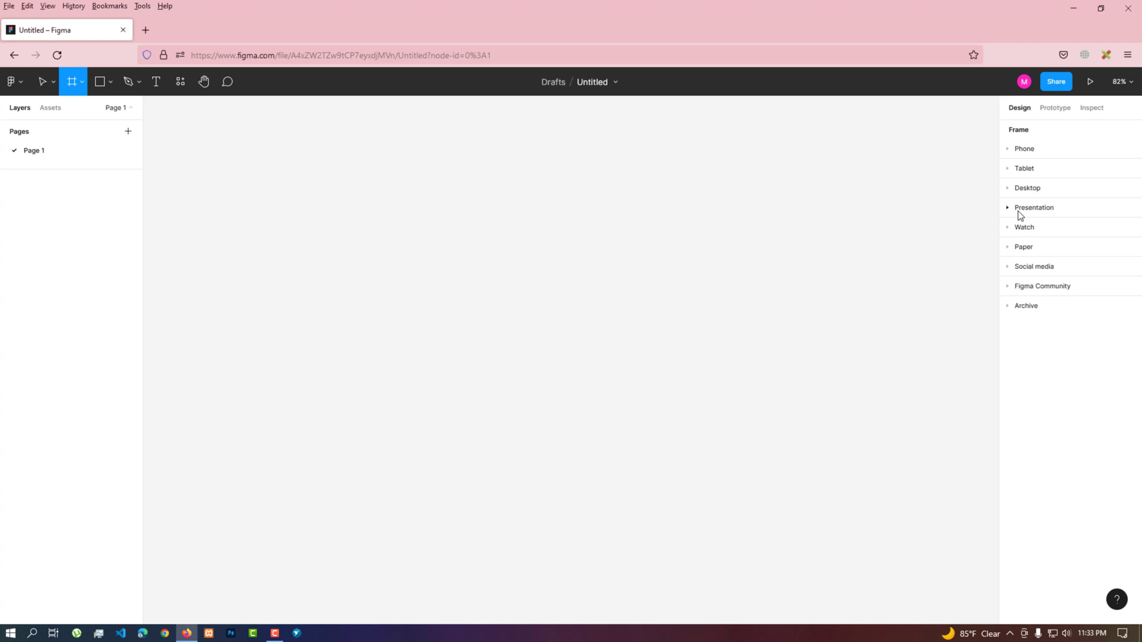
mouse_move(1029, 266)
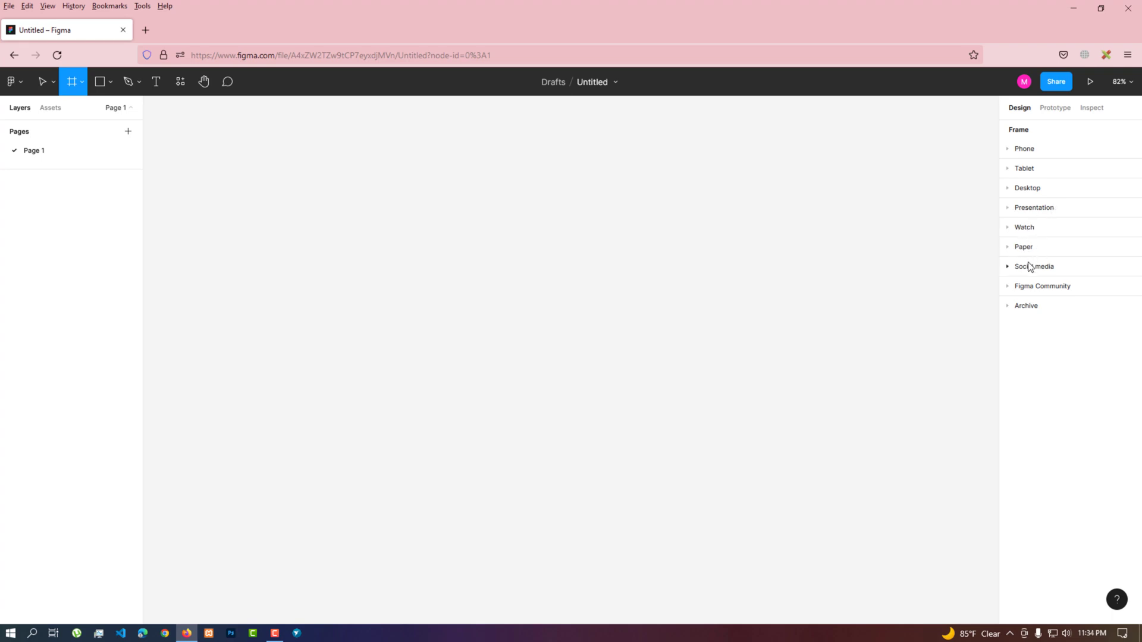
mouse_move(1043, 195)
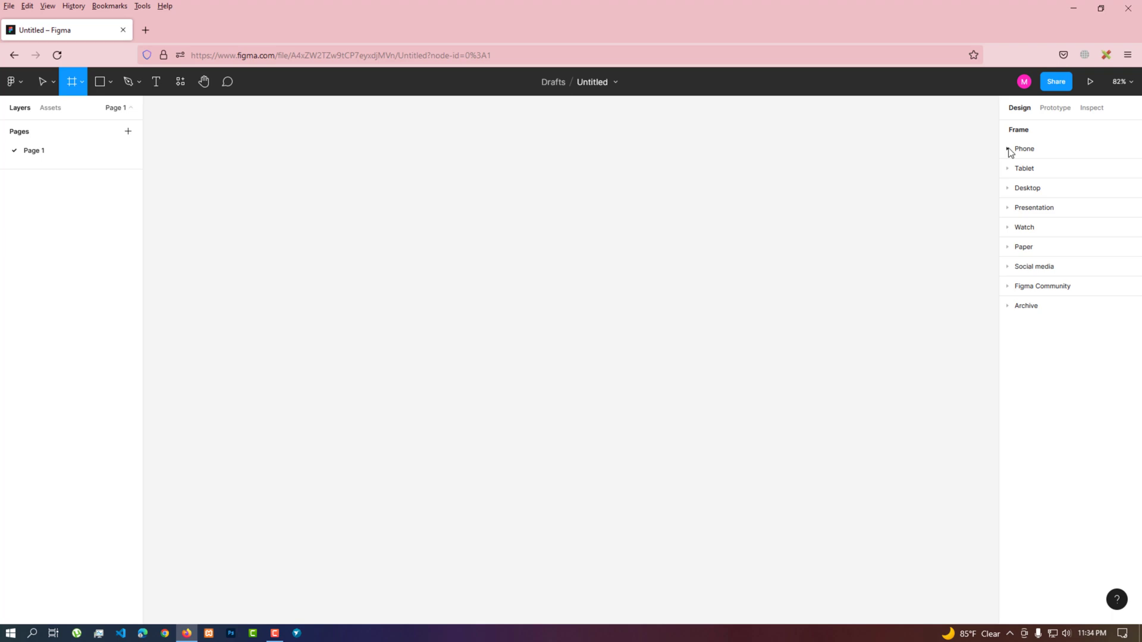
Browse the Phone frame presets, then expand the Tablet presets
left_click(1023, 149)
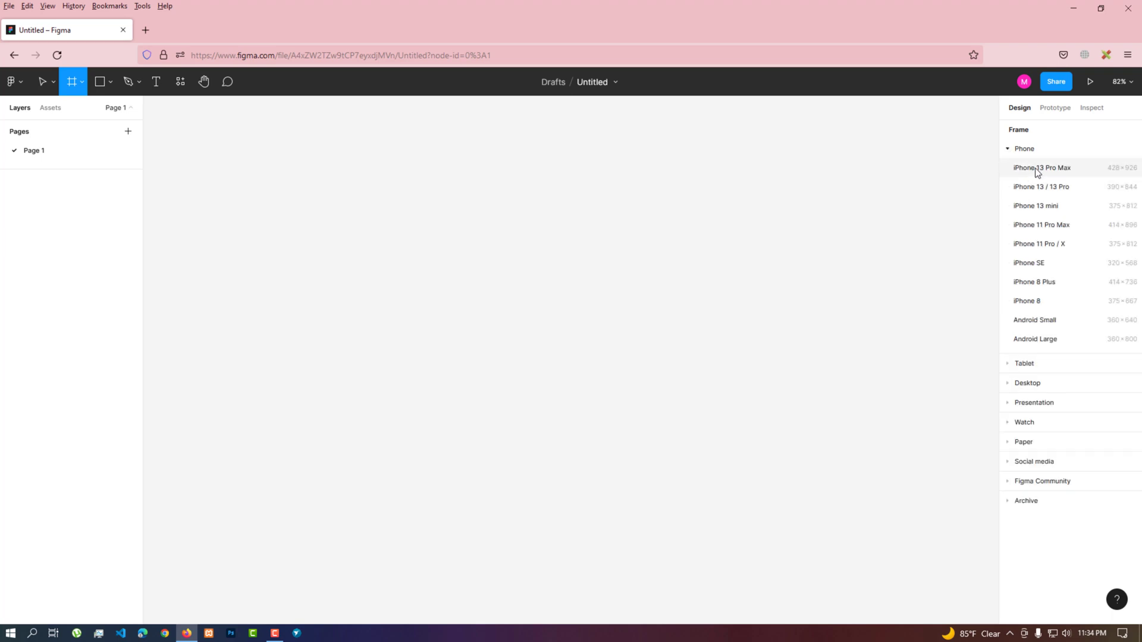
mouse_move(1071, 175)
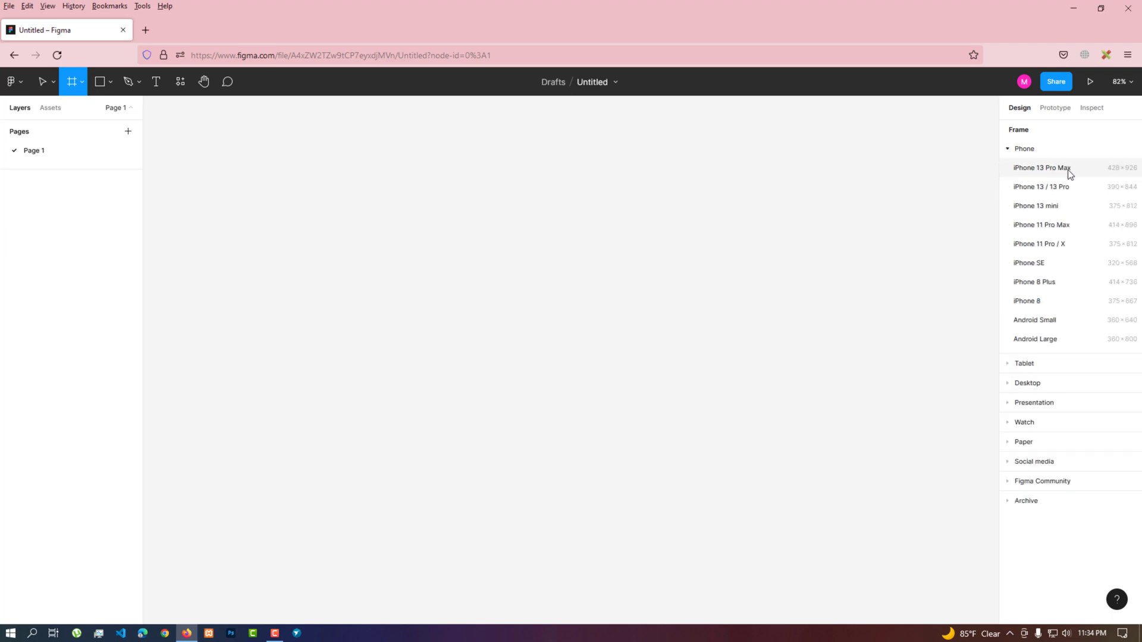
mouse_move(1070, 187)
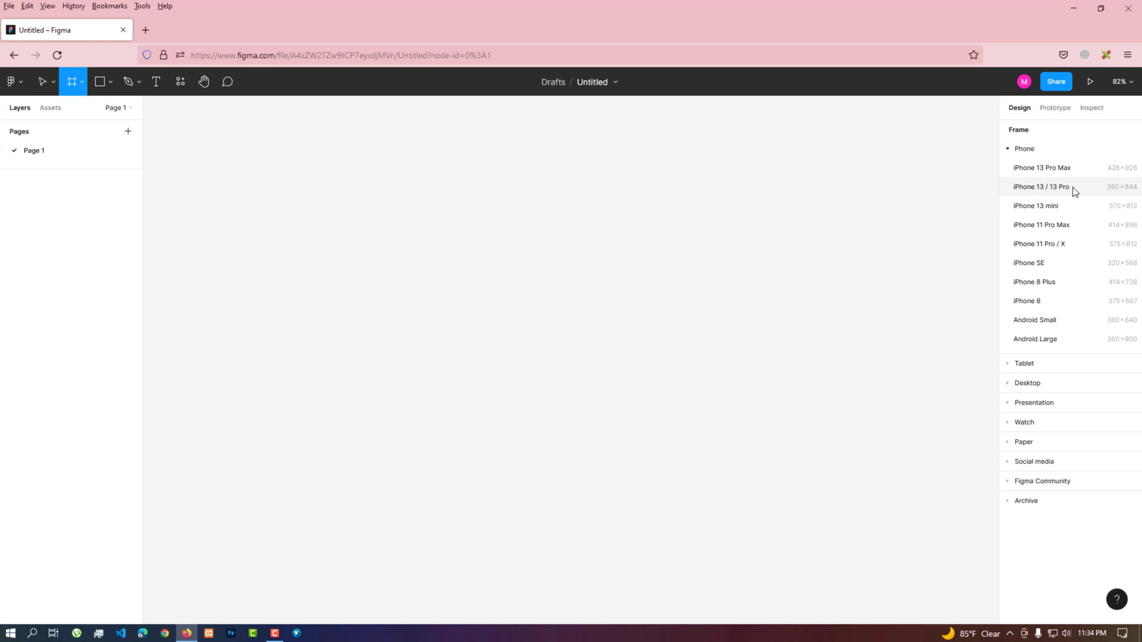
mouse_move(1034, 339)
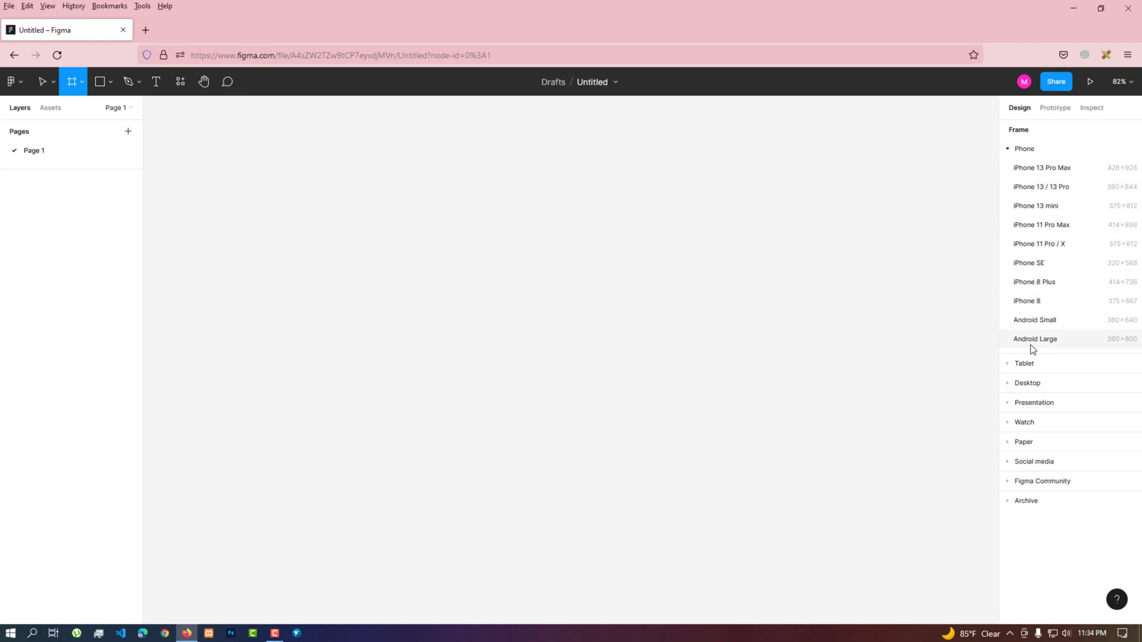
left_click(1024, 148)
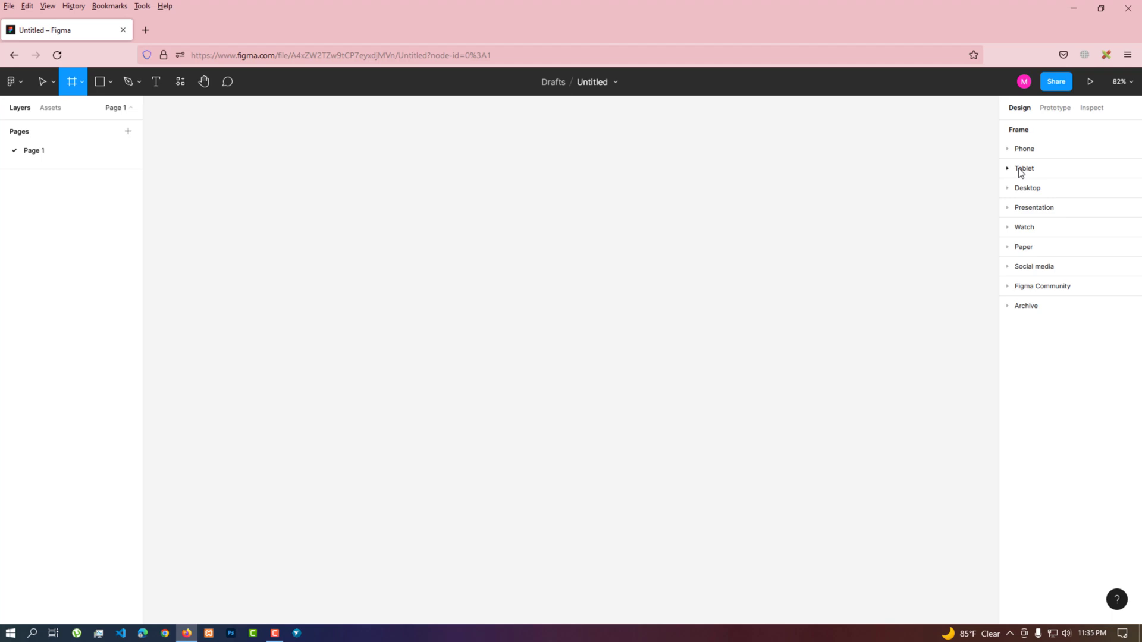
left_click(1024, 168)
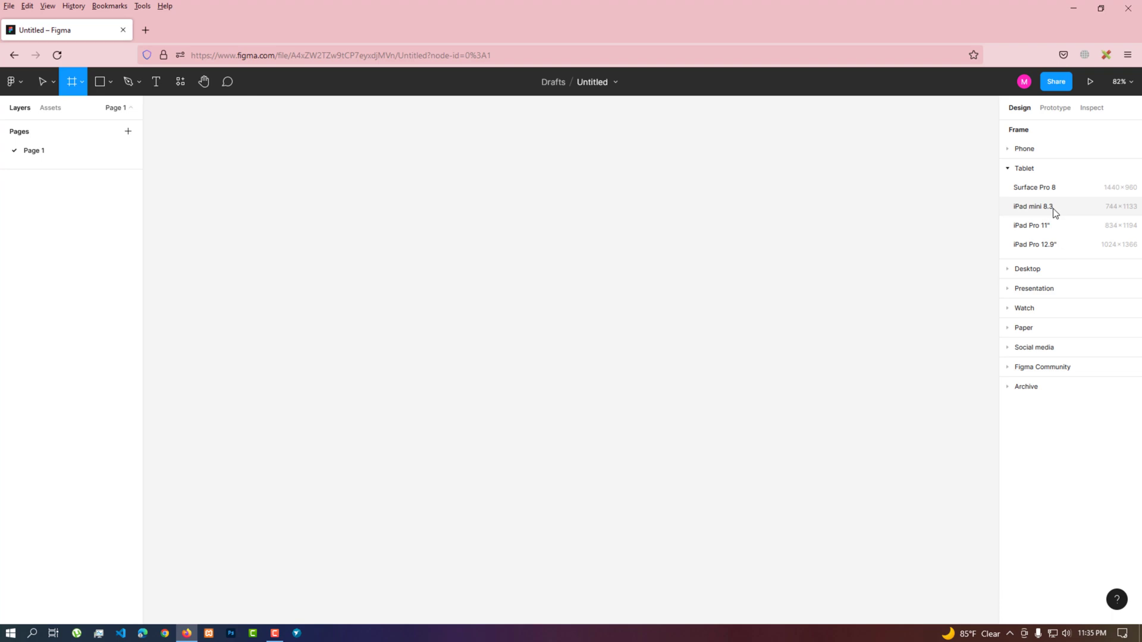
mouse_move(1031, 224)
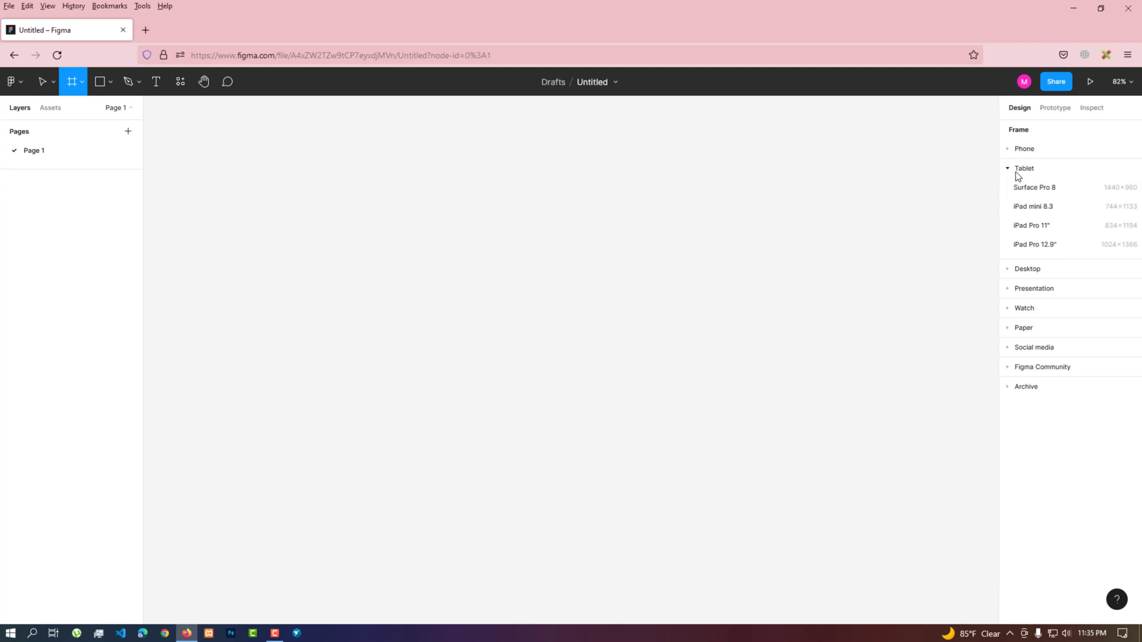
mouse_move(1027, 178)
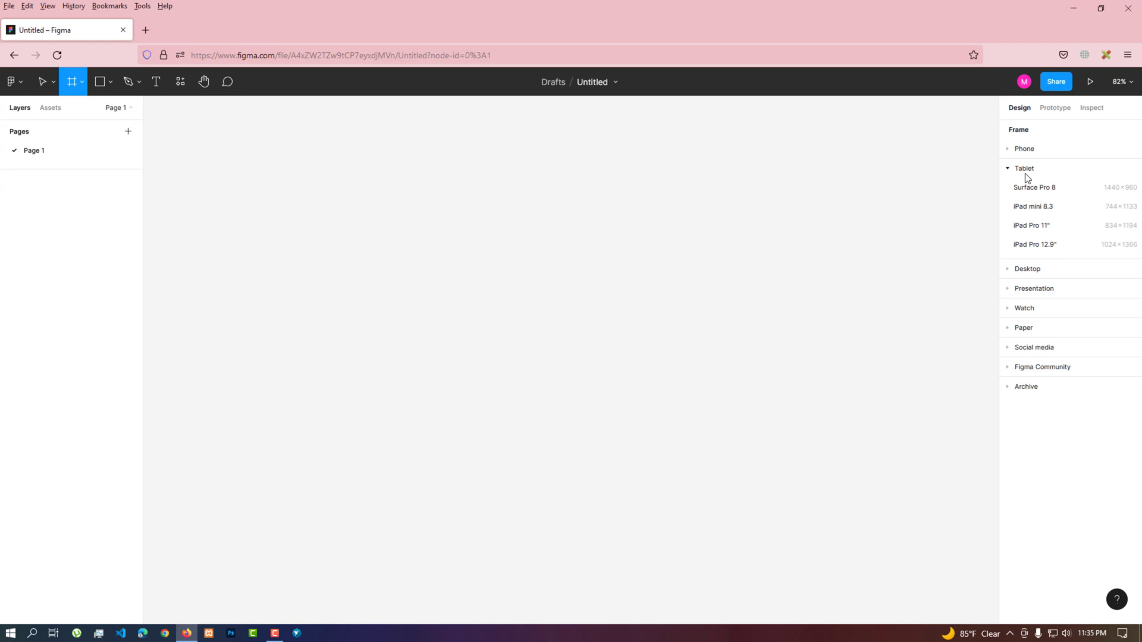
mouse_move(1022, 174)
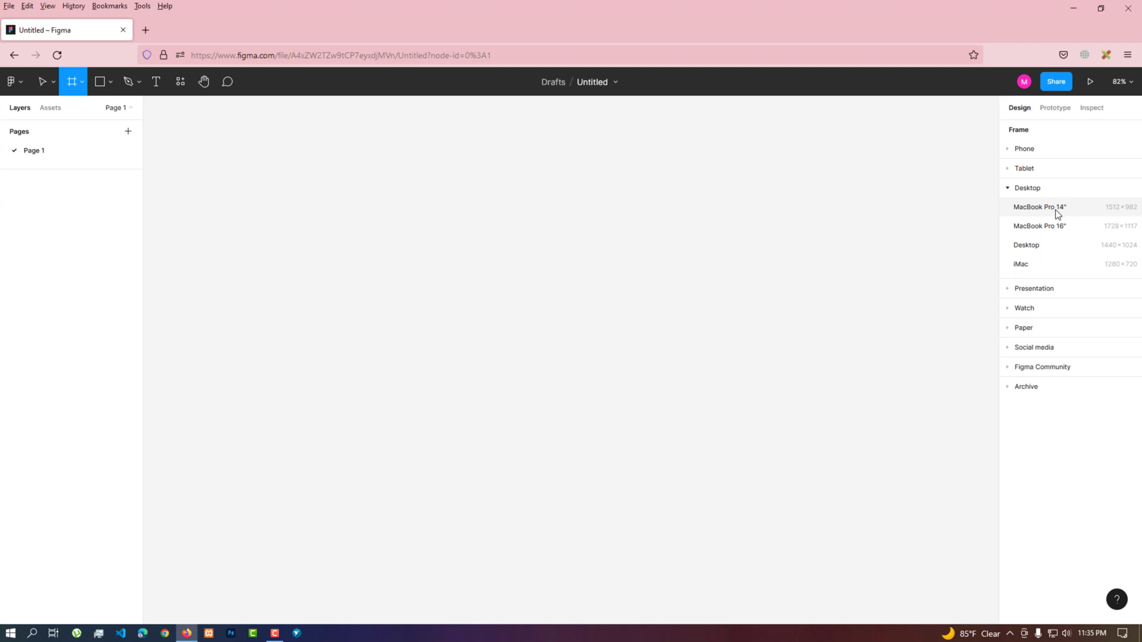
mouse_move(1062, 214)
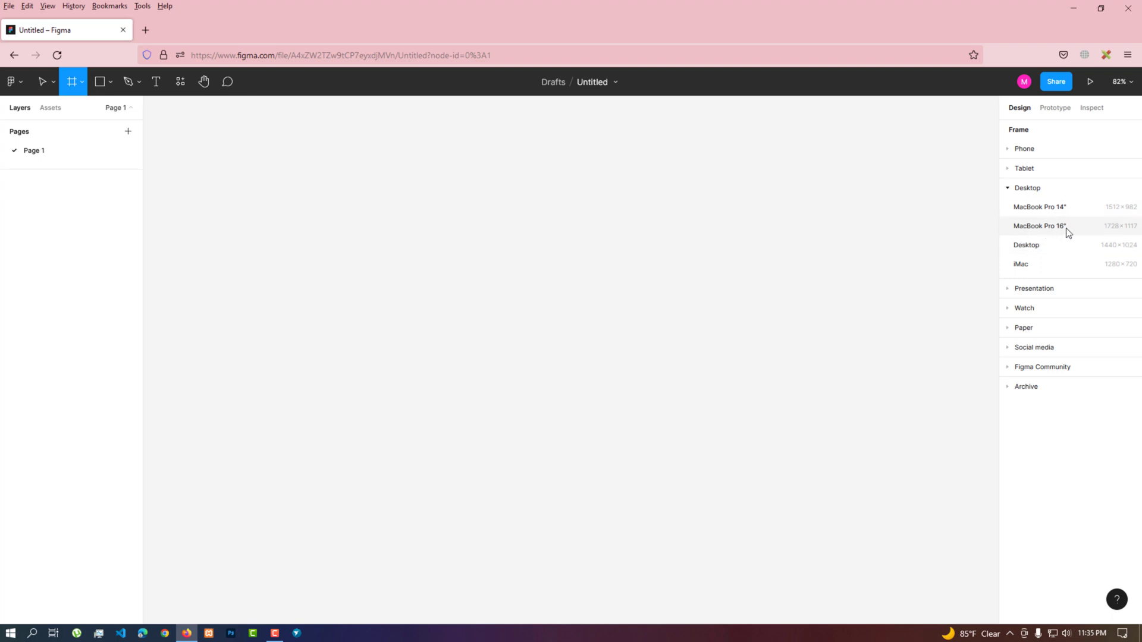
mouse_move(1040, 207)
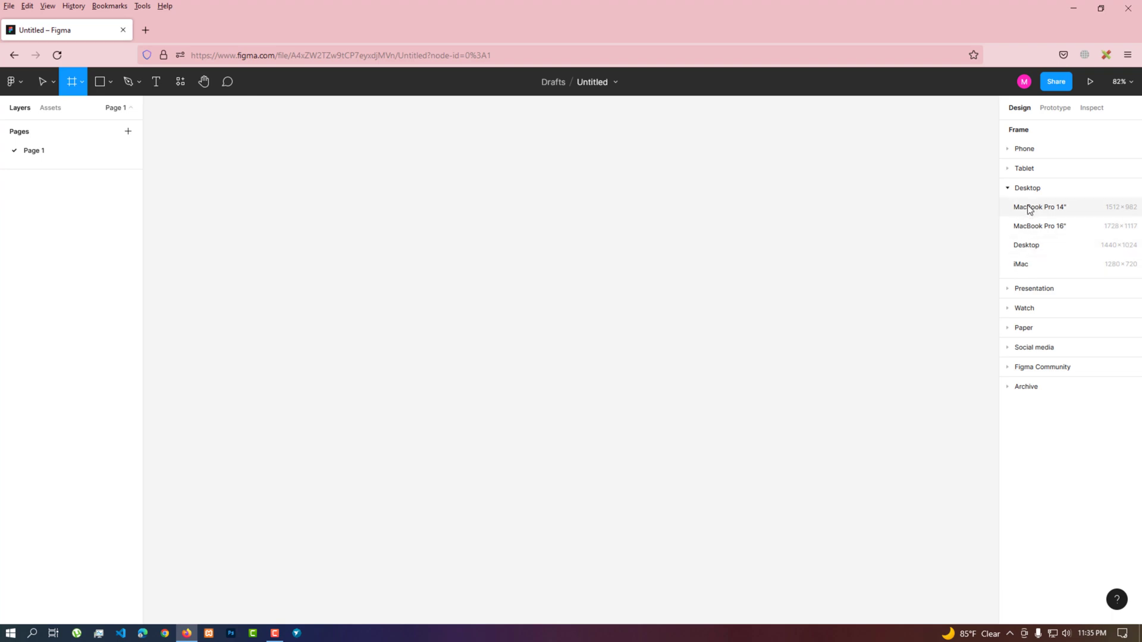
mouse_move(1036, 216)
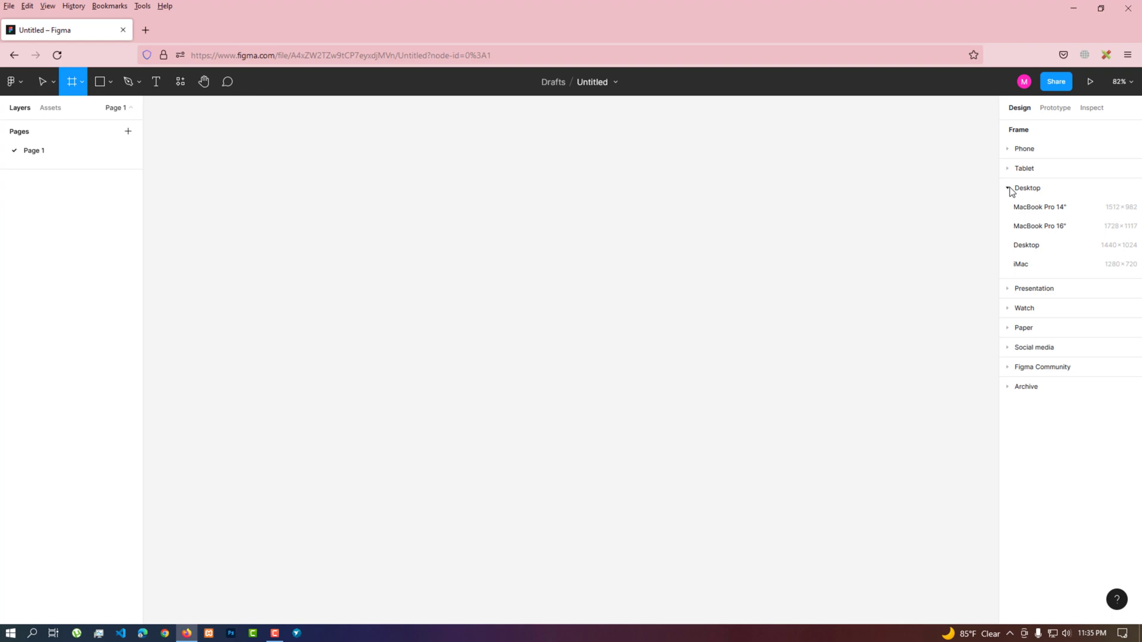
Browse the Presentation and Watch frame size presets, collapsing each again
left_click(1027, 188)
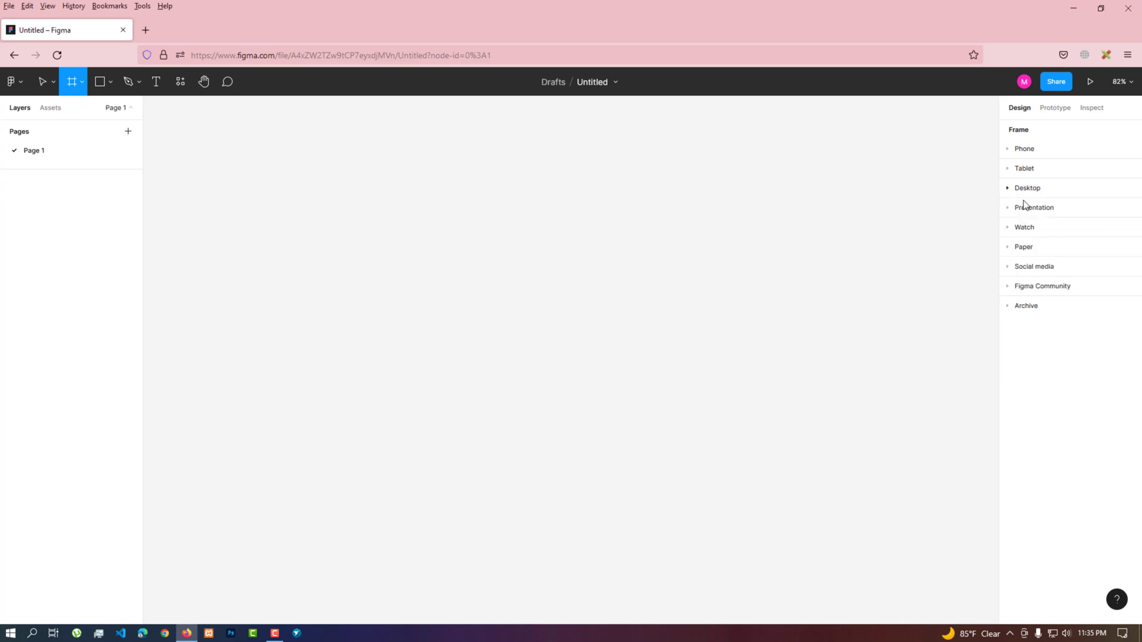
left_click(1034, 207)
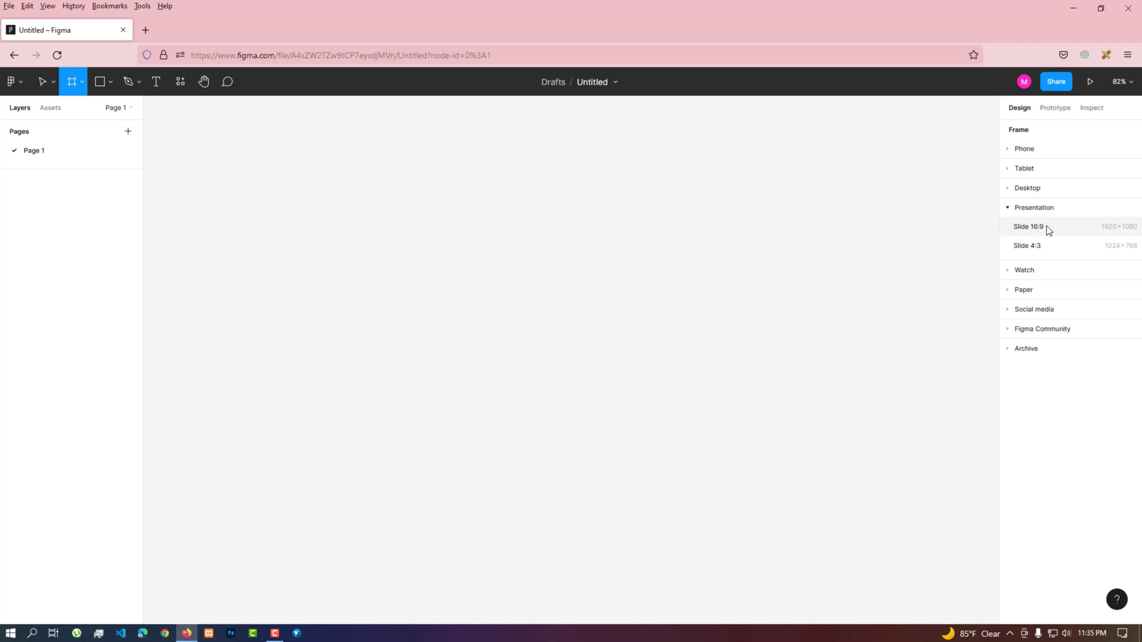
mouse_move(1027, 245)
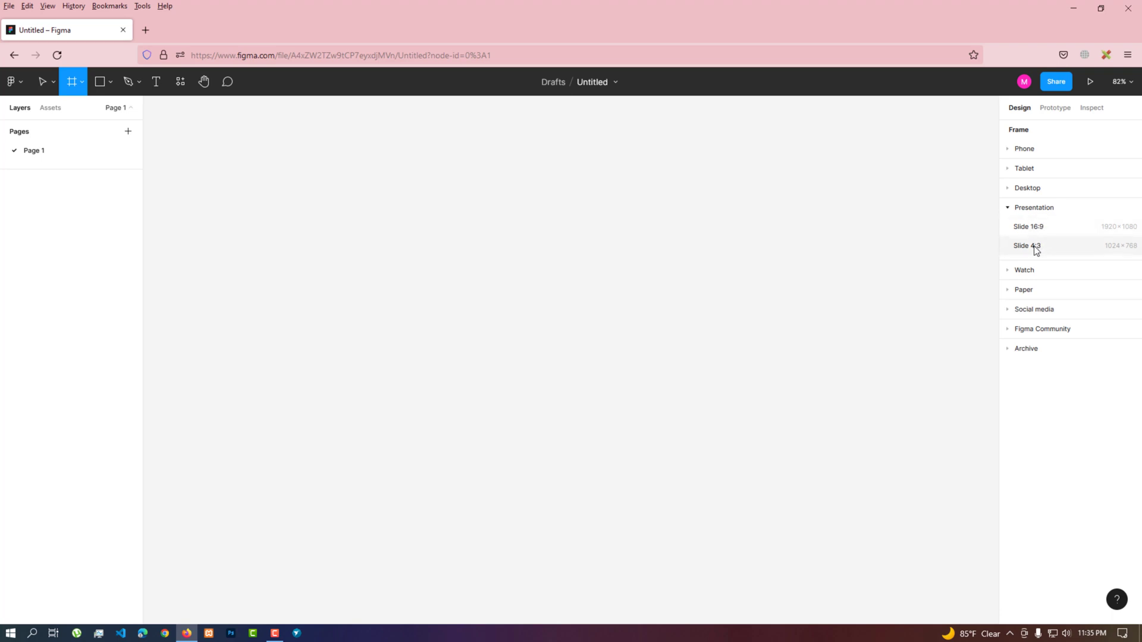
left_click(1008, 207)
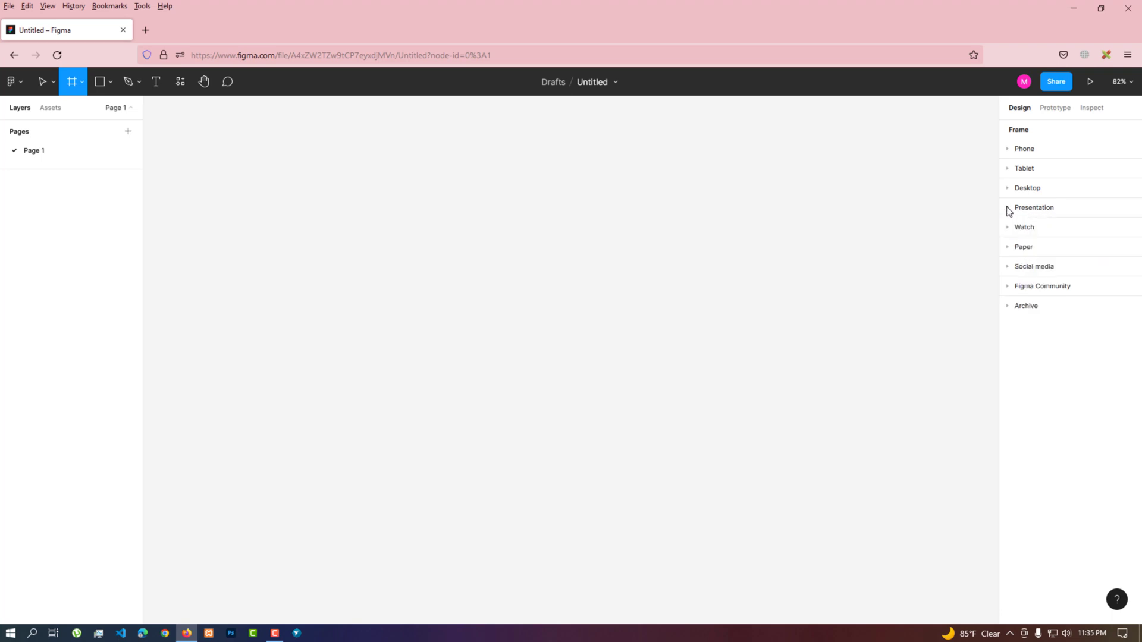
mouse_move(1011, 232)
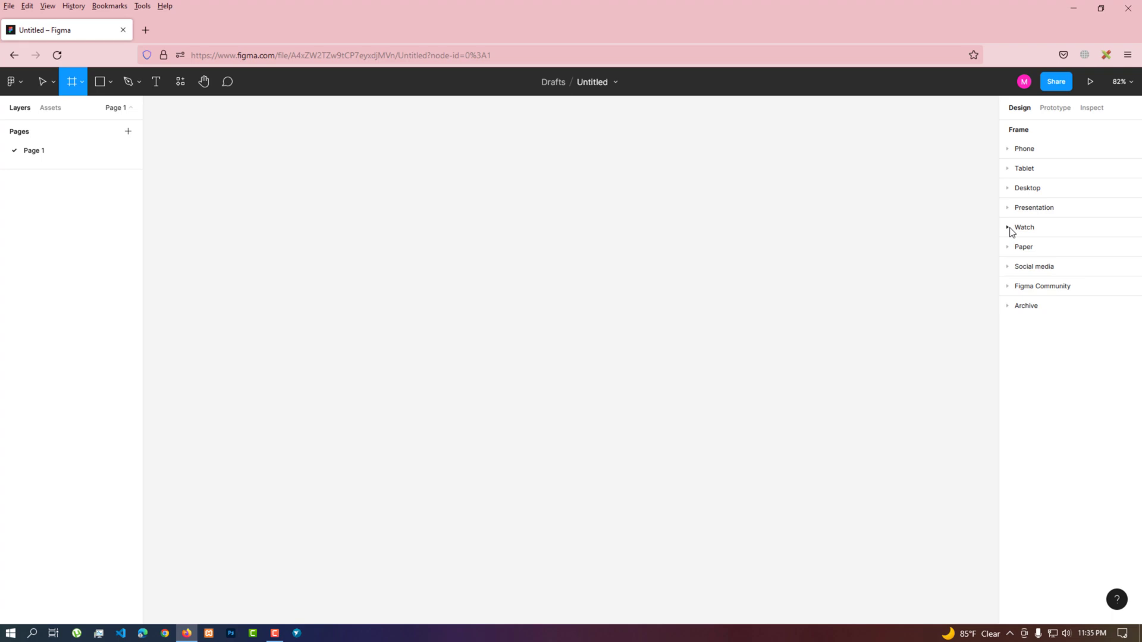
left_click(1024, 226)
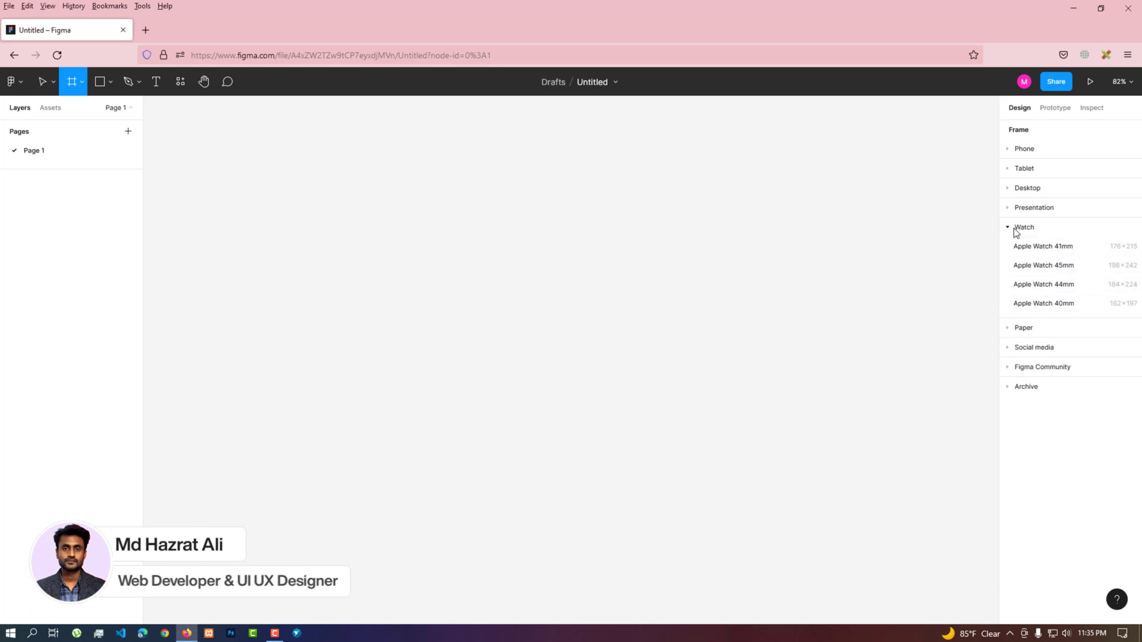
left_click(1024, 226)
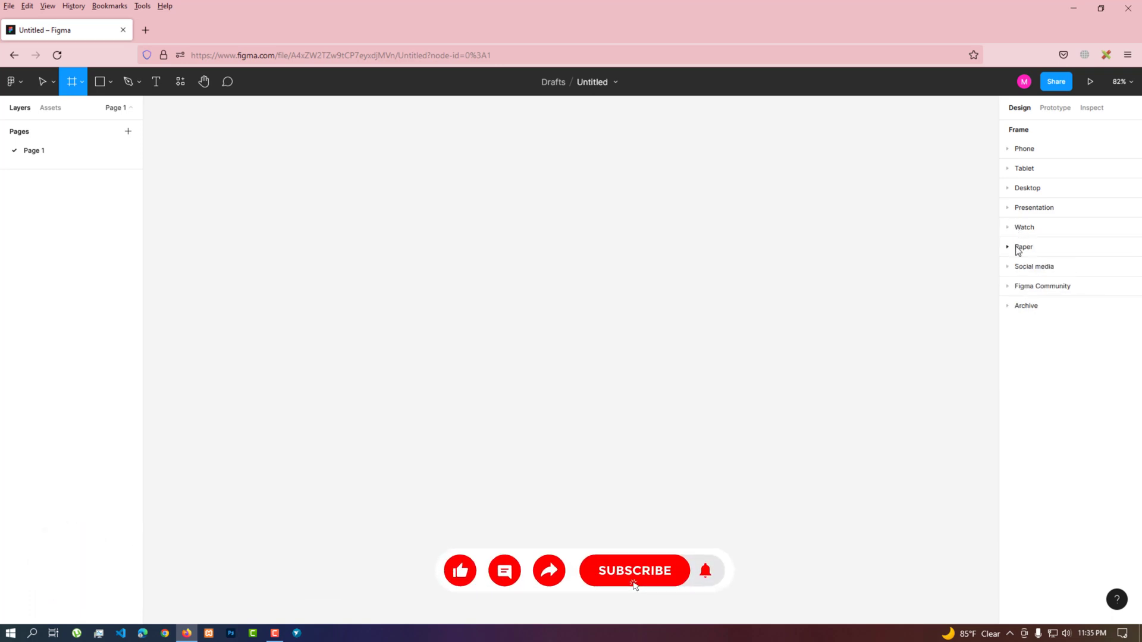
Browse Paper and Social media presets, then create a Desktop 1440 × 1024 frame
left_click(1023, 248)
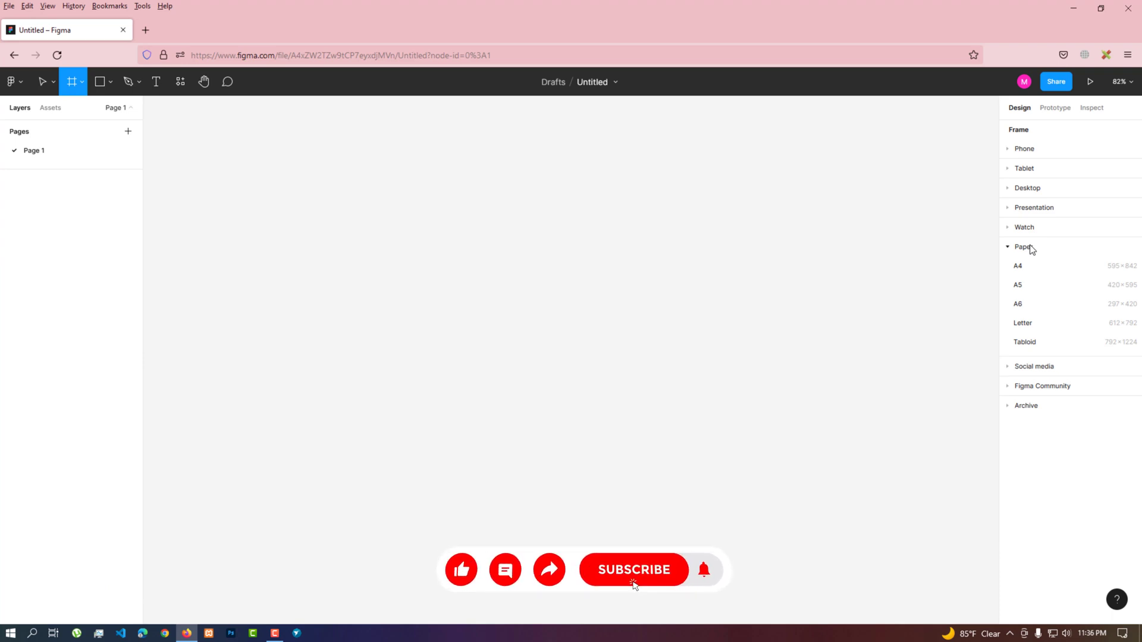
mouse_move(1023, 323)
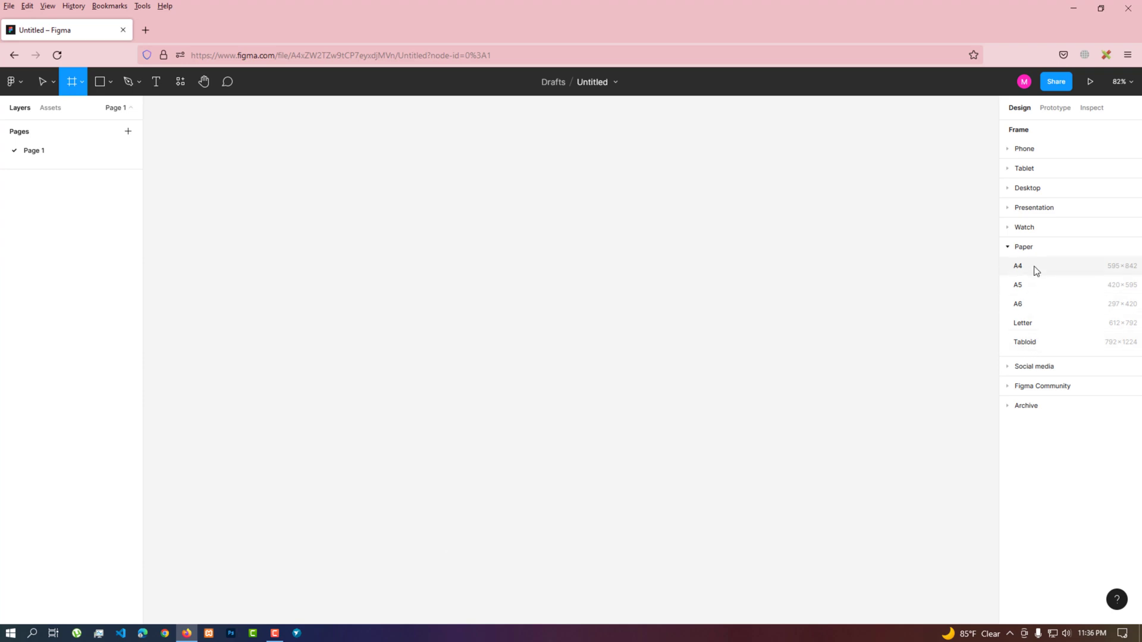
mouse_move(1112, 273)
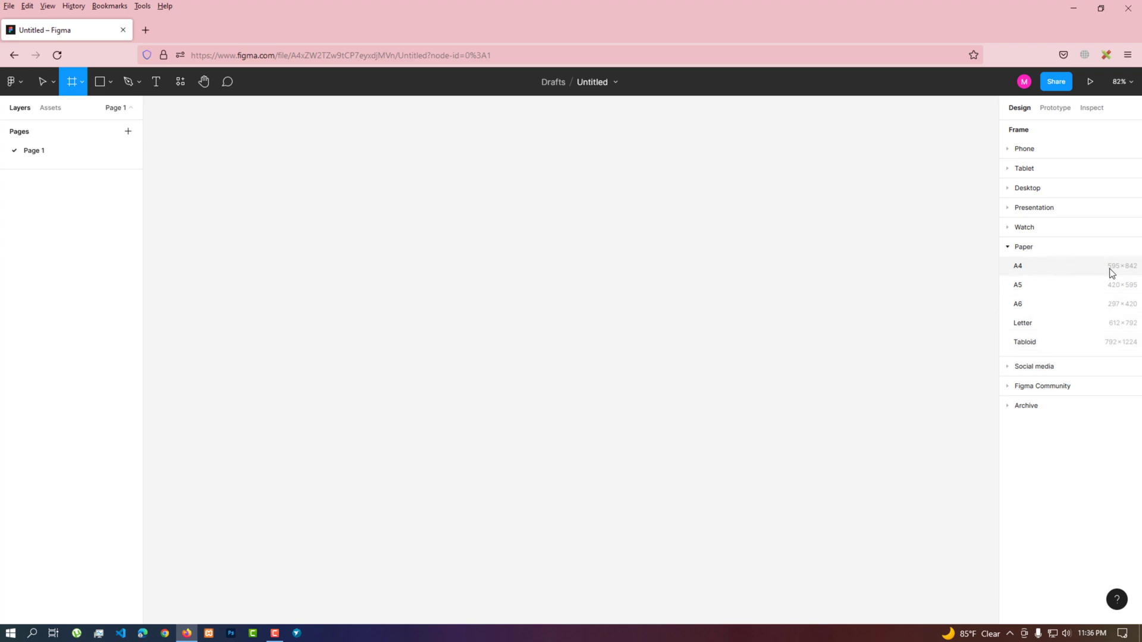
mouse_move(1020, 302)
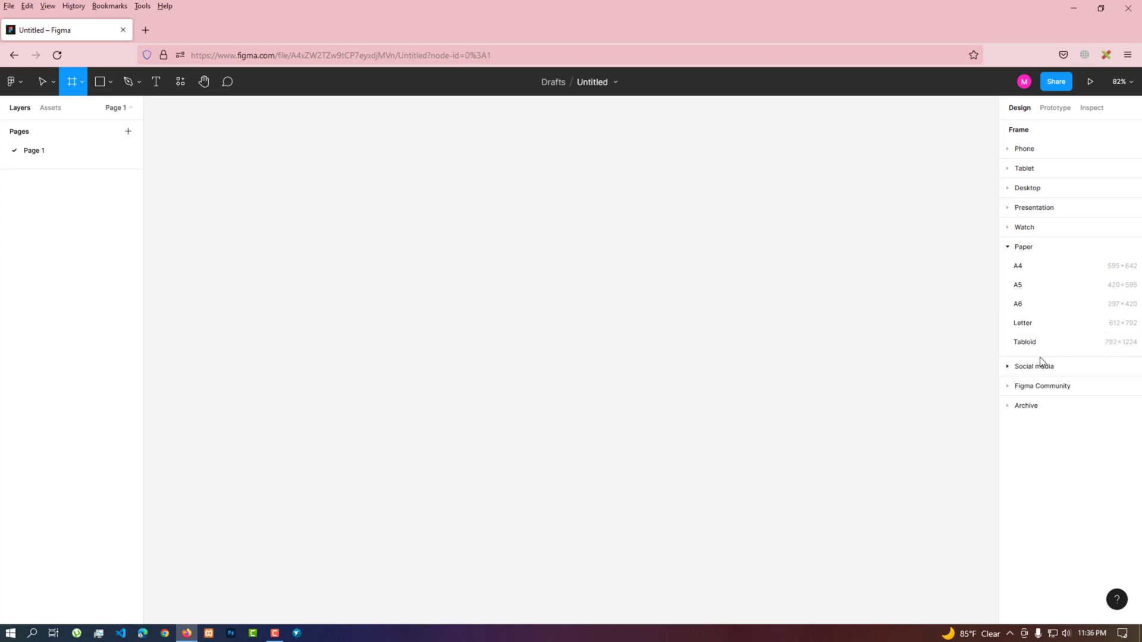
left_click(1034, 365)
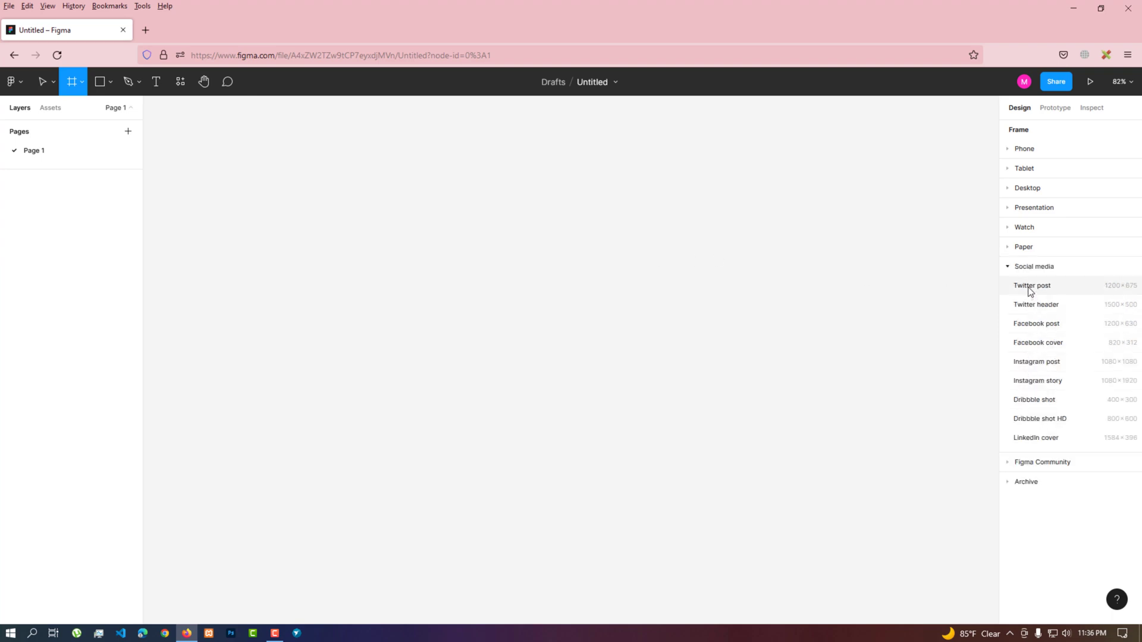
mouse_move(1036, 304)
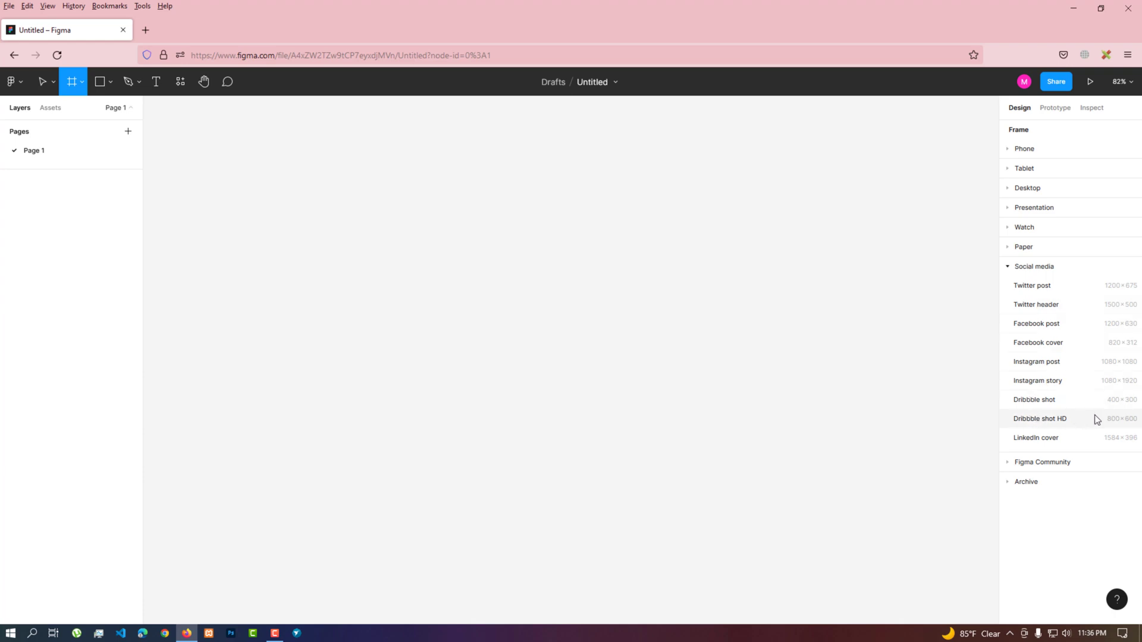
mouse_move(1032, 284)
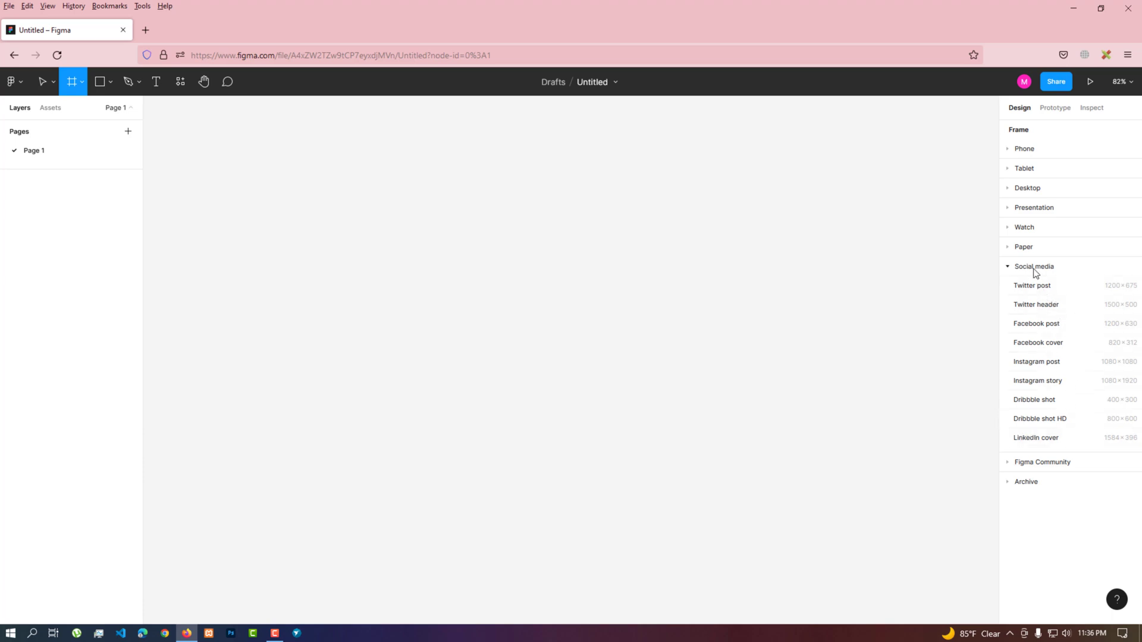
left_click(1033, 265)
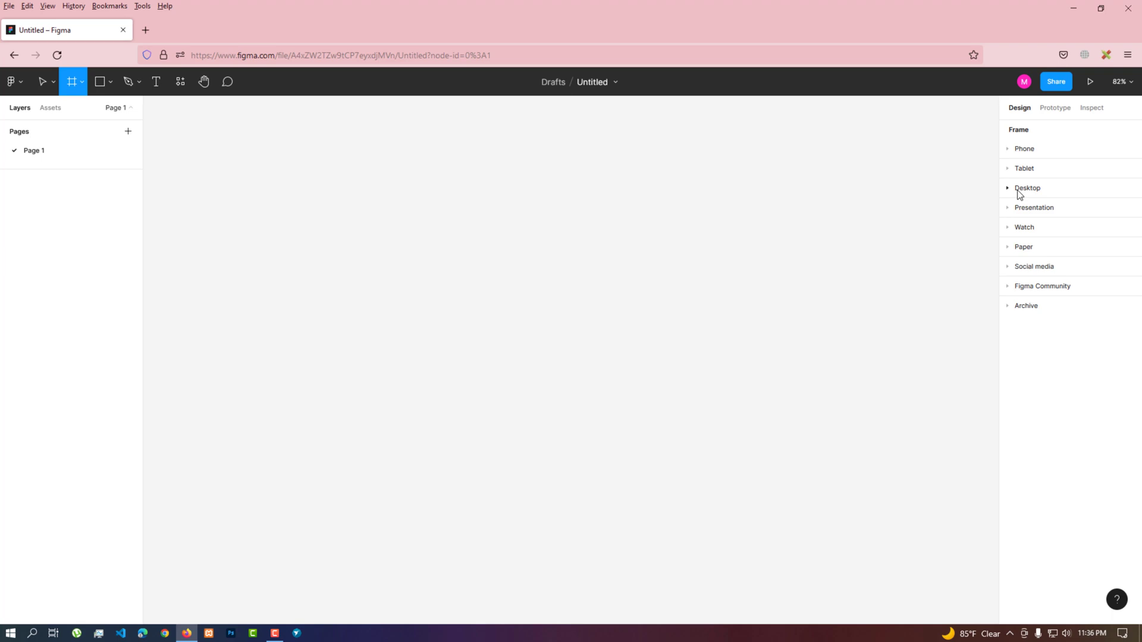
left_click(1027, 188)
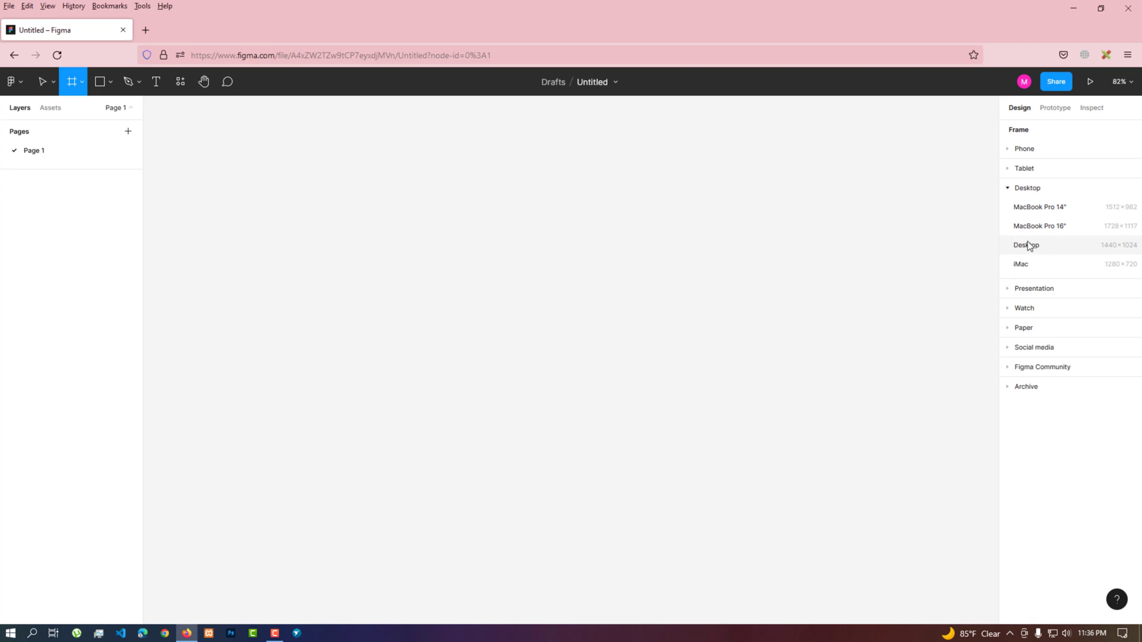
mouse_move(1032, 249)
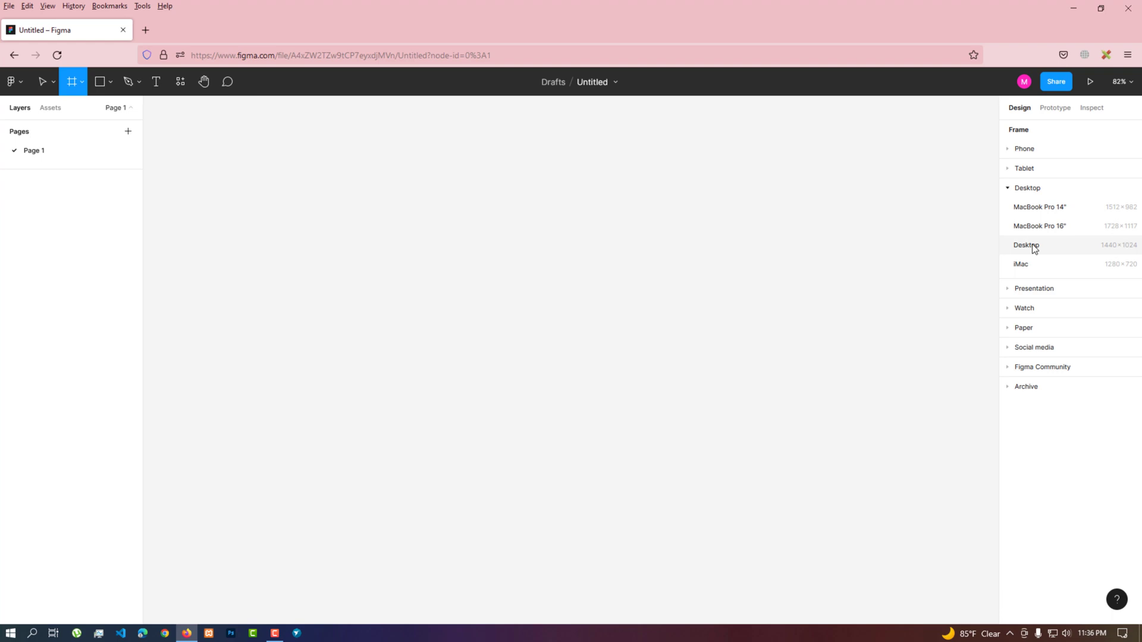
left_click(1025, 245)
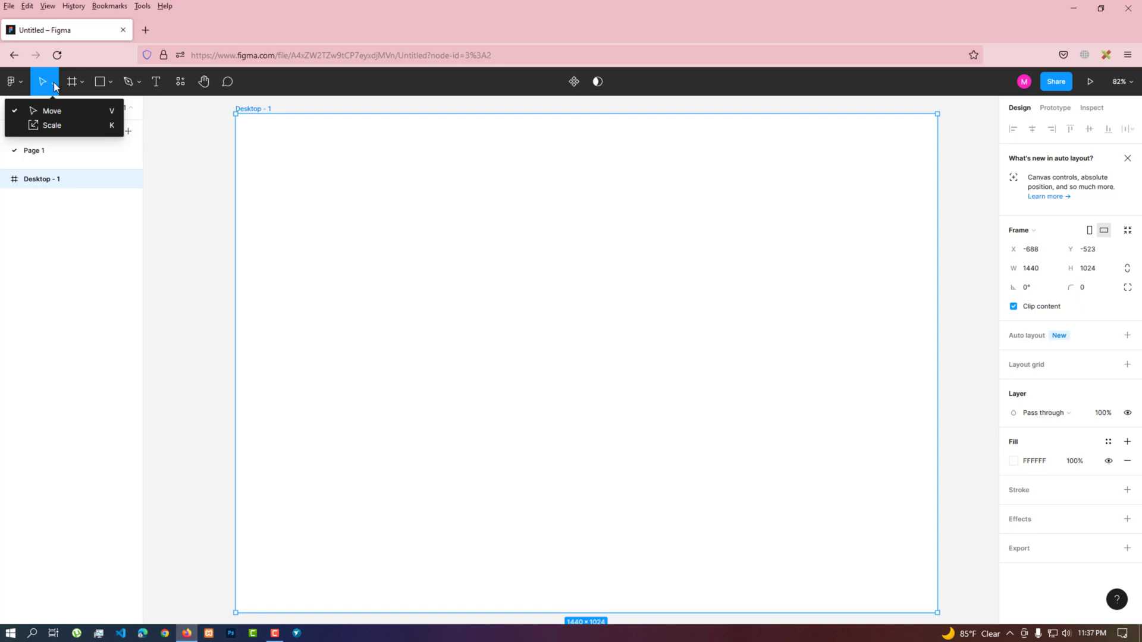
mouse_move(51, 125)
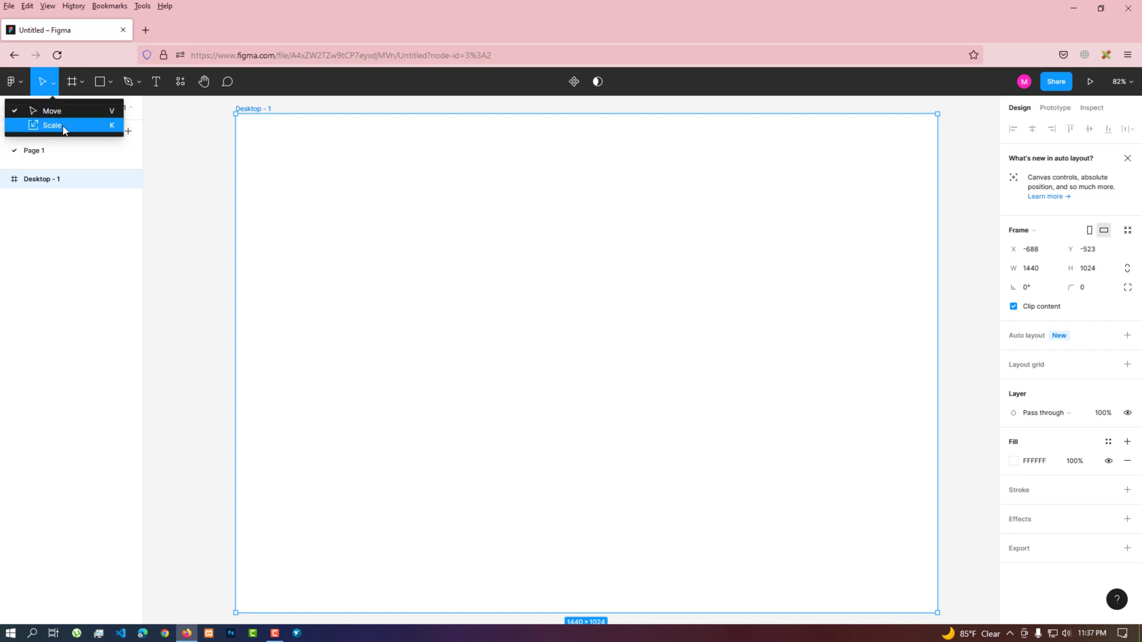
Scale the Desktop - 1 frame down proportionally with the Scale (K) tool to about 1071 × 762
left_click(51, 125)
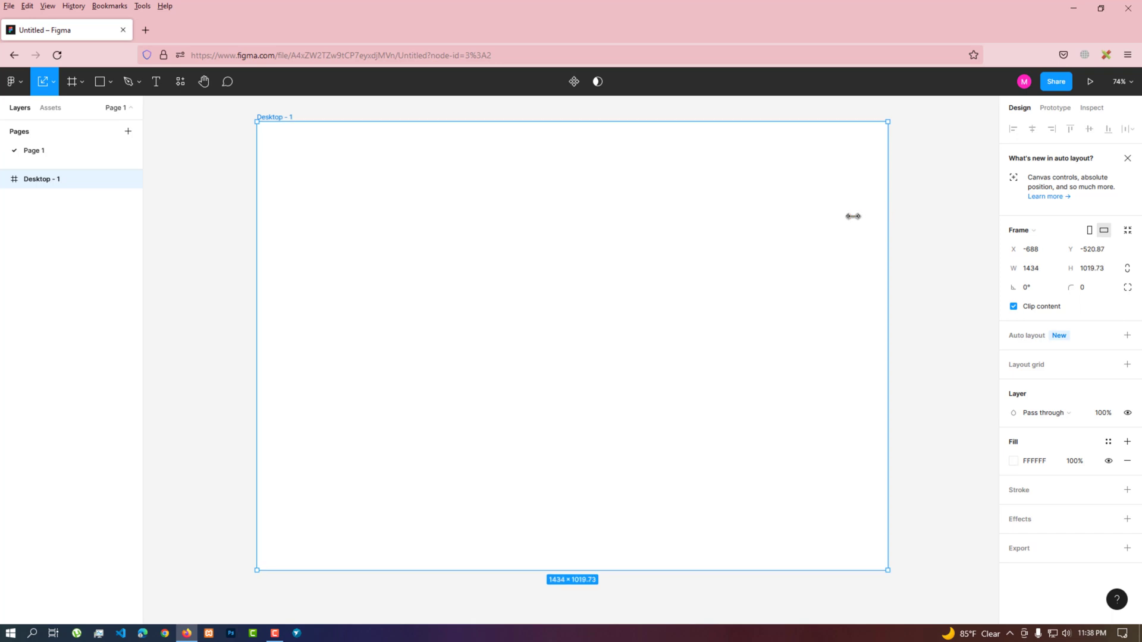
left_click_drag(887, 568, 703, 504)
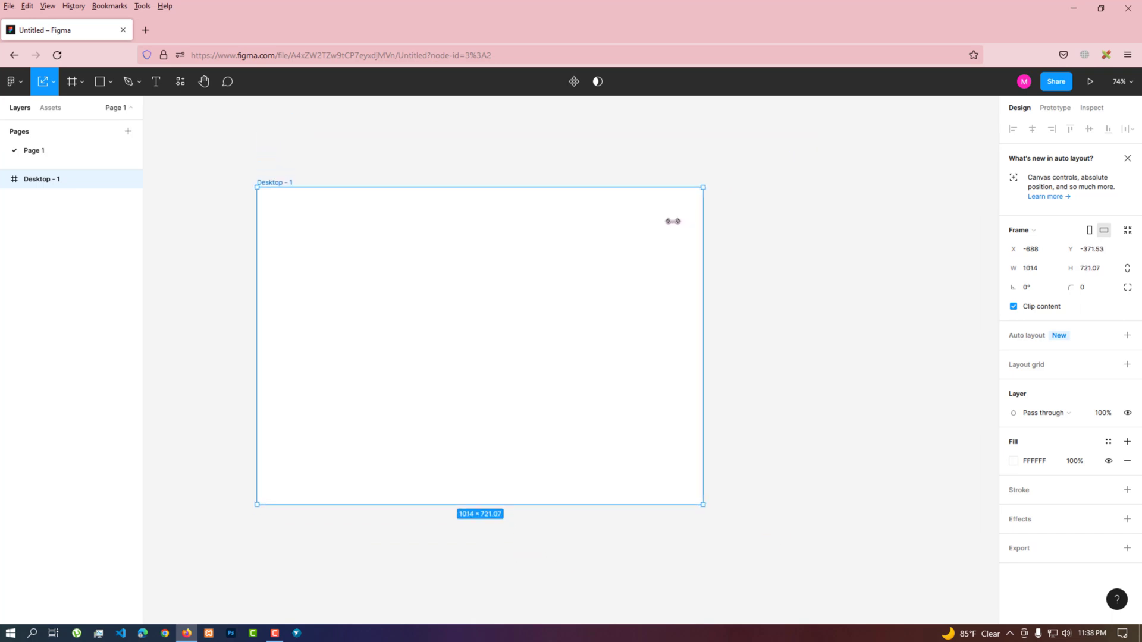
left_click_drag(702, 503, 589, 464)
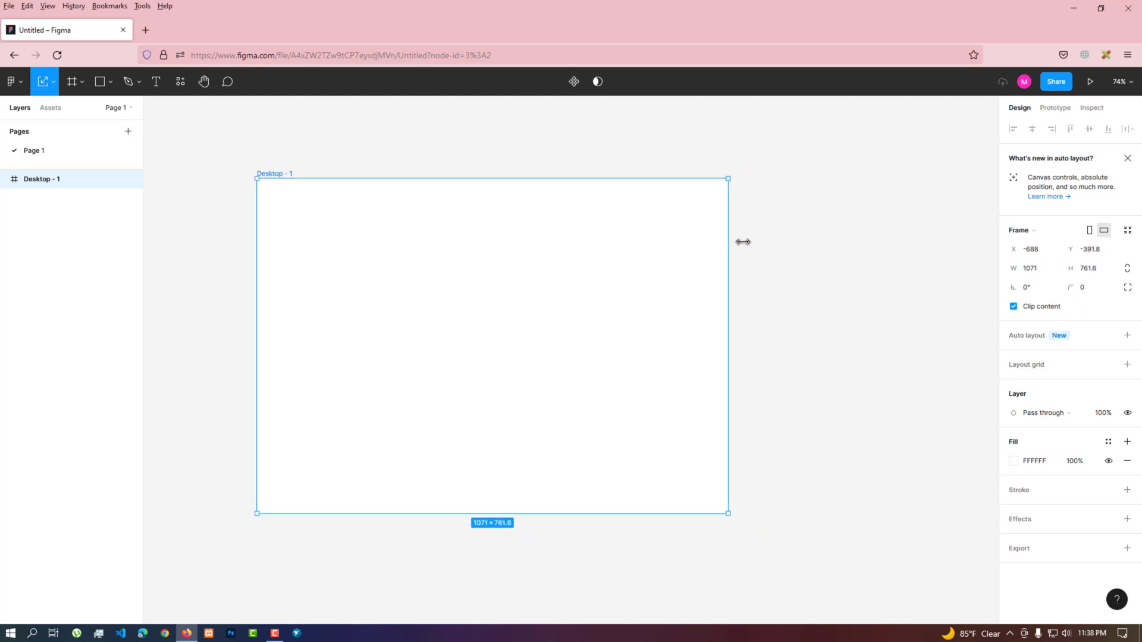
left_click(73, 81)
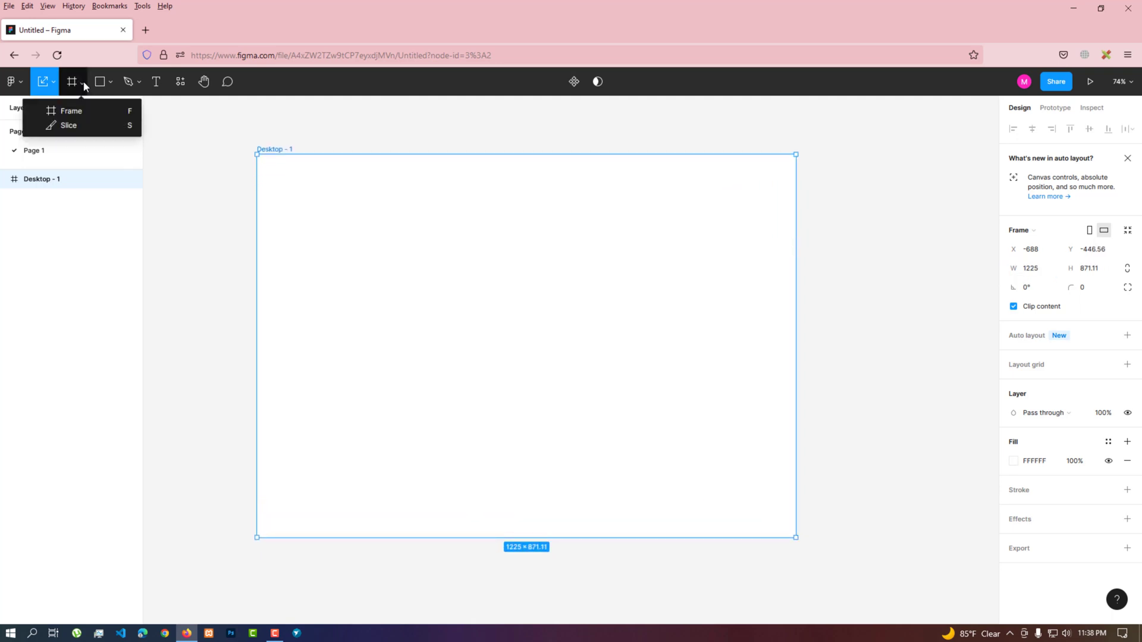
mouse_move(69, 125)
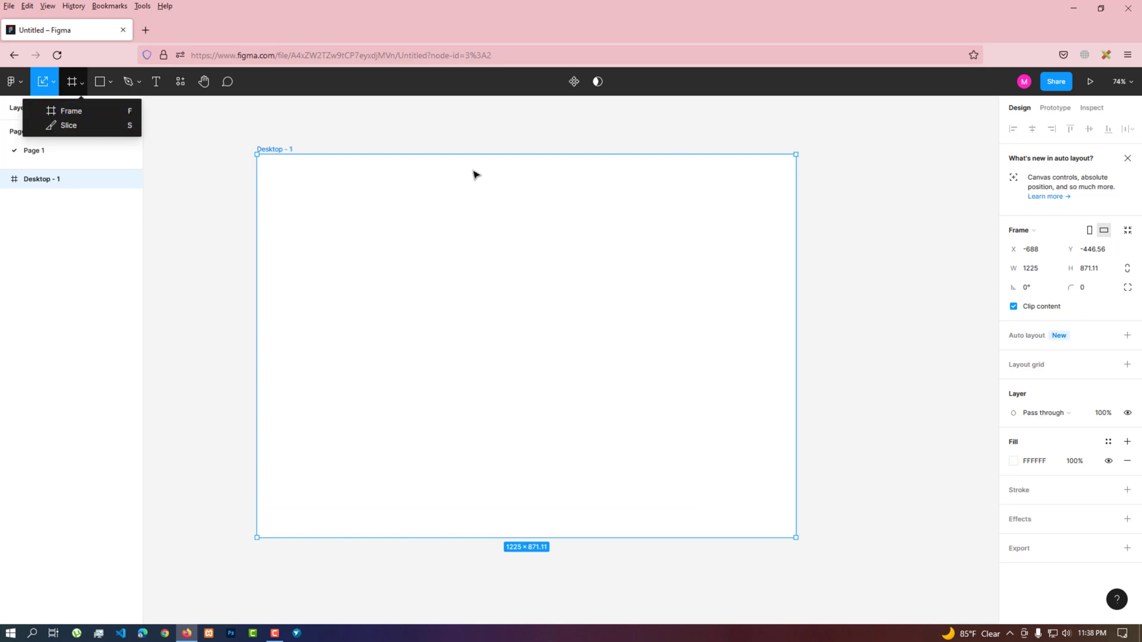
mouse_move(79, 110)
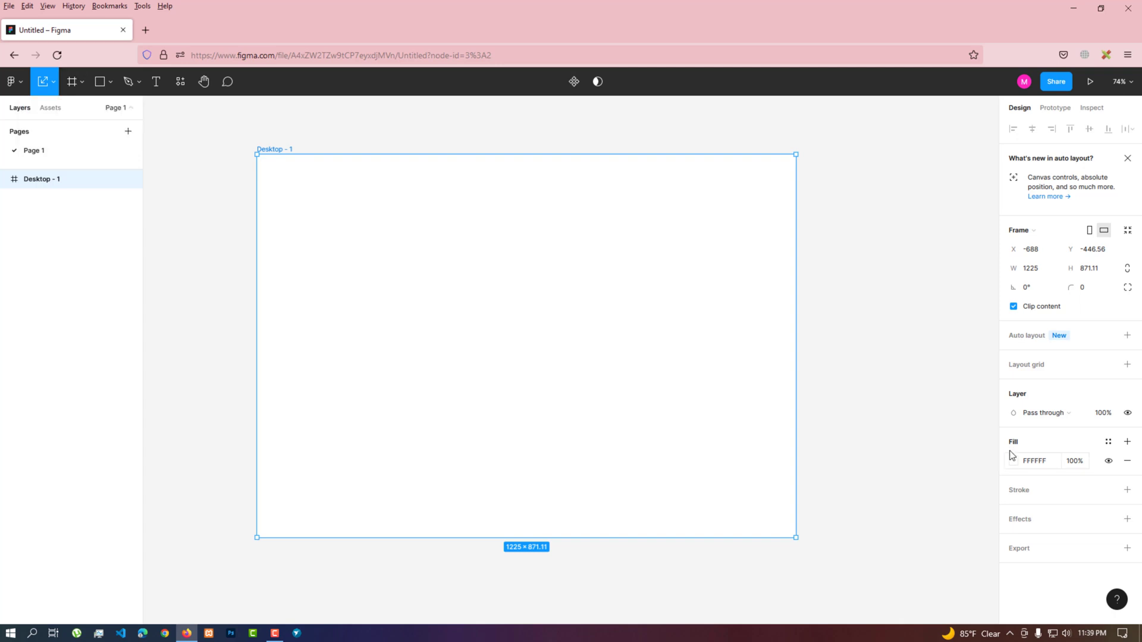
Fill the Desktop - 1 frame bright blue 0CC5FF and leave no slices inside it
left_click(1013, 461)
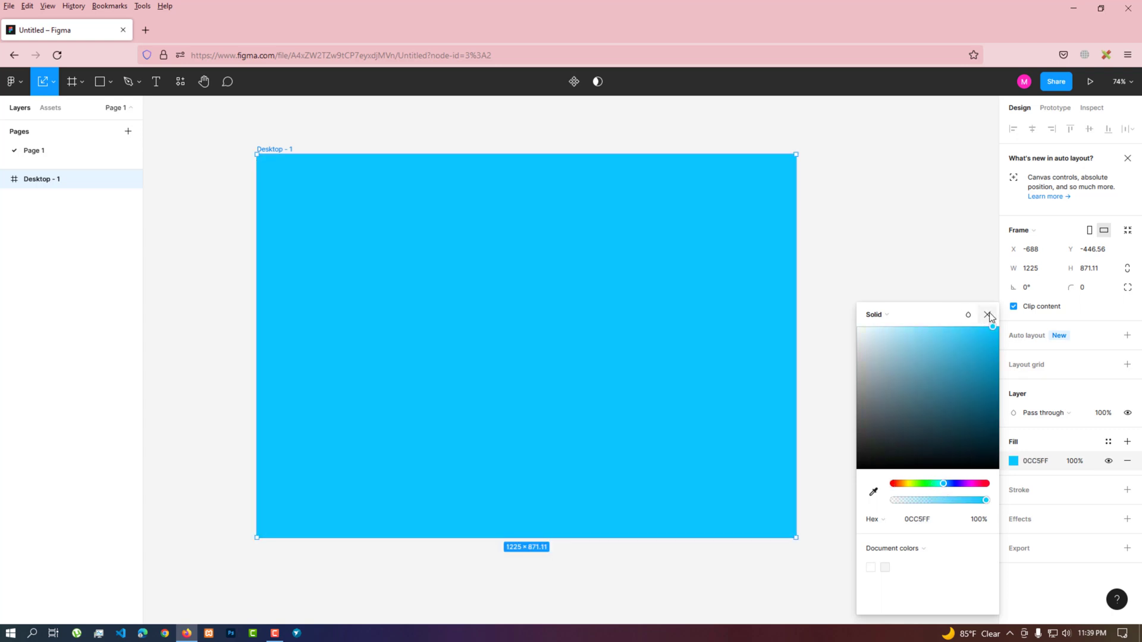
left_click(988, 314)
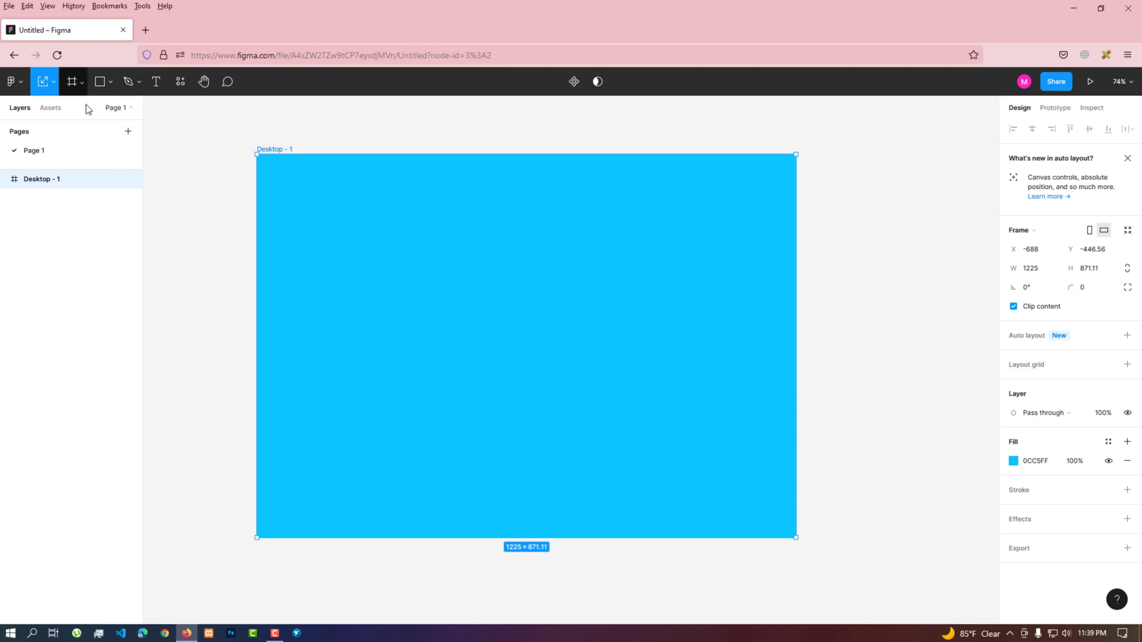
left_click(70, 81)
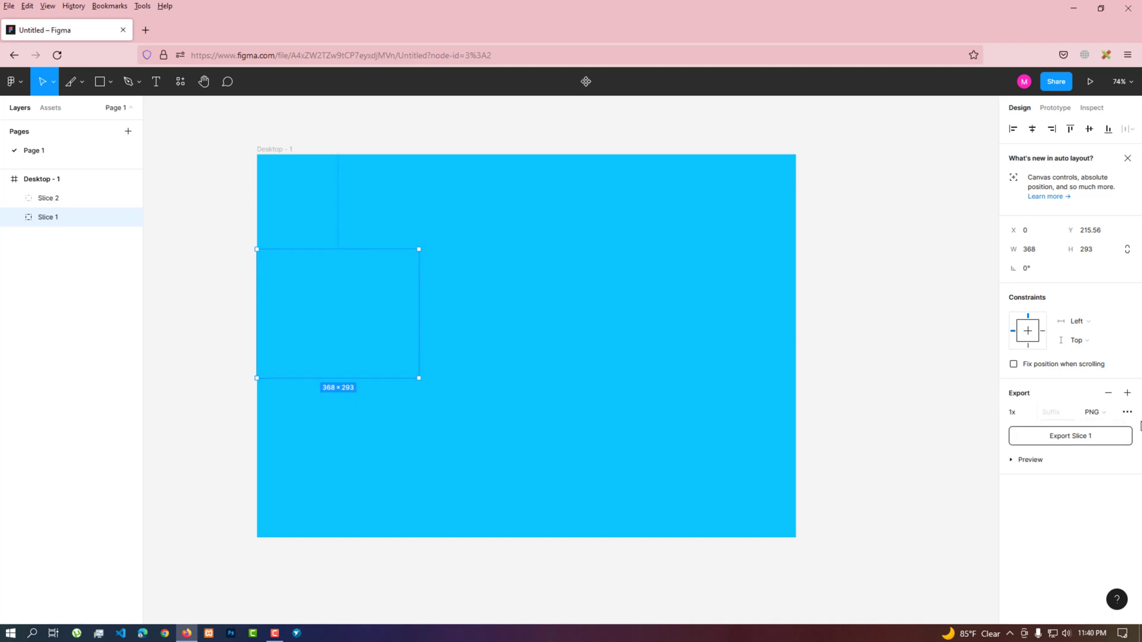
mouse_move(291, 229)
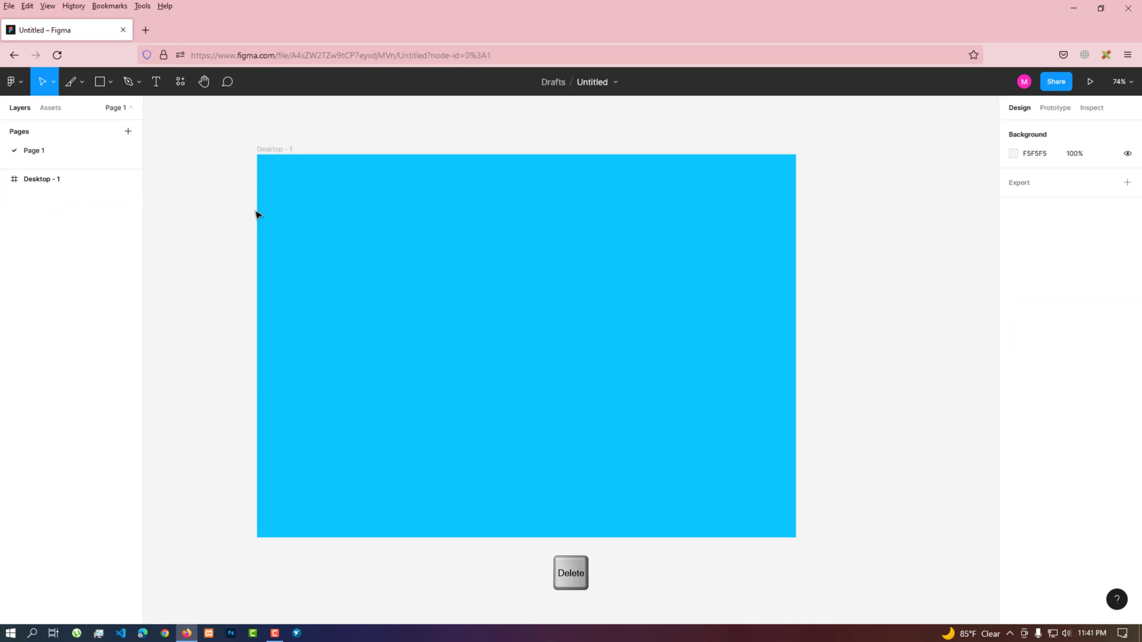
left_click(111, 82)
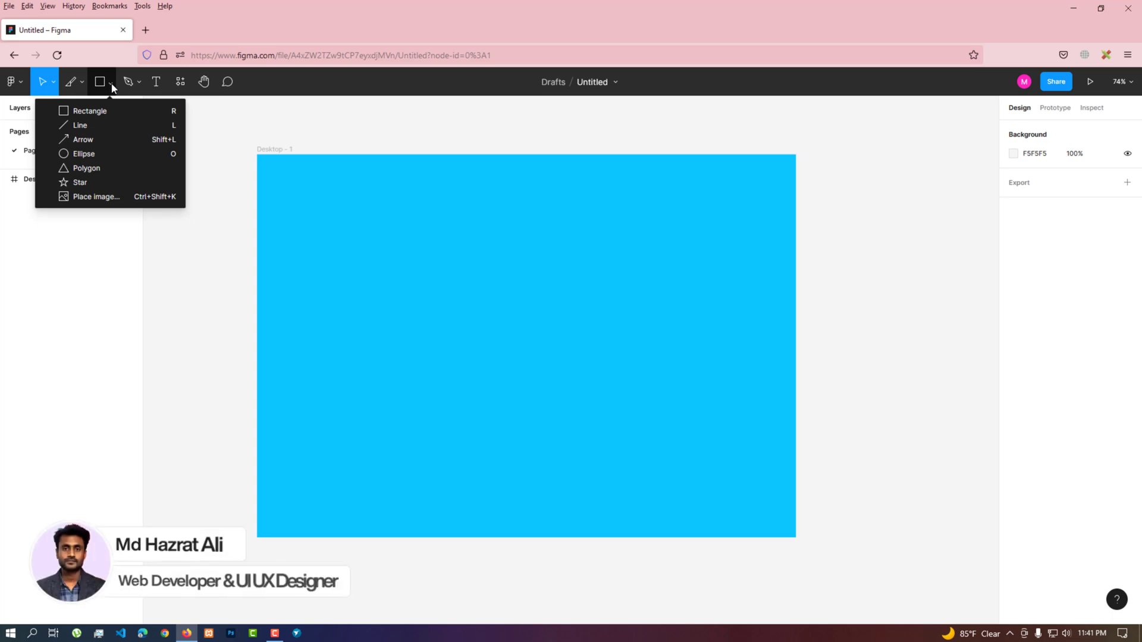
mouse_move(89, 111)
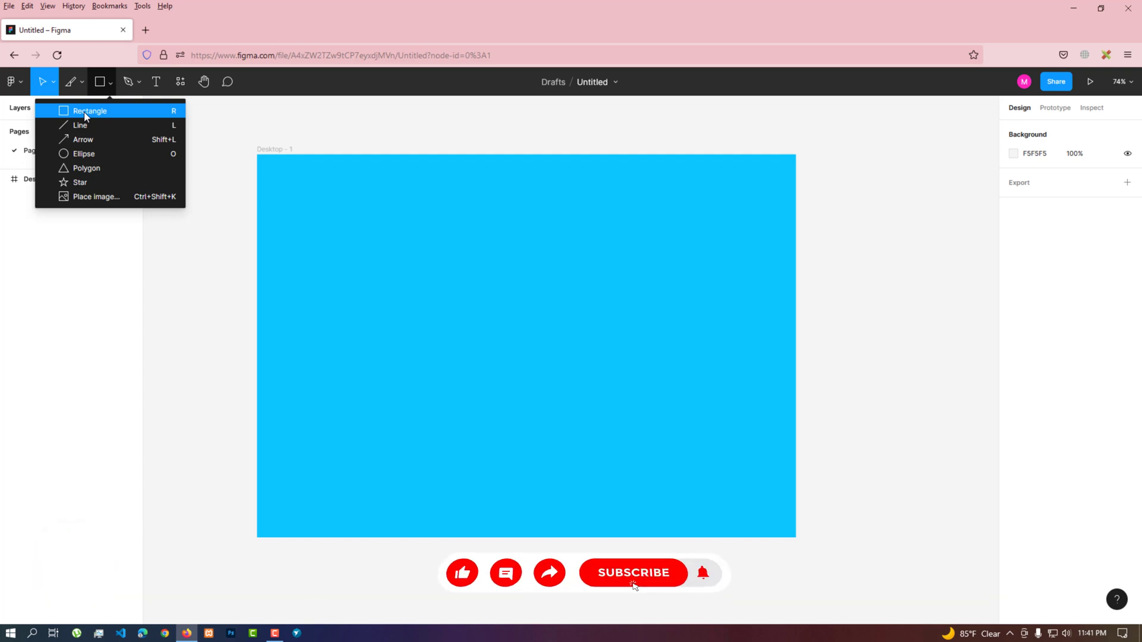
Draw a grey rectangle about 313 × 239 near the top left of the blue frame
left_click(91, 110)
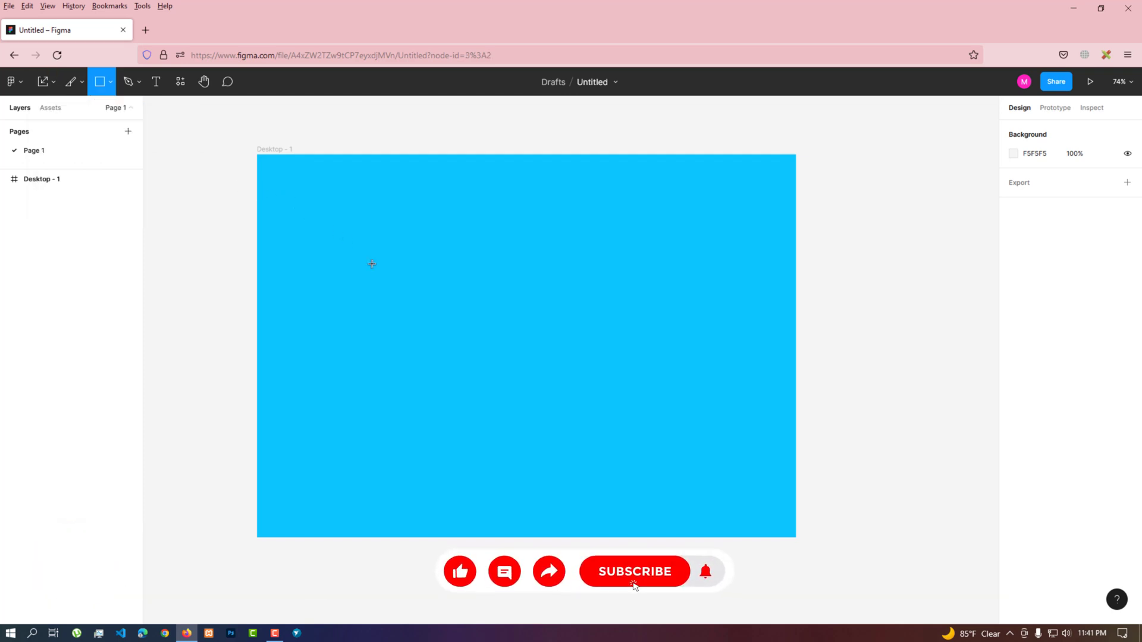
left_click_drag(278, 196, 411, 297)
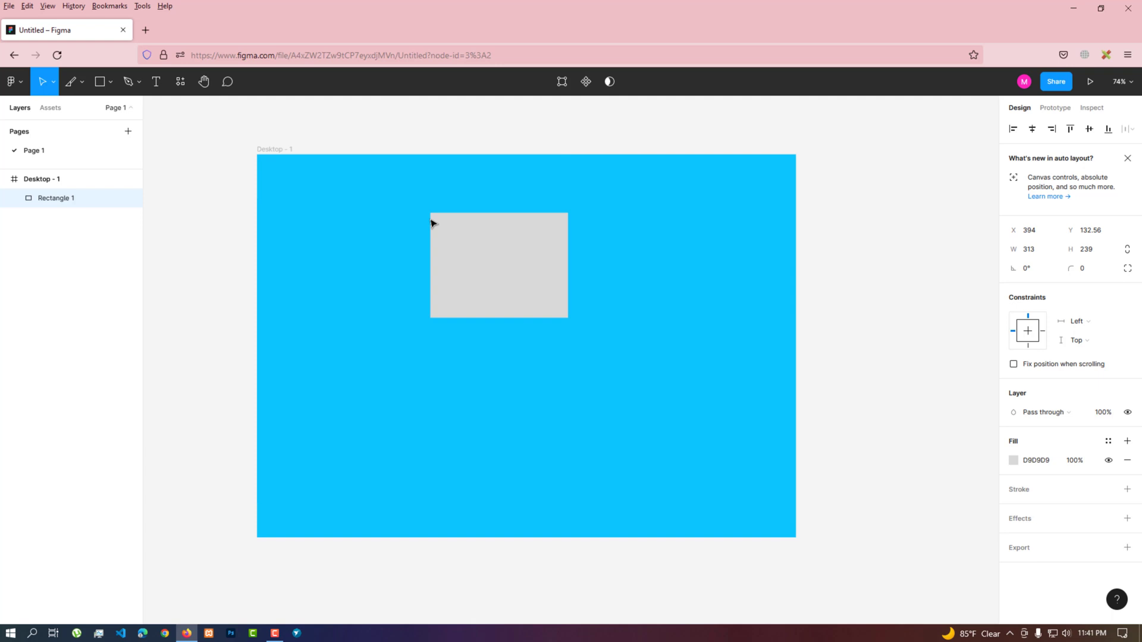
left_click_drag(498, 264, 372, 217)
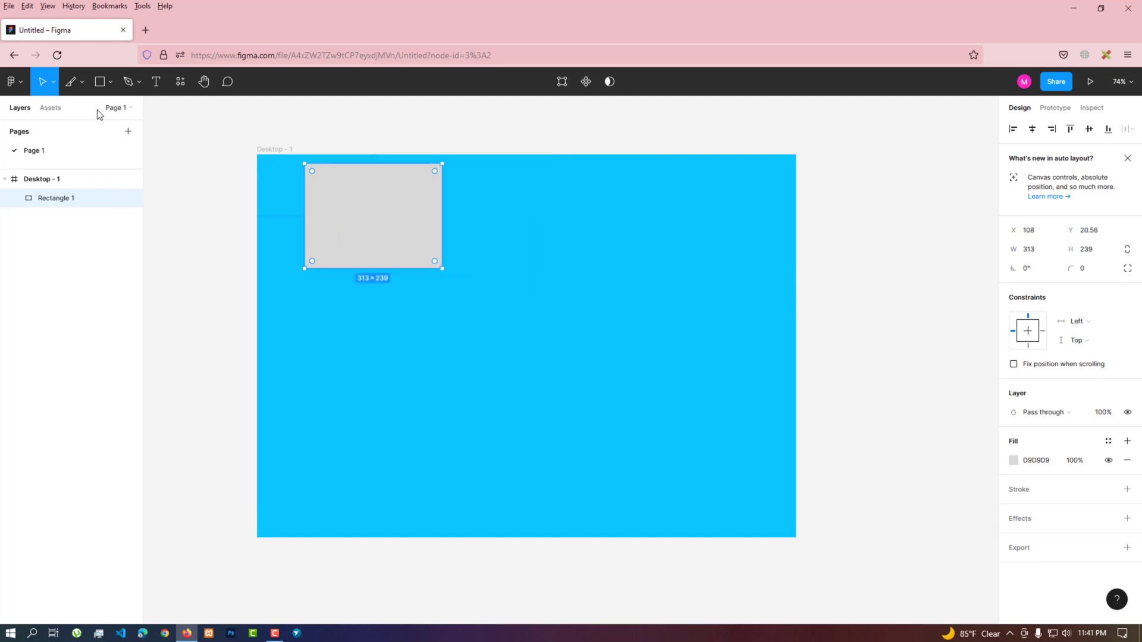
left_click(110, 81)
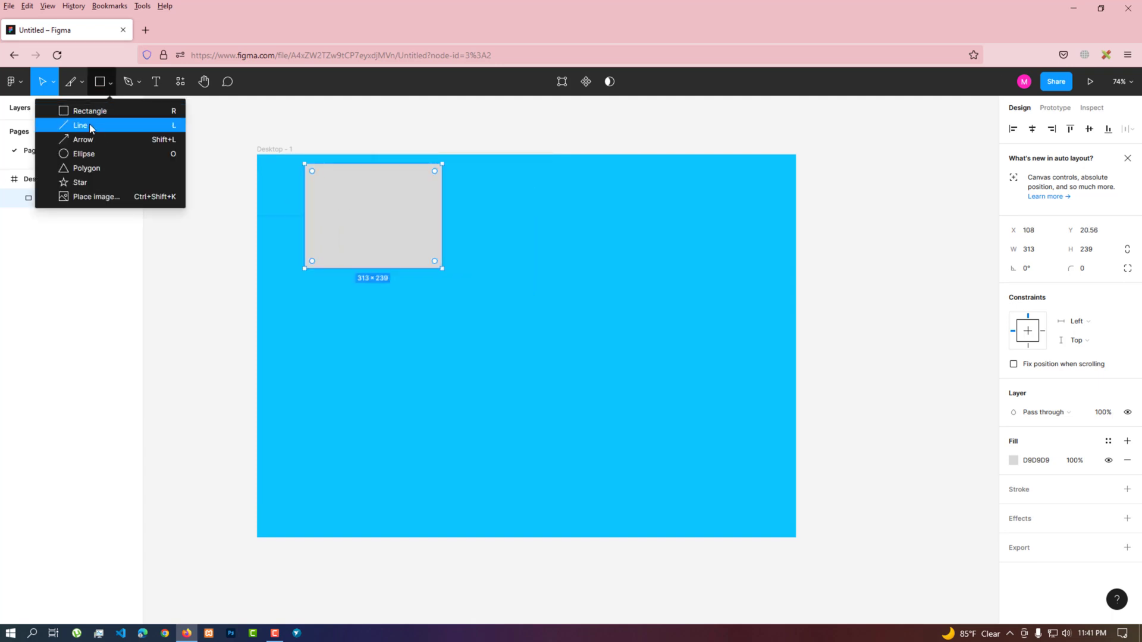
Draw a black line to the right of the rectangle and adjust its right end
left_click(81, 125)
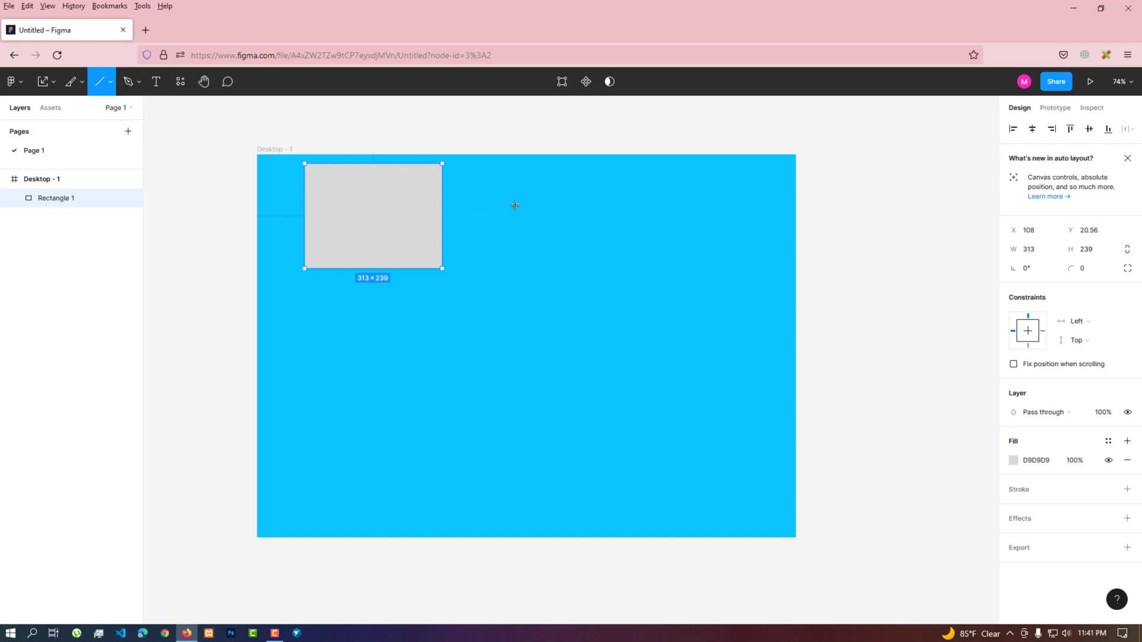
left_click_drag(474, 201, 608, 205)
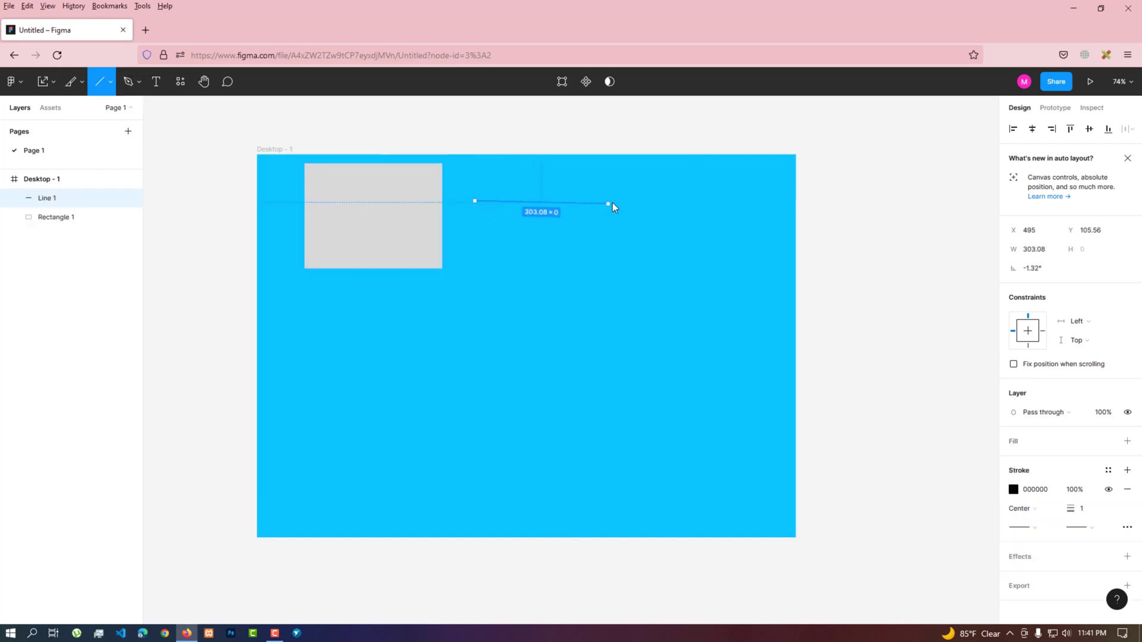
left_click_drag(607, 203, 618, 198)
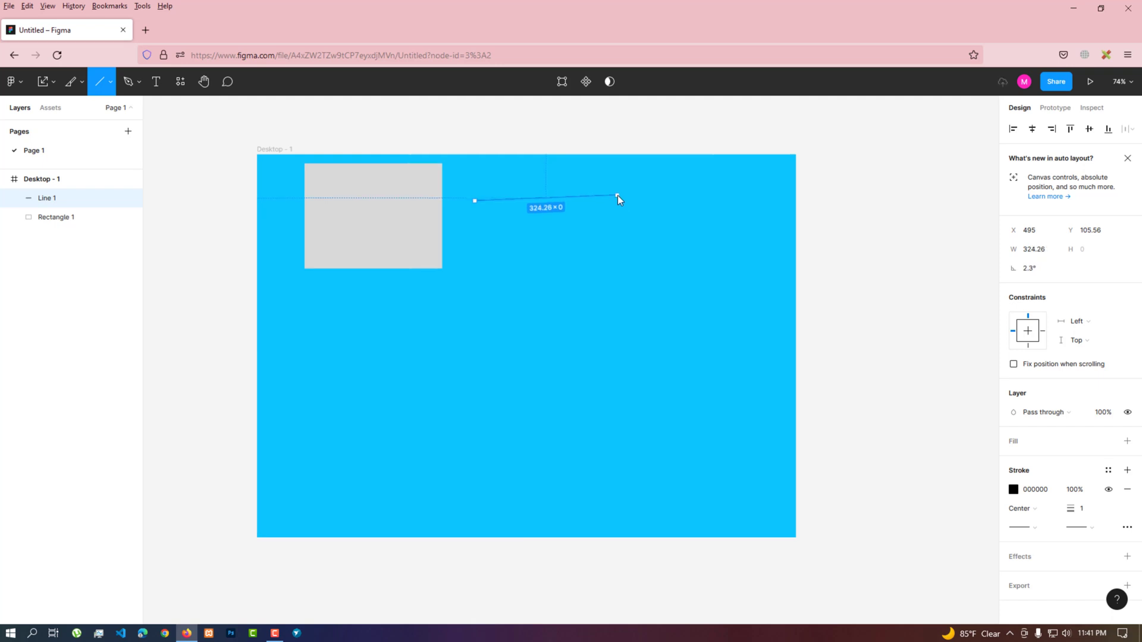
left_click_drag(617, 199, 604, 198)
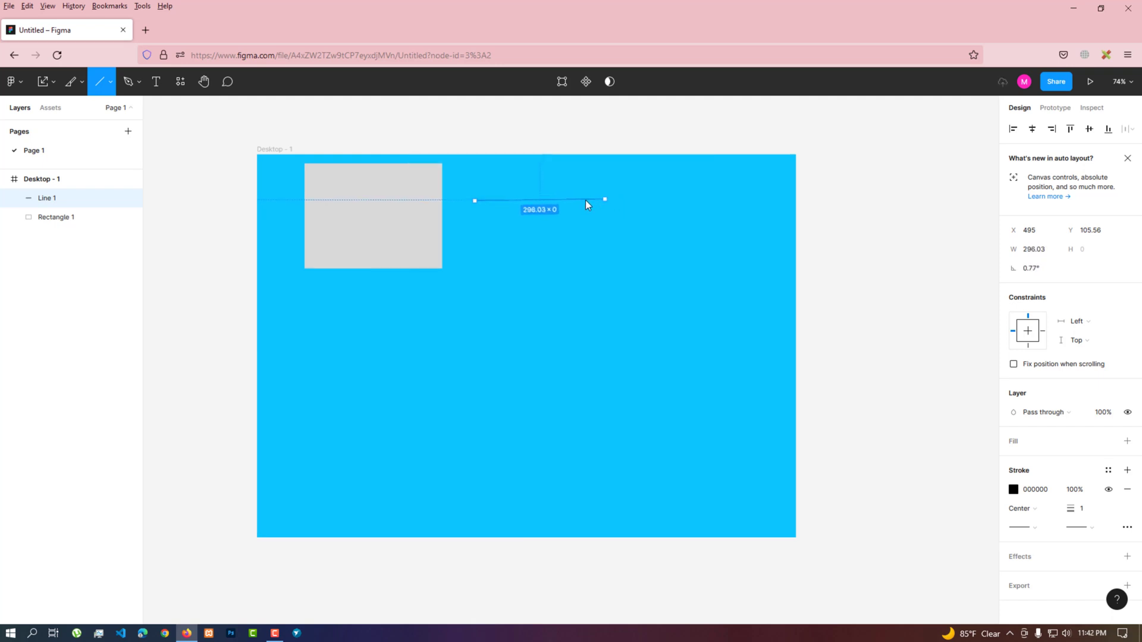
left_click_drag(604, 200, 601, 201)
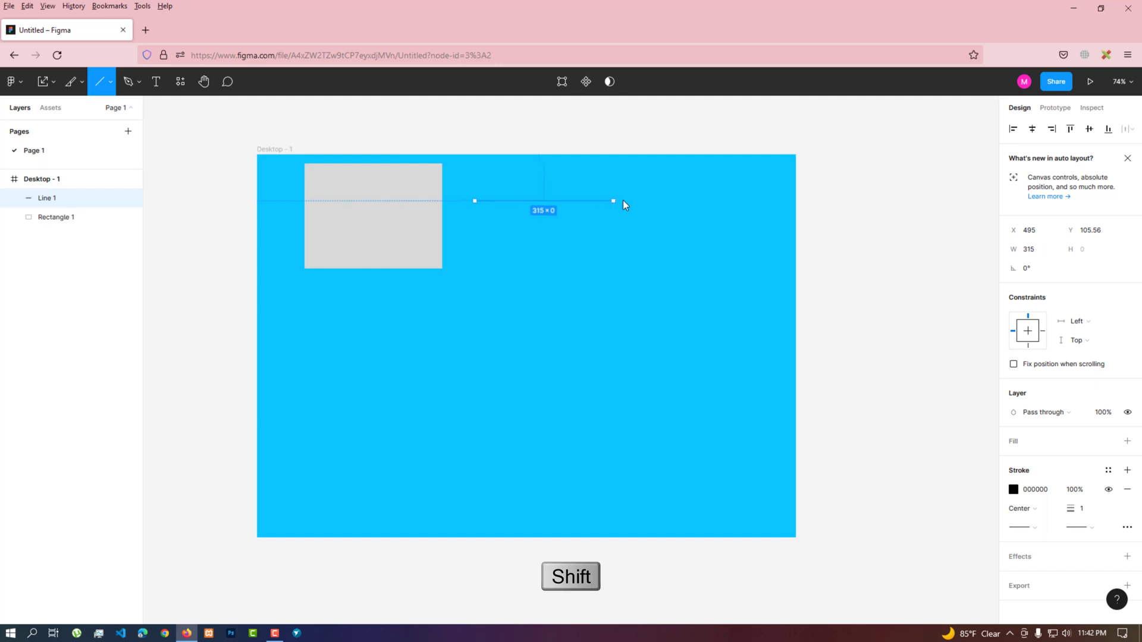
Stretch the line horizontally until it settles at about 411 wide, then finish
left_click_drag(613, 200, 681, 200)
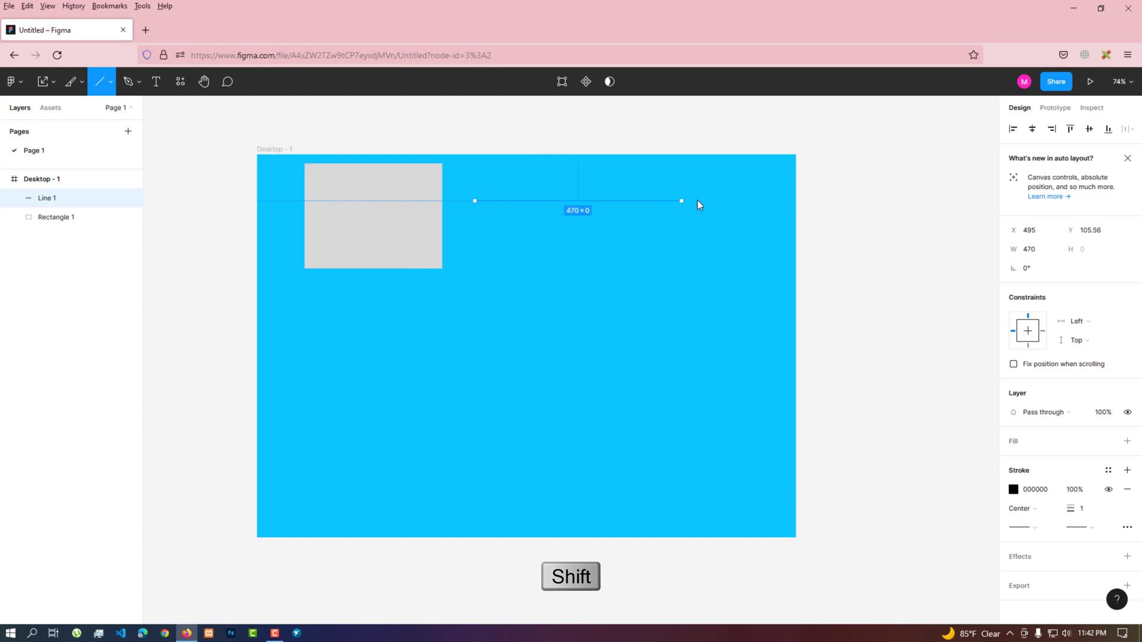
left_click_drag(680, 199, 593, 199)
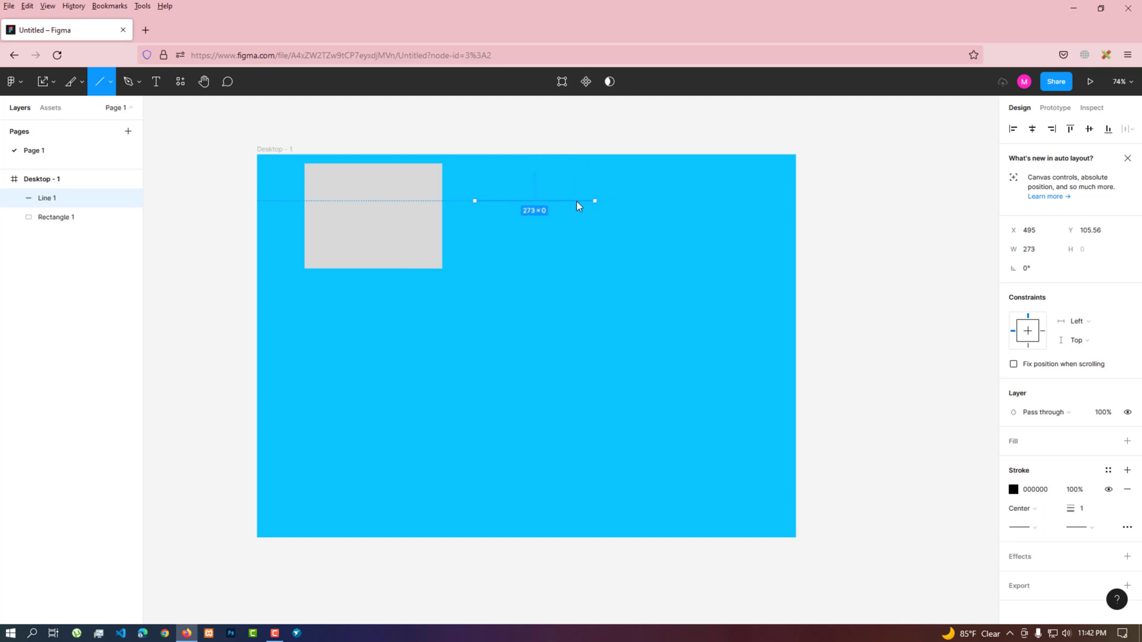
left_click_drag(594, 201, 654, 201)
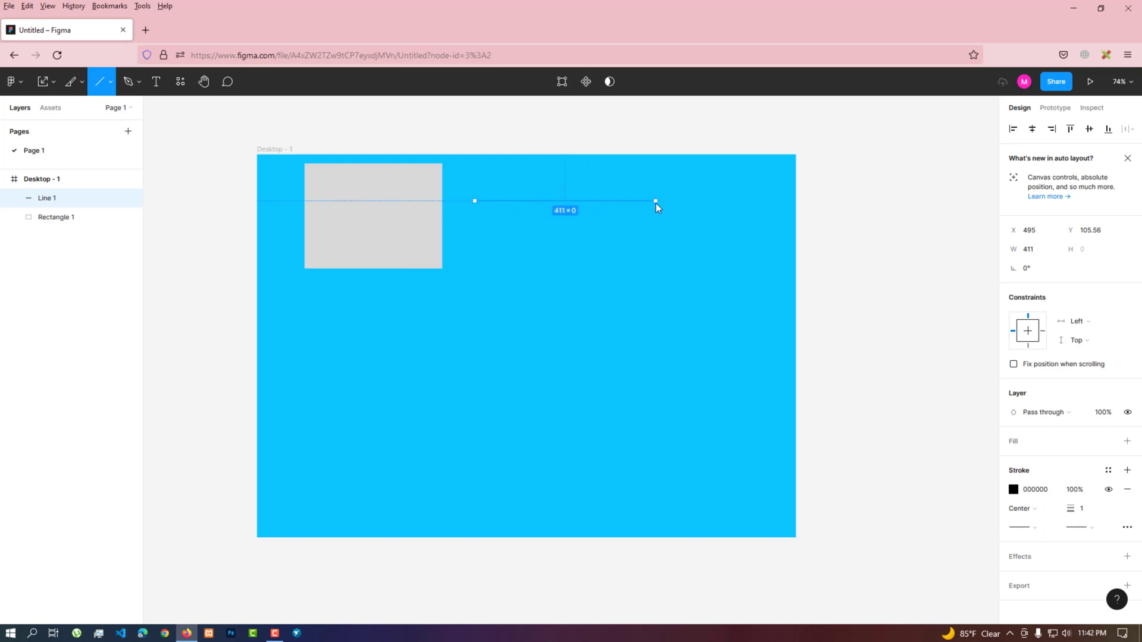
left_click_drag(654, 200, 625, 200)
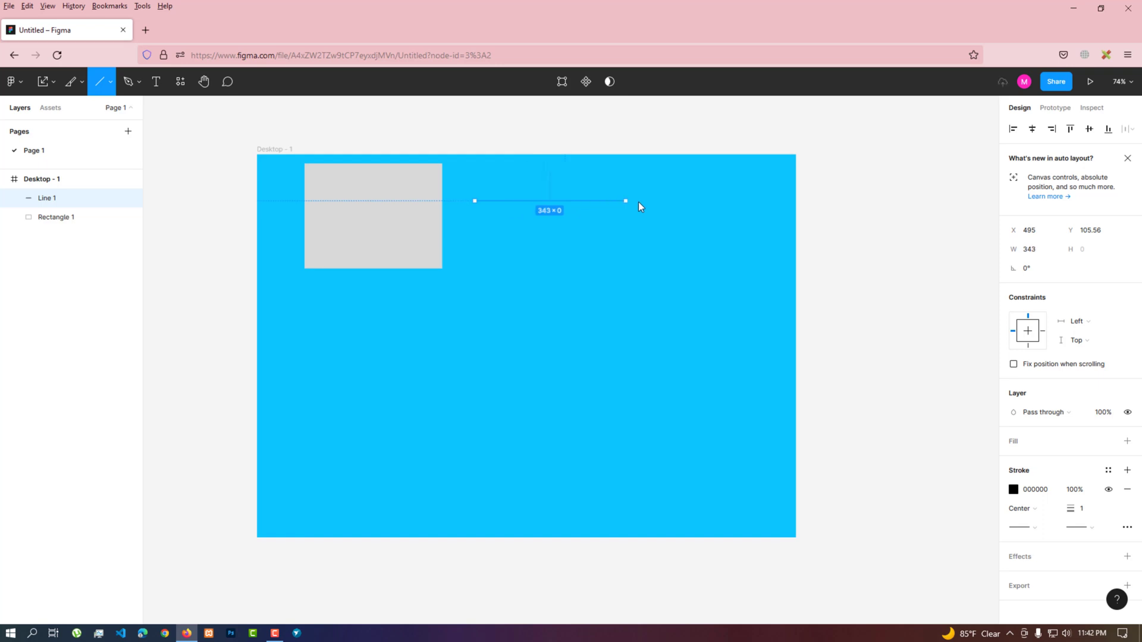
left_click_drag(624, 200, 654, 200)
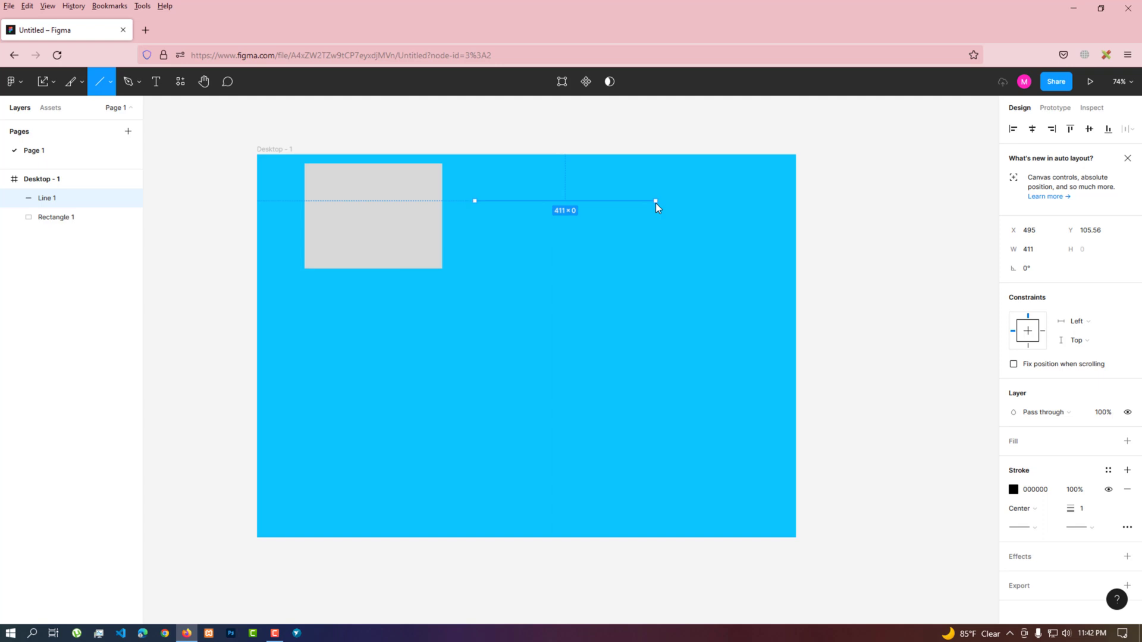
left_click(42, 82)
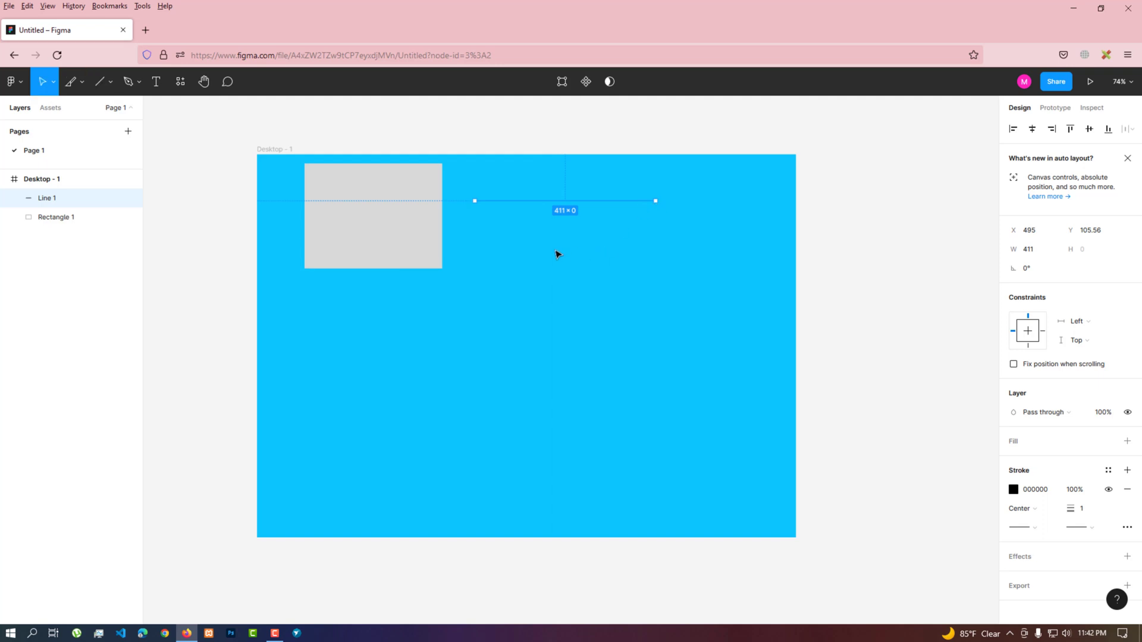
Draw a black arrow about 406 long below the line
left_click(100, 81)
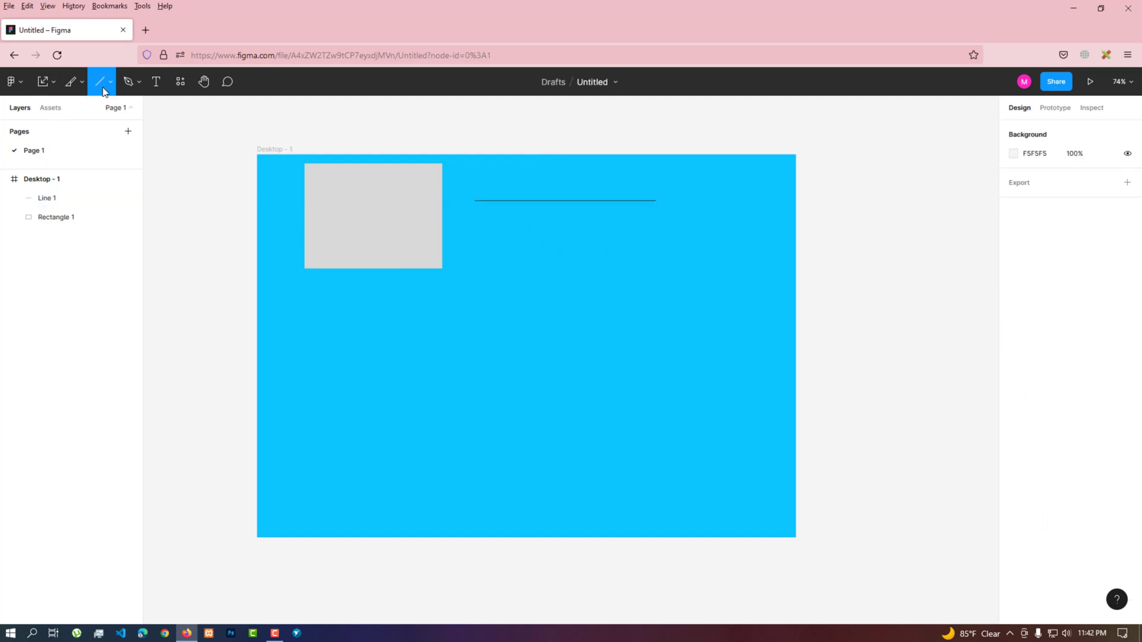
left_click(112, 82)
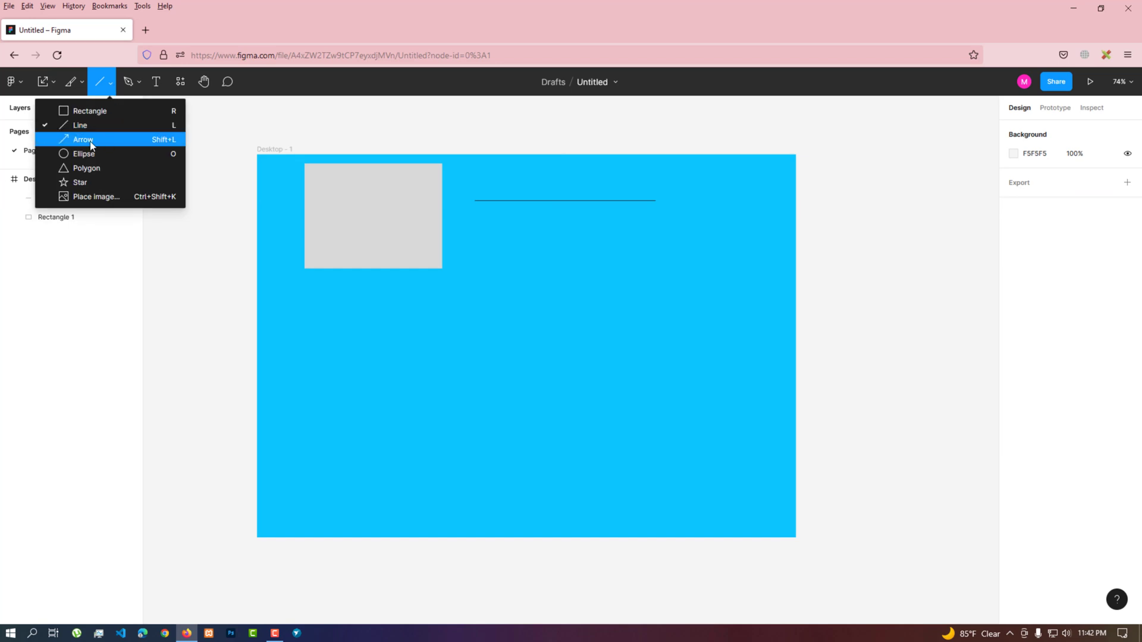
mouse_move(475, 242)
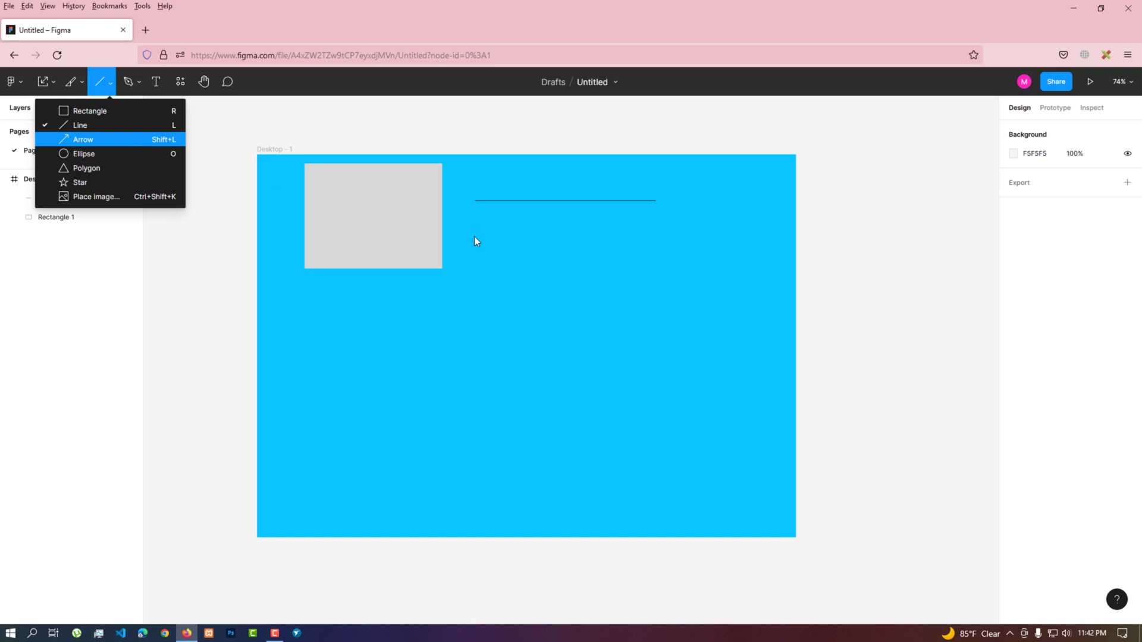
left_click(83, 139)
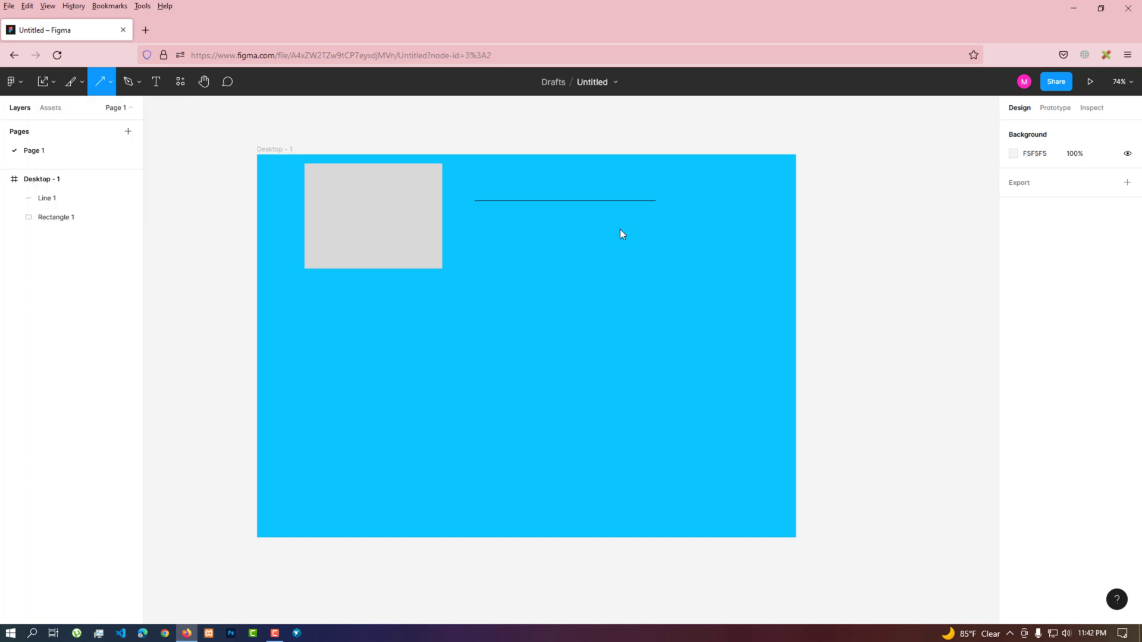
left_click_drag(477, 228, 652, 228)
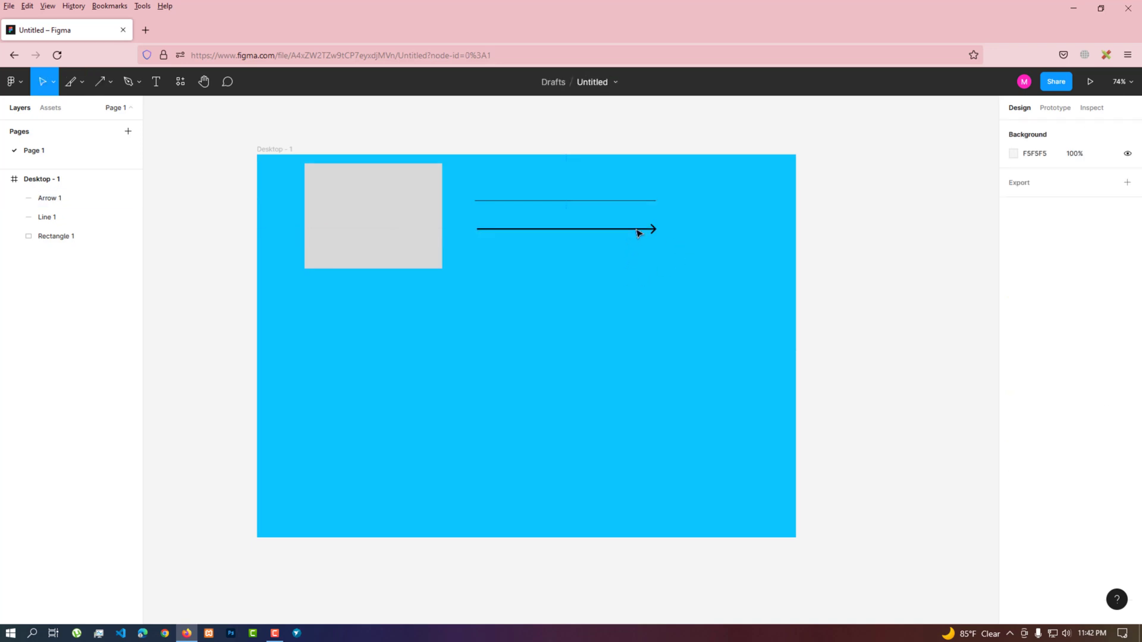
Tilt the arrow's head up-right to roughly 4.4°
left_click(564, 228)
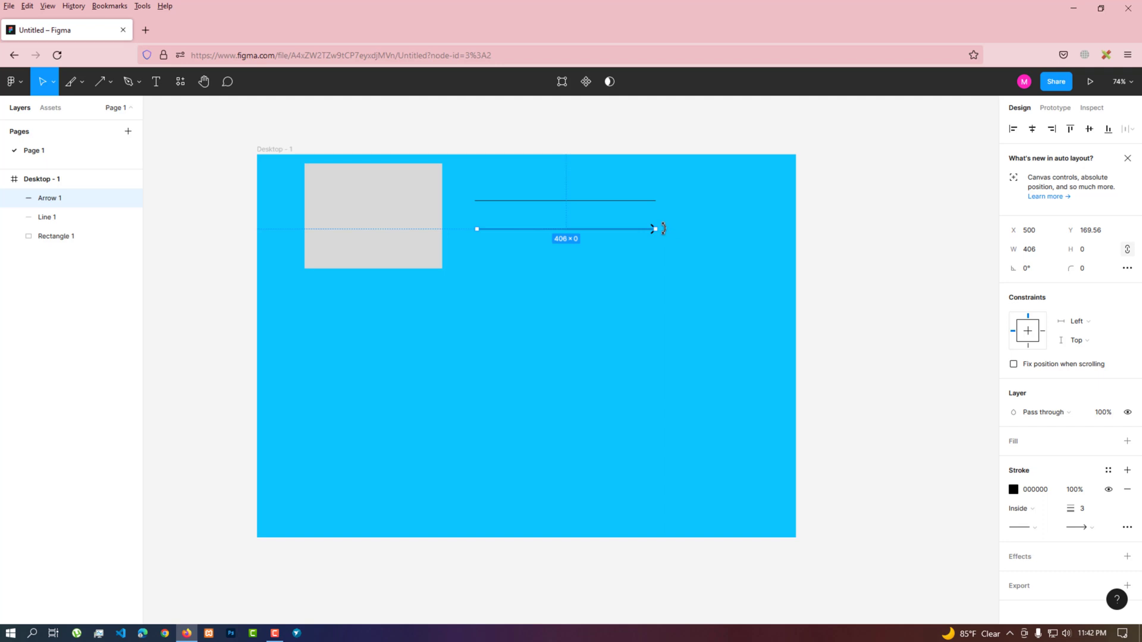
left_click_drag(654, 228, 654, 239)
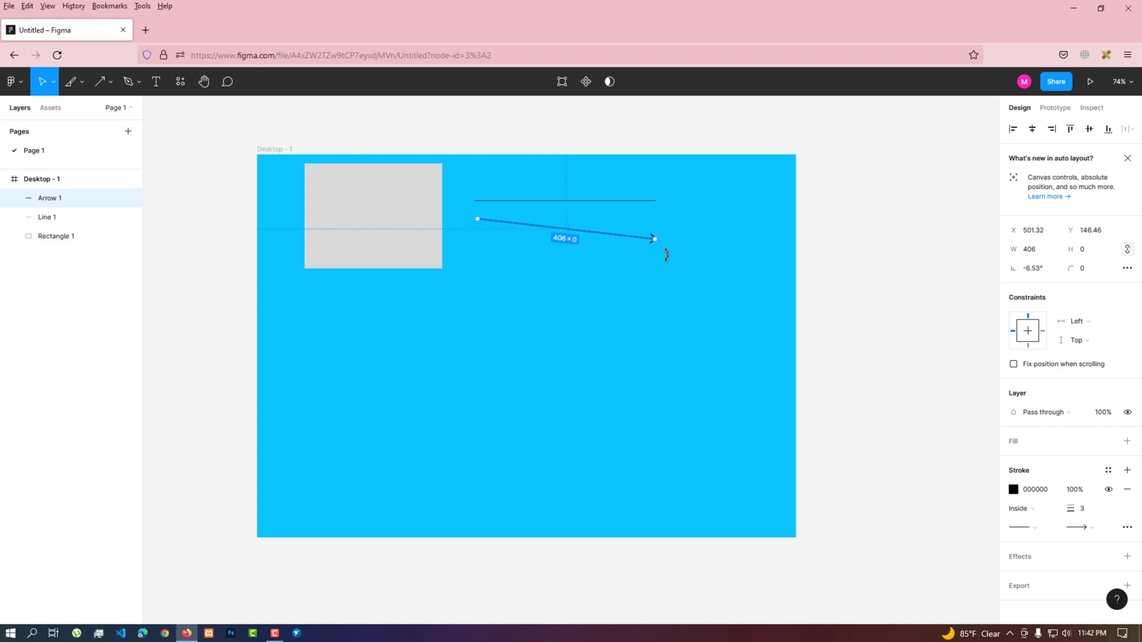
left_click_drag(653, 239, 653, 224)
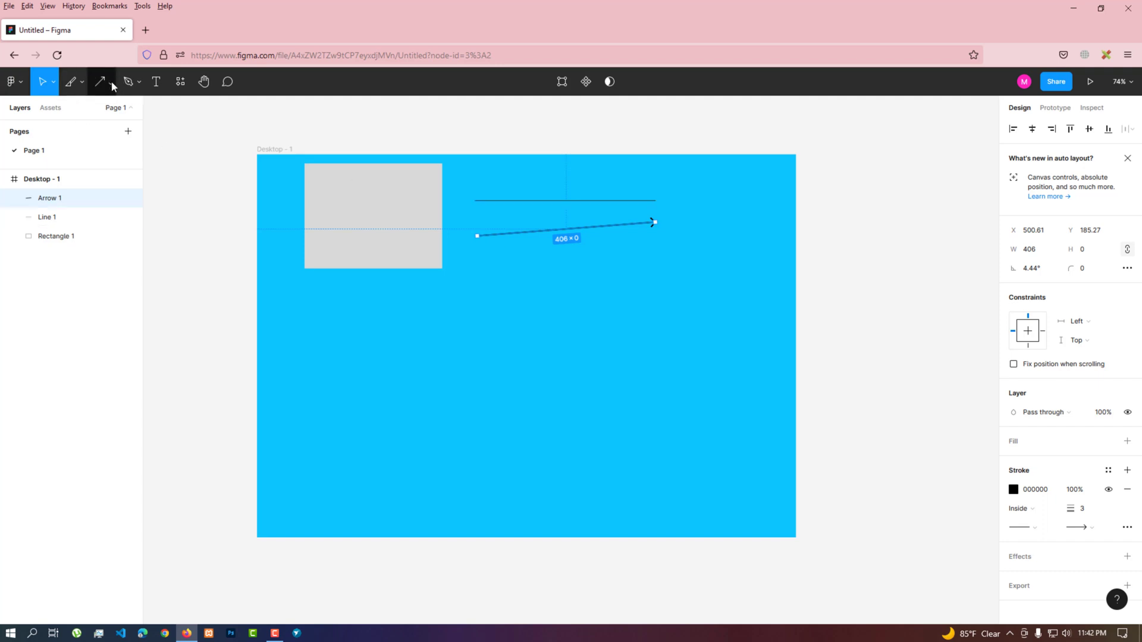
Draw a grey circle, size it to about 355 across and move it left below the rectangle
left_click(110, 81)
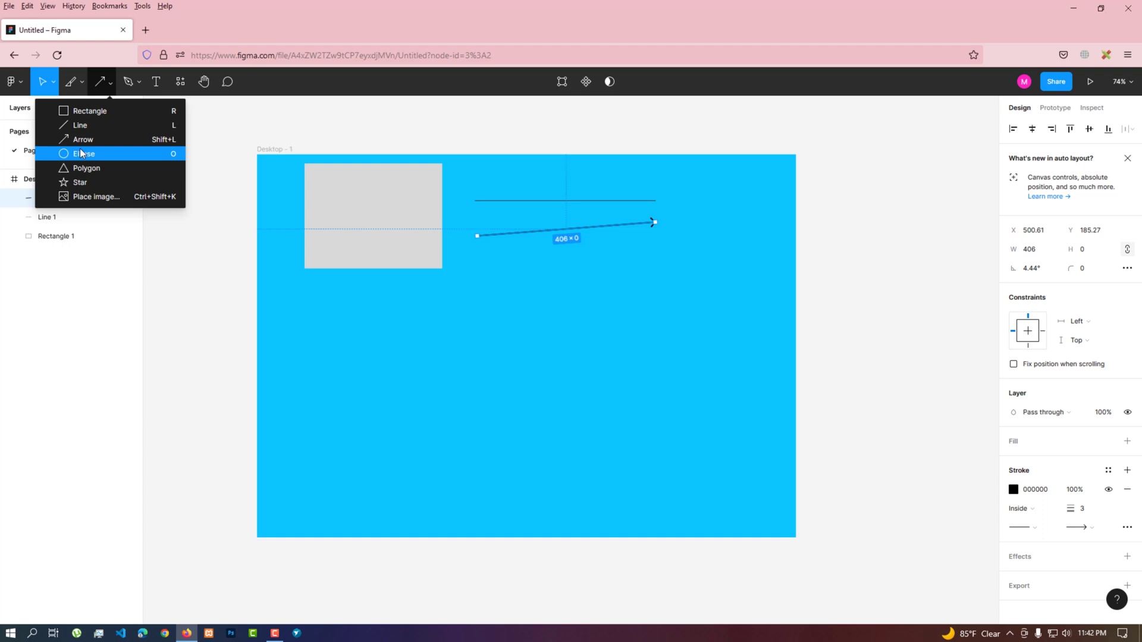
left_click(84, 153)
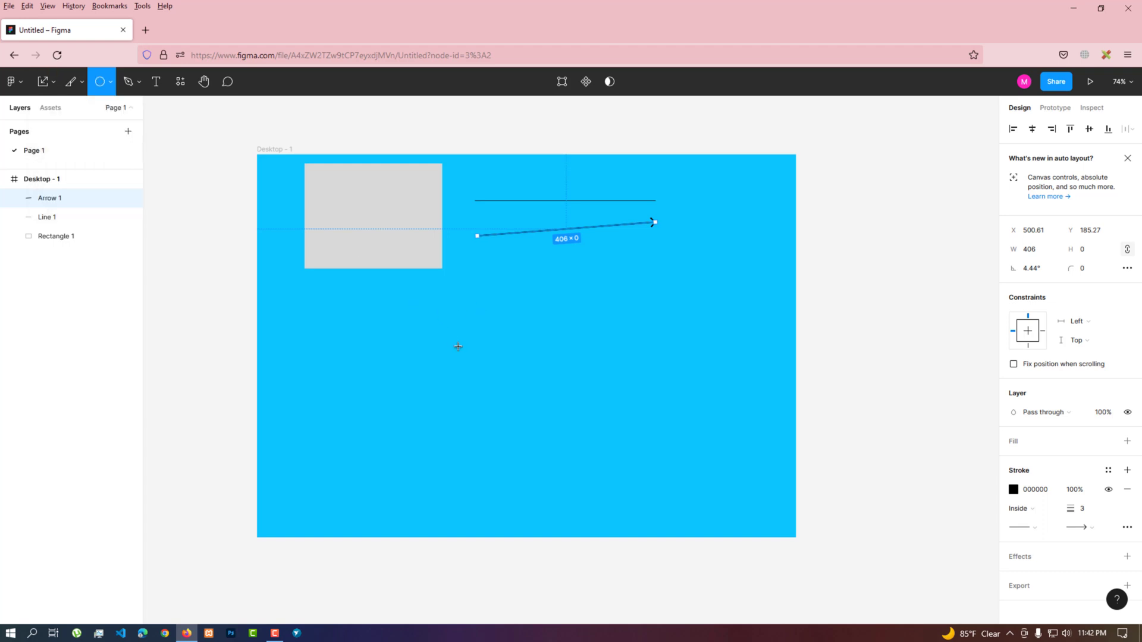
left_click_drag(418, 301, 521, 404)
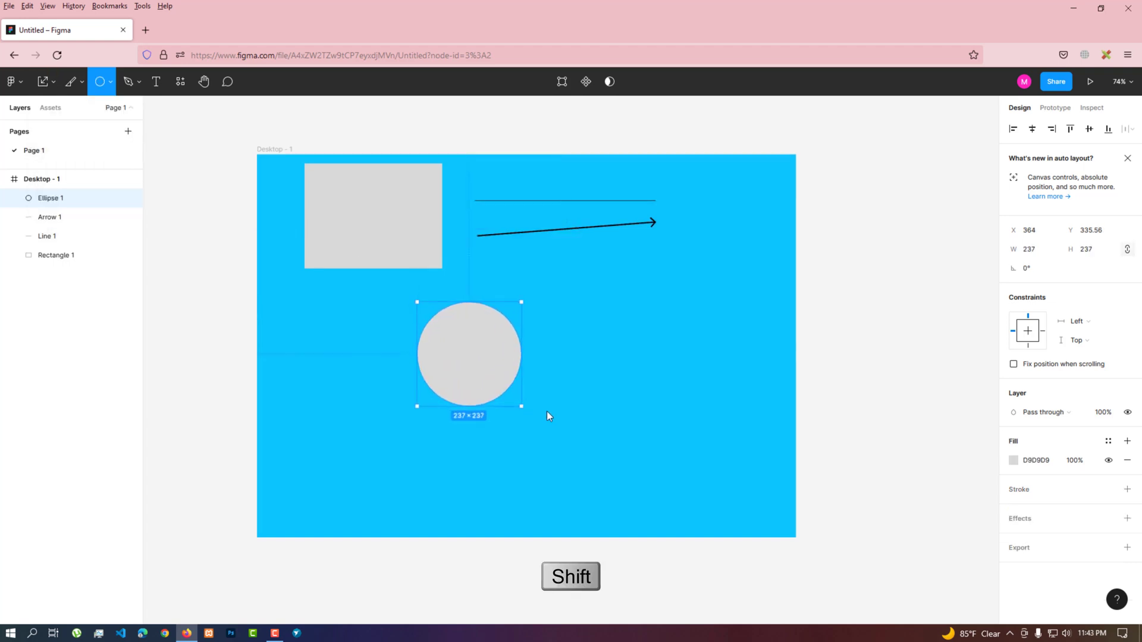
left_click_drag(521, 407, 586, 472)
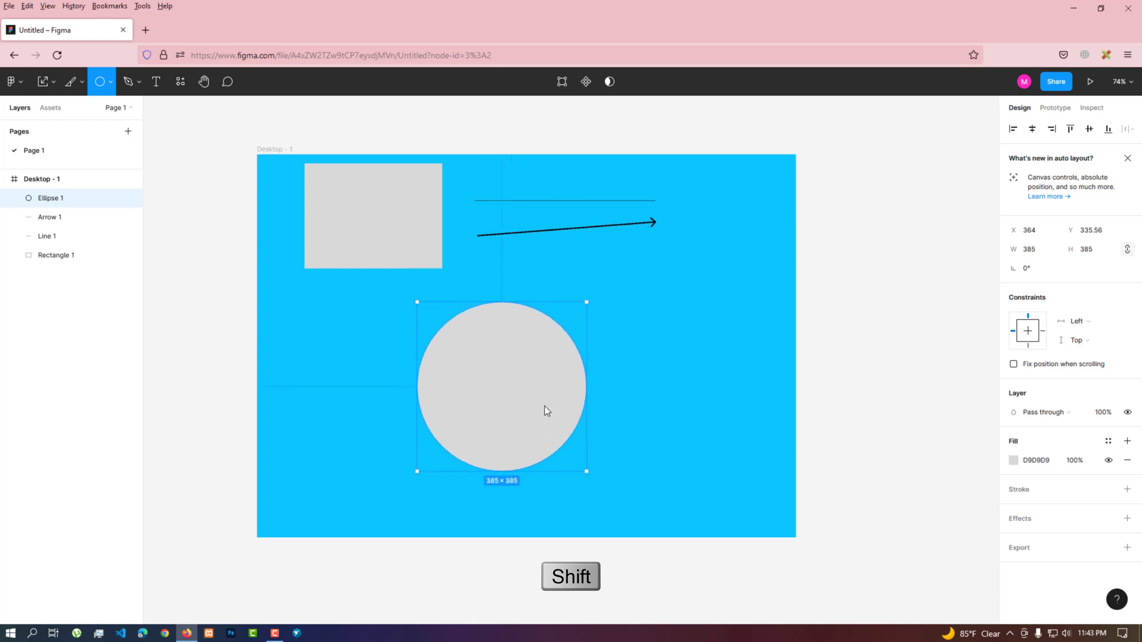
left_click_drag(587, 472, 560, 445)
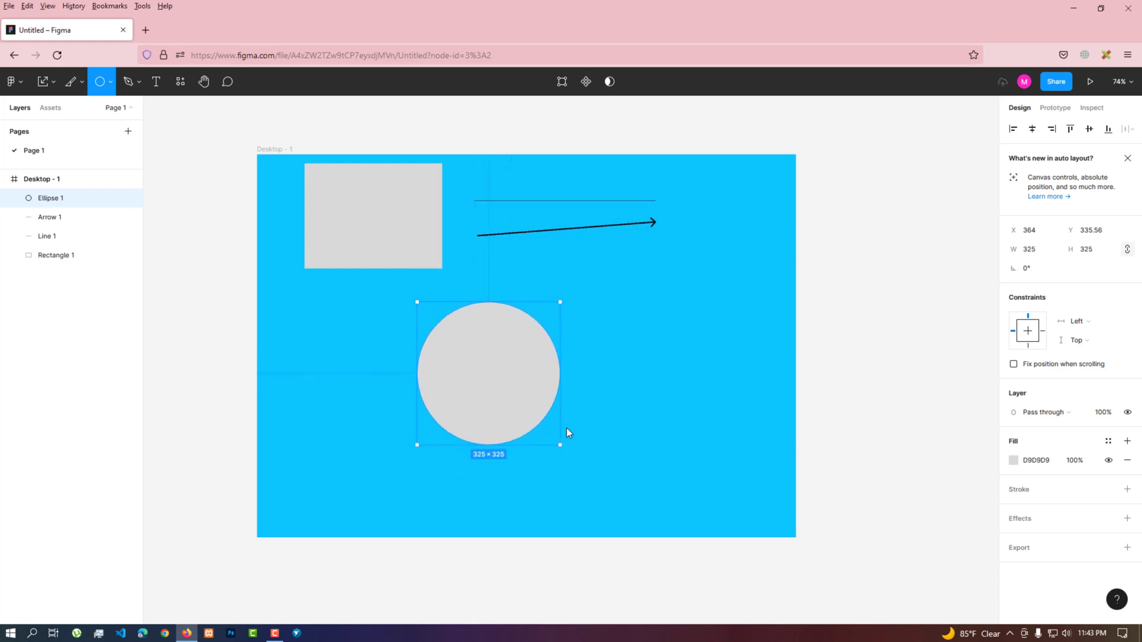
left_click_drag(560, 445, 574, 458)
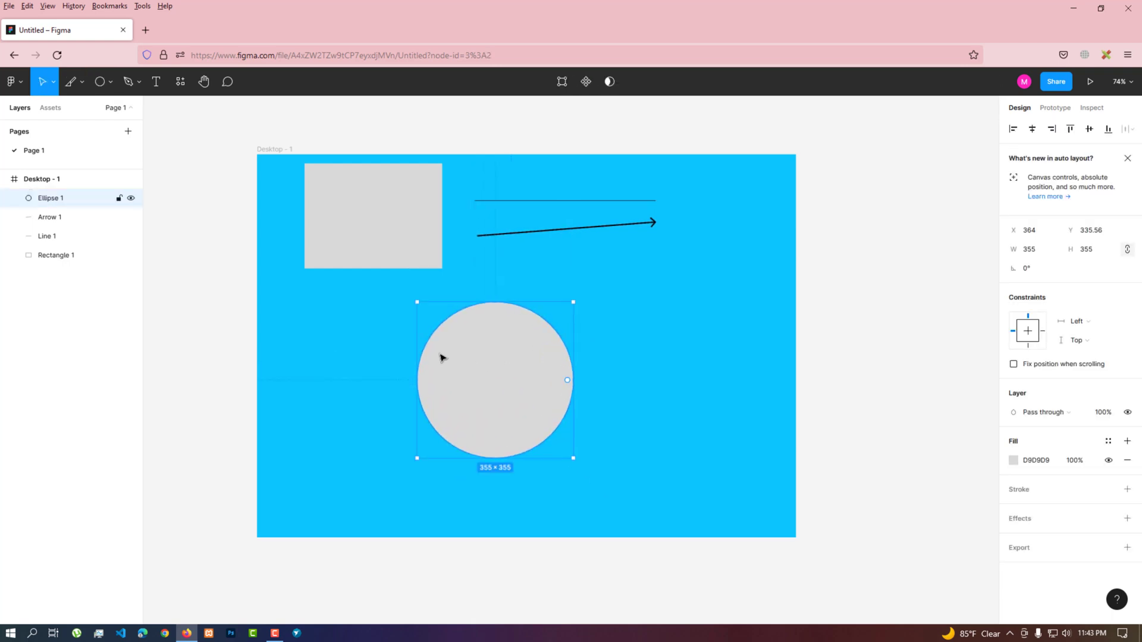
left_click_drag(495, 378, 371, 379)
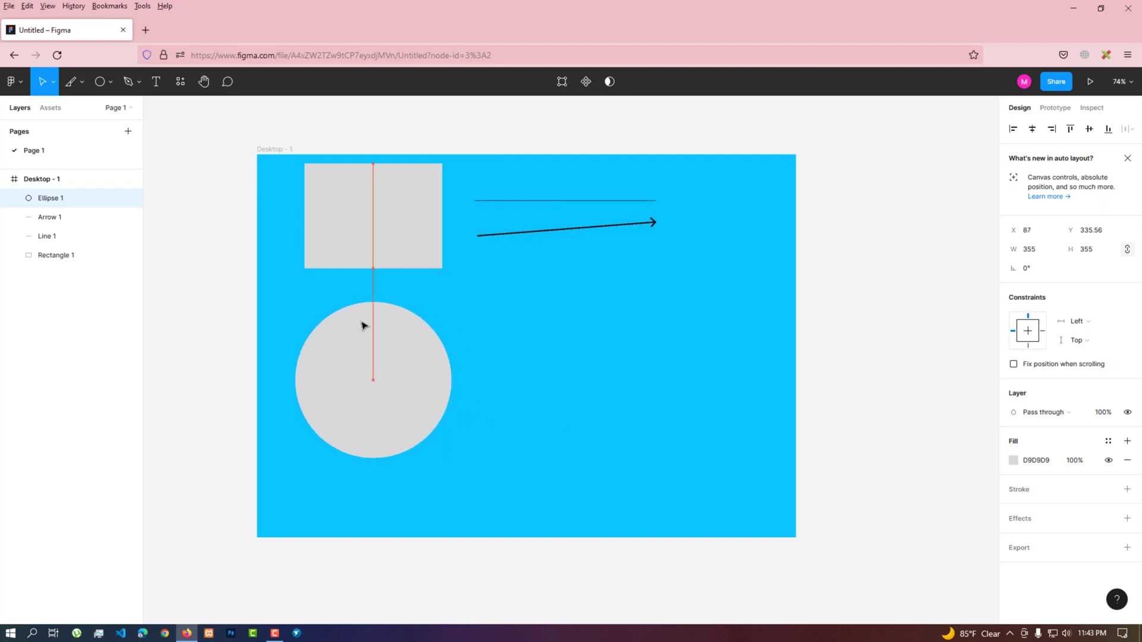
Draw a grey Polygon triangle right of the circle below the arrow and enlarge it to about 366 × 309
left_click(112, 82)
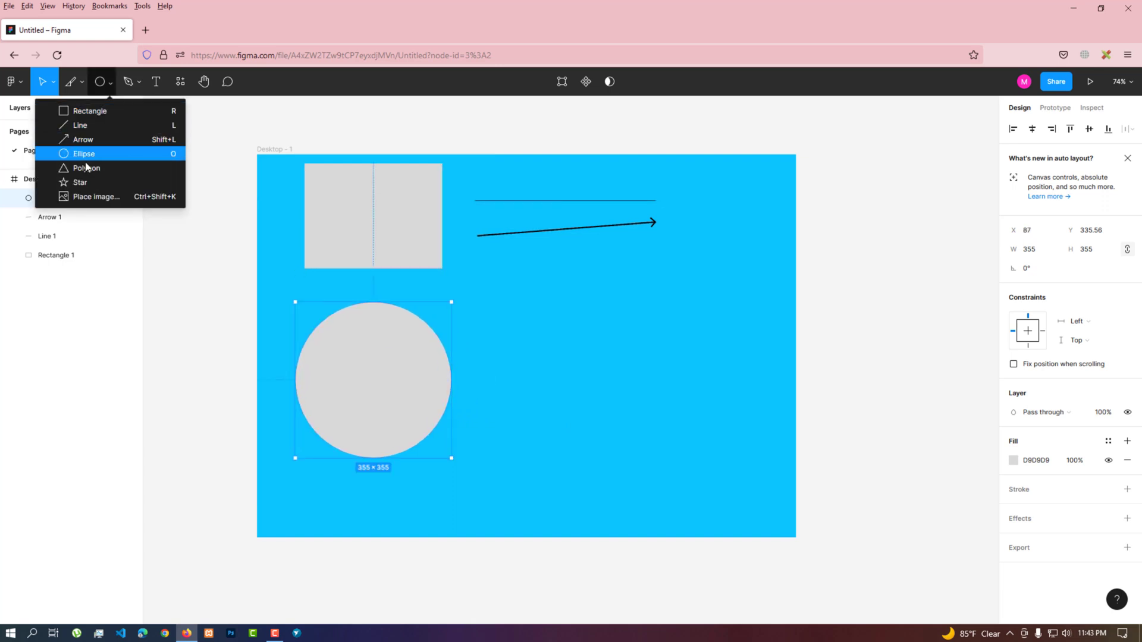
mouse_move(85, 168)
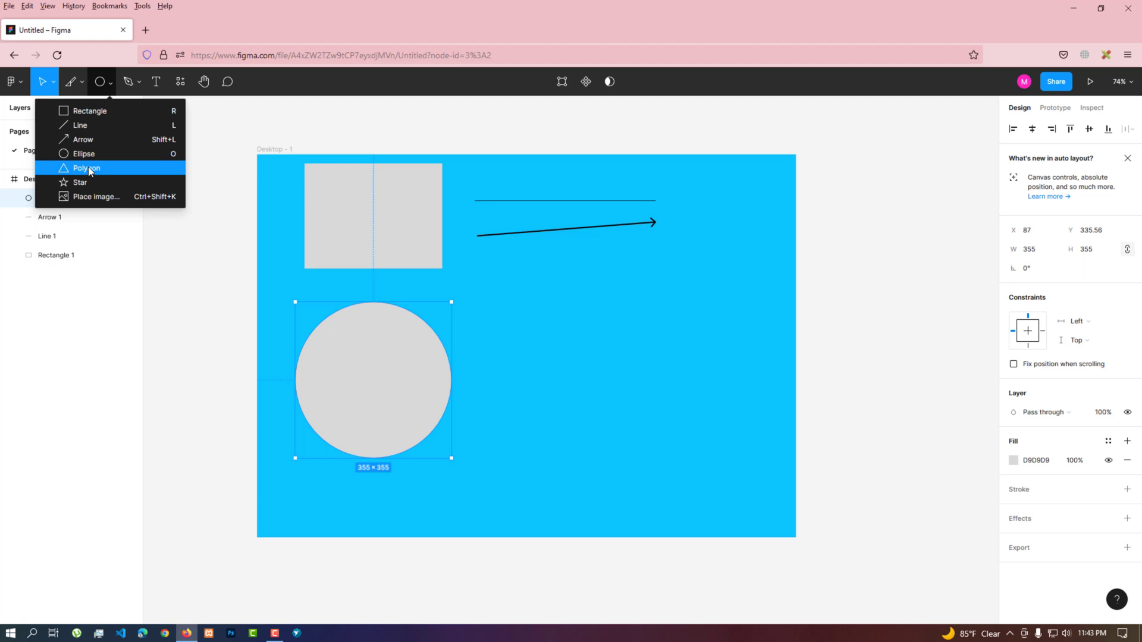
left_click(86, 168)
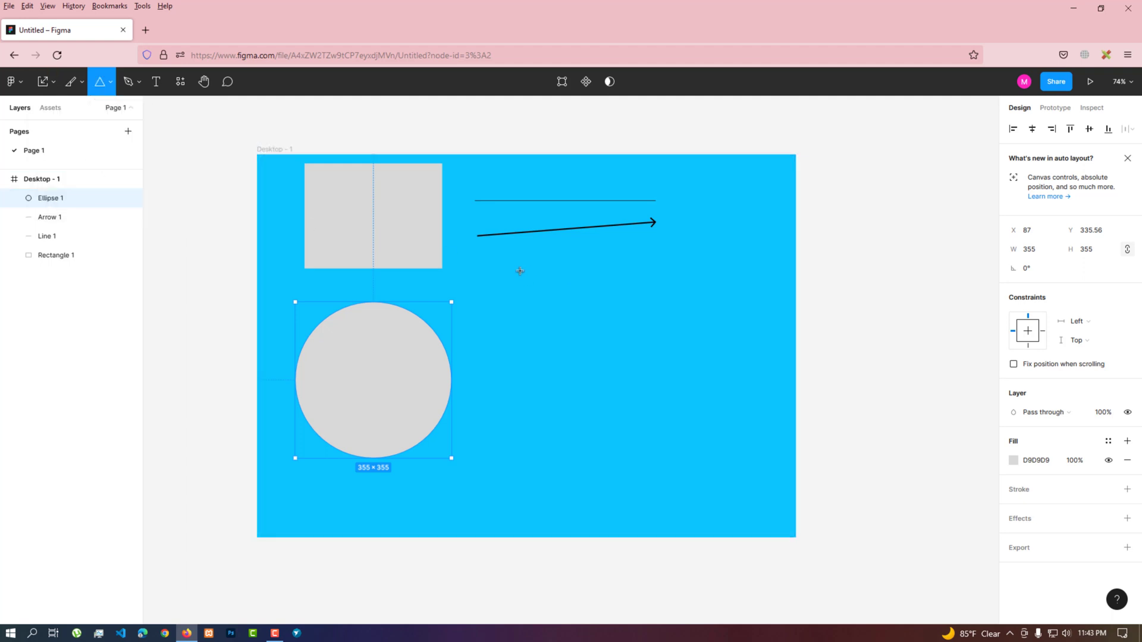
left_click_drag(520, 271, 617, 346)
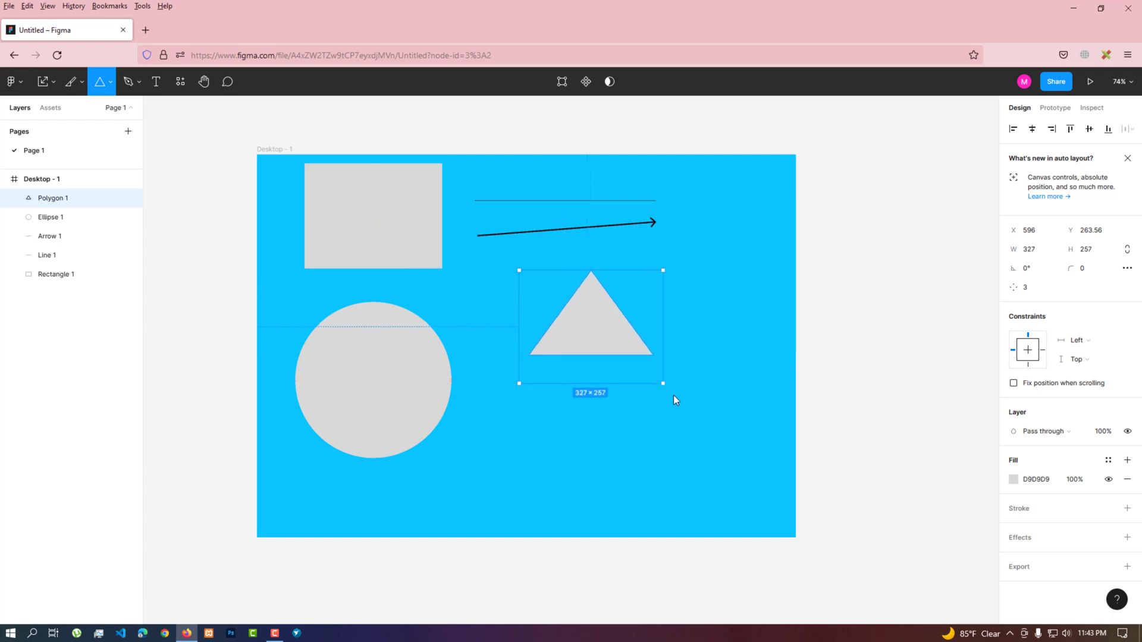
left_click_drag(662, 382, 679, 407)
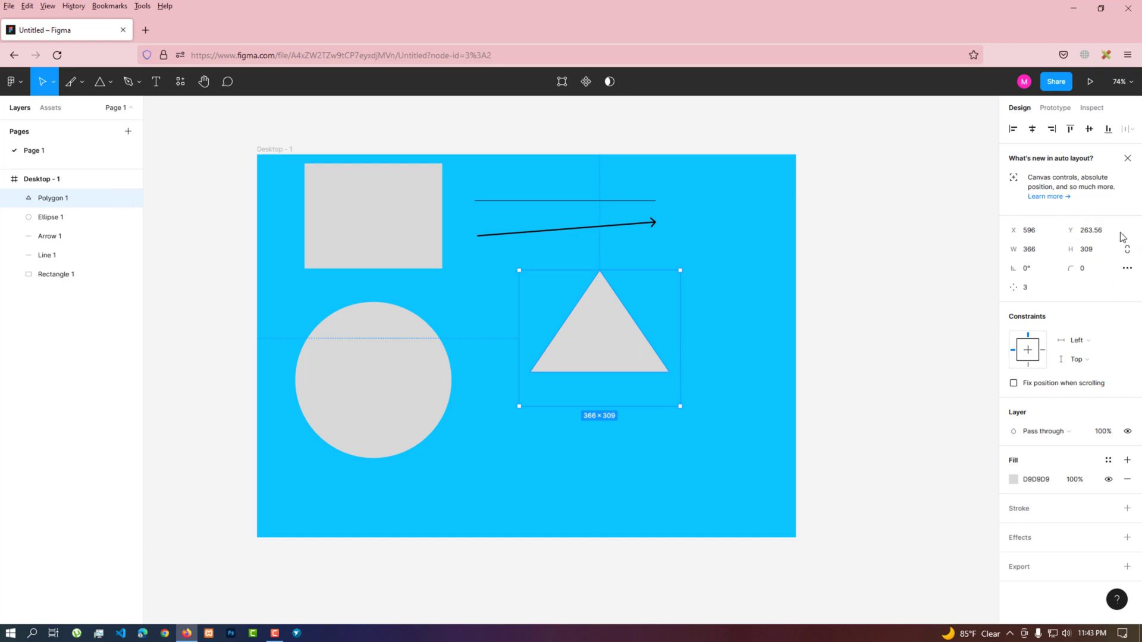
Draw a grey five-pointed Star about 195 × 216 beside the arrow's tip in the frame's top right
left_click(100, 81)
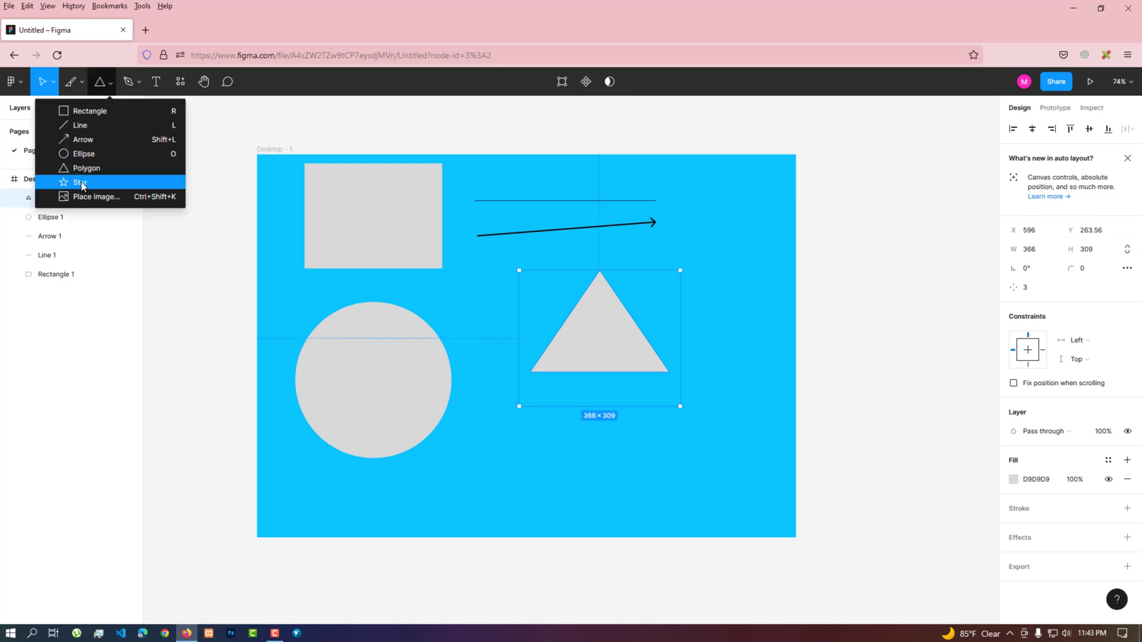
left_click(80, 182)
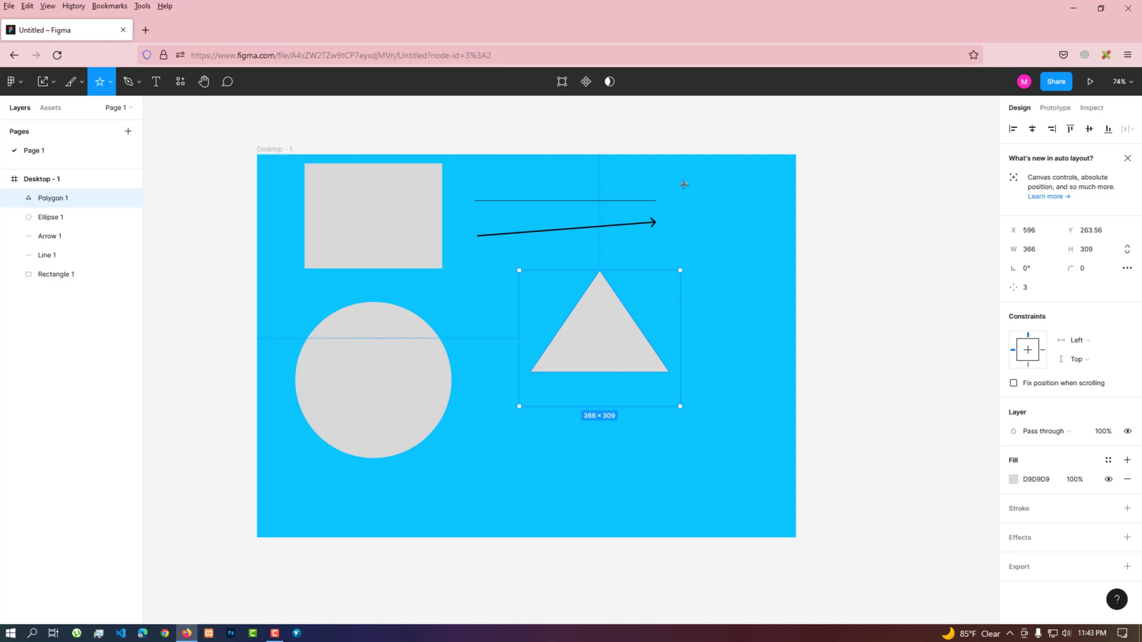
left_click_drag(676, 179, 744, 262)
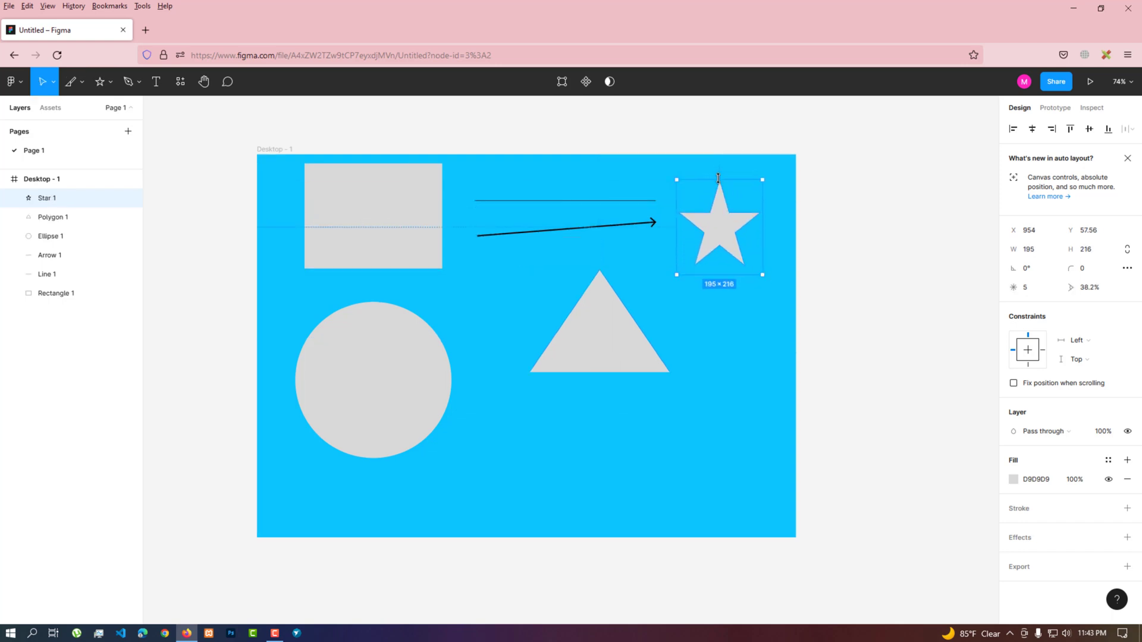
Place the colourful wavy wallpaper JPG from Downloads below the triangle, right of the circle
left_click(99, 81)
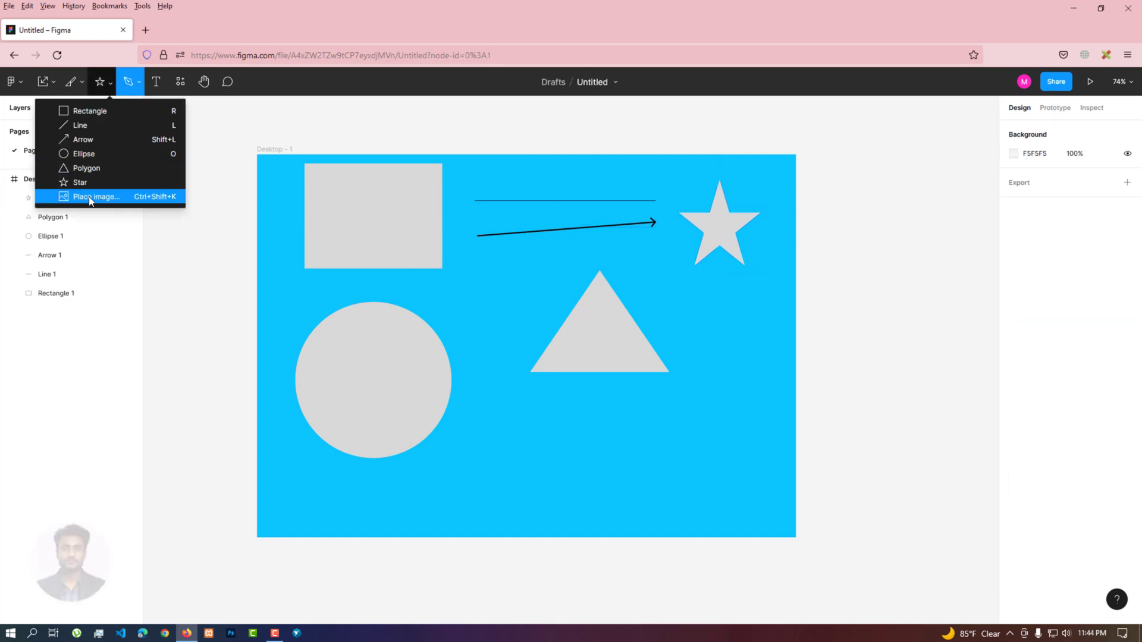
left_click(97, 197)
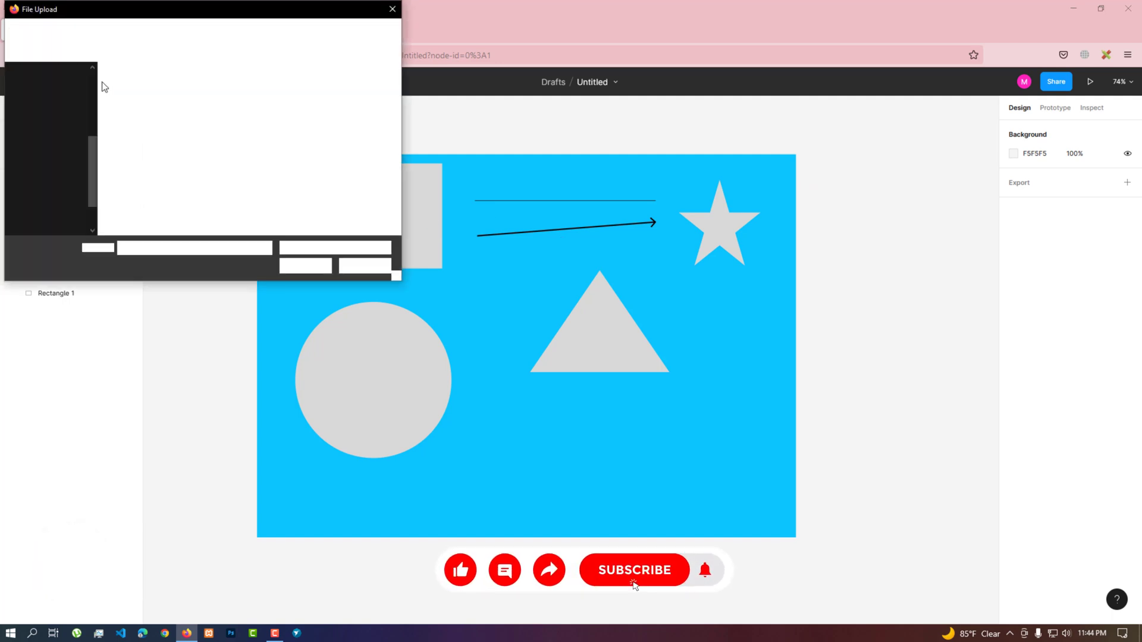
left_click(54, 131)
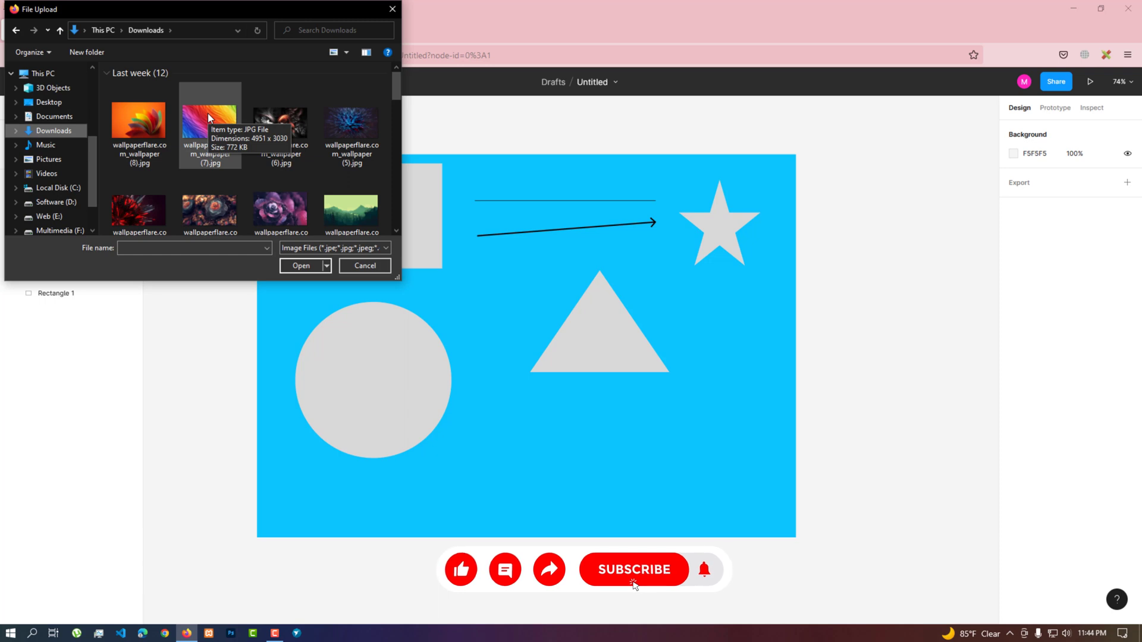
left_click(300, 265)
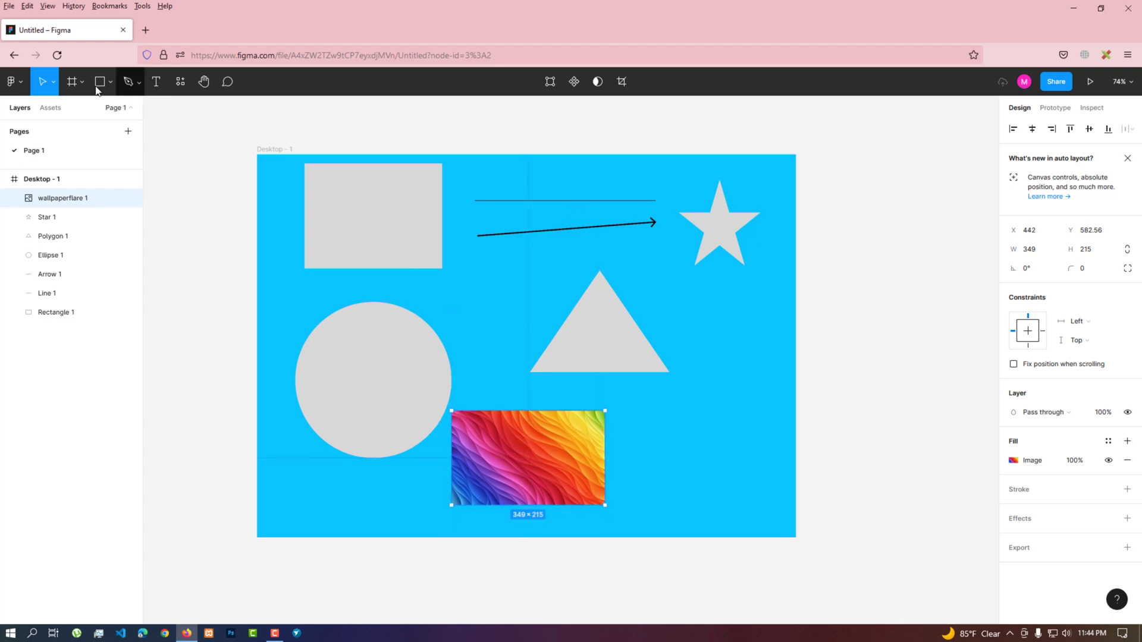
Draw a grey half-dome closed Pen vector about 278 × 95 above the triangle's left side
left_click(110, 82)
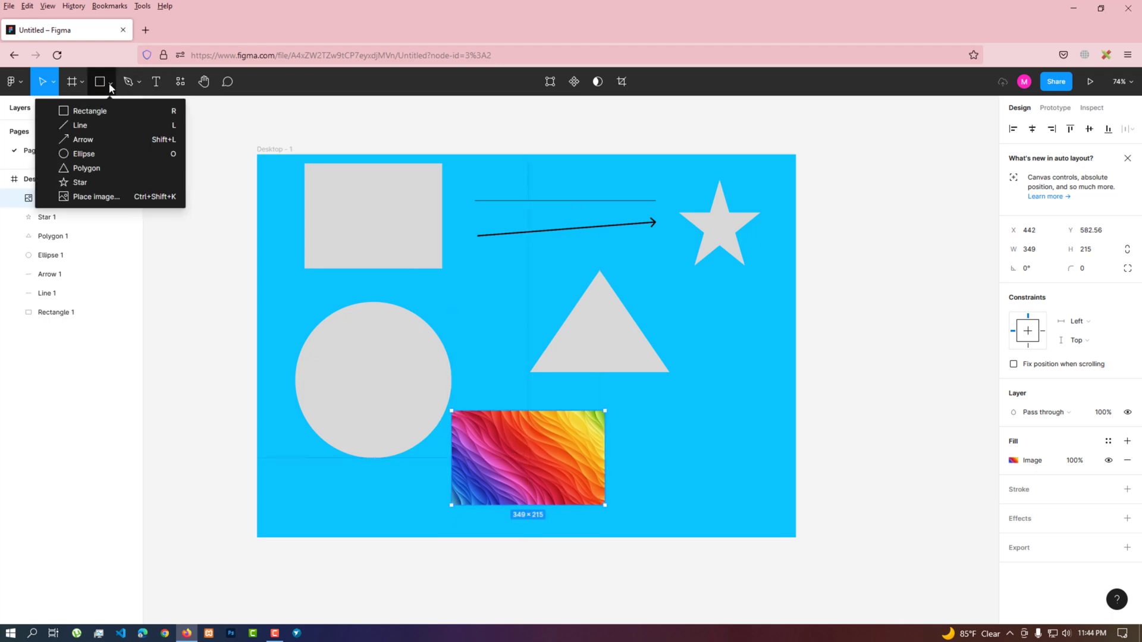
left_click(138, 83)
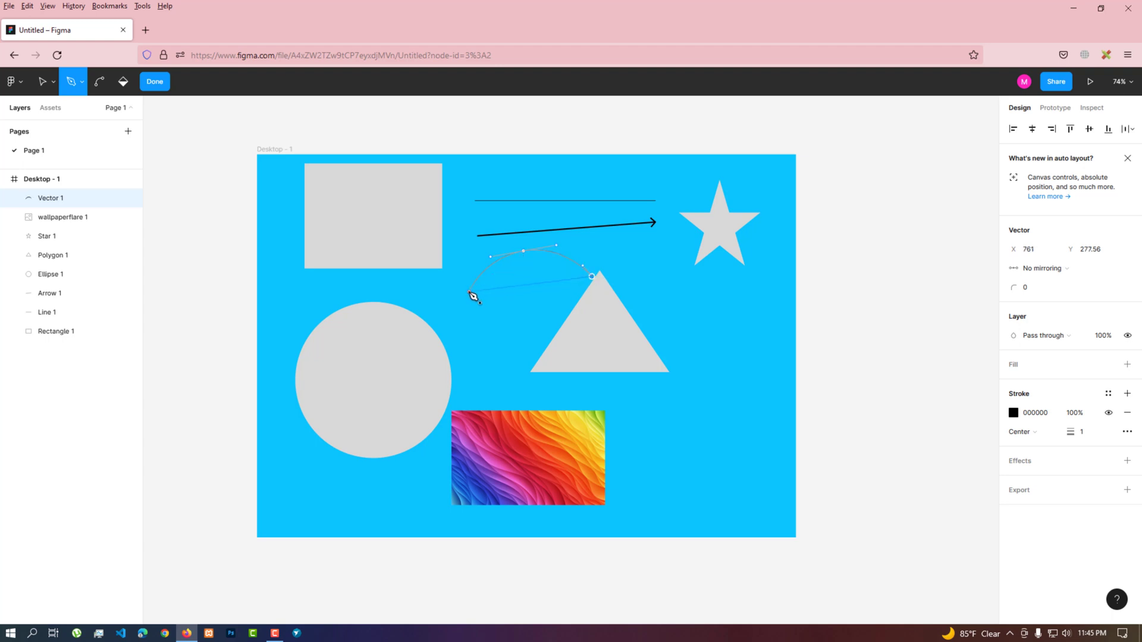
left_click_drag(474, 297, 440, 332)
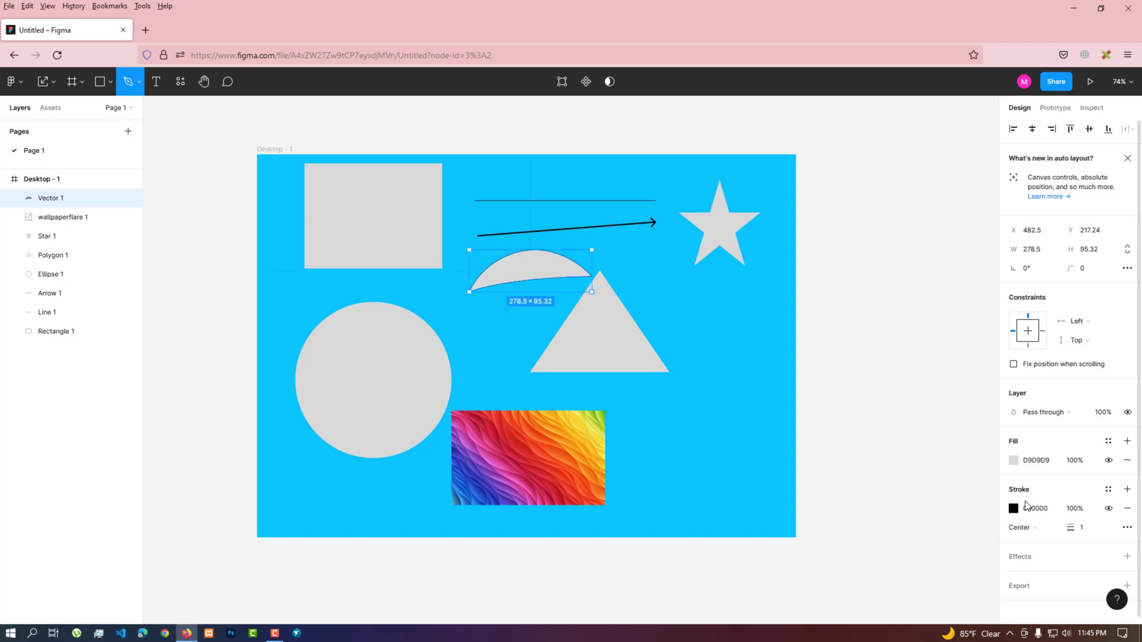
left_click(130, 82)
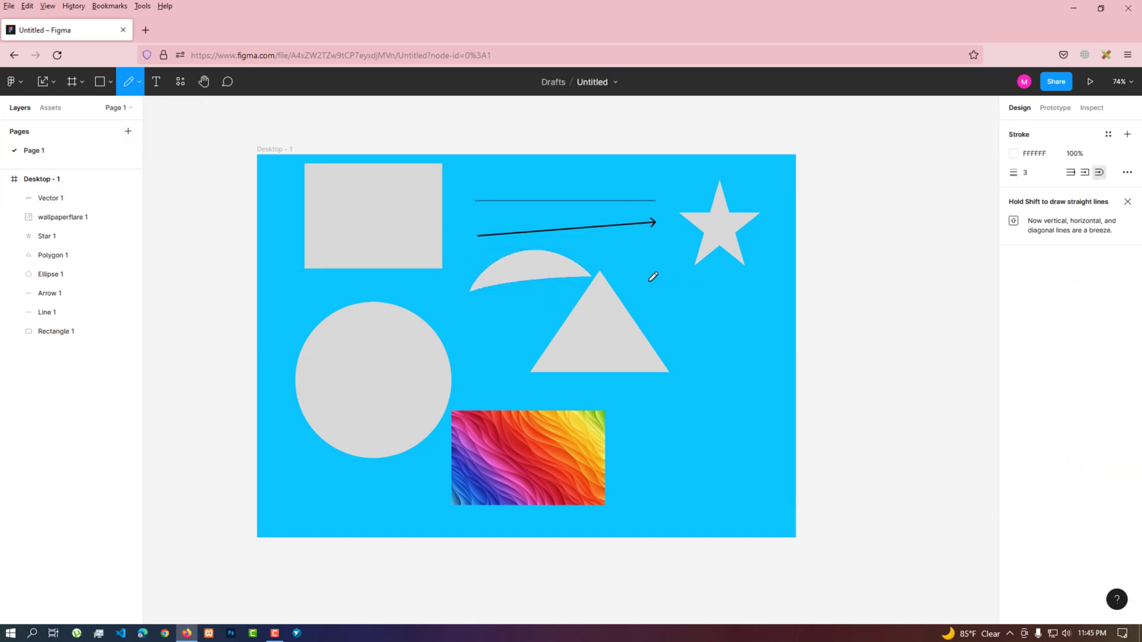
Scribble a white freehand Pencil stroke right of the triangle's top, below the star
left_click_drag(642, 277, 648, 309)
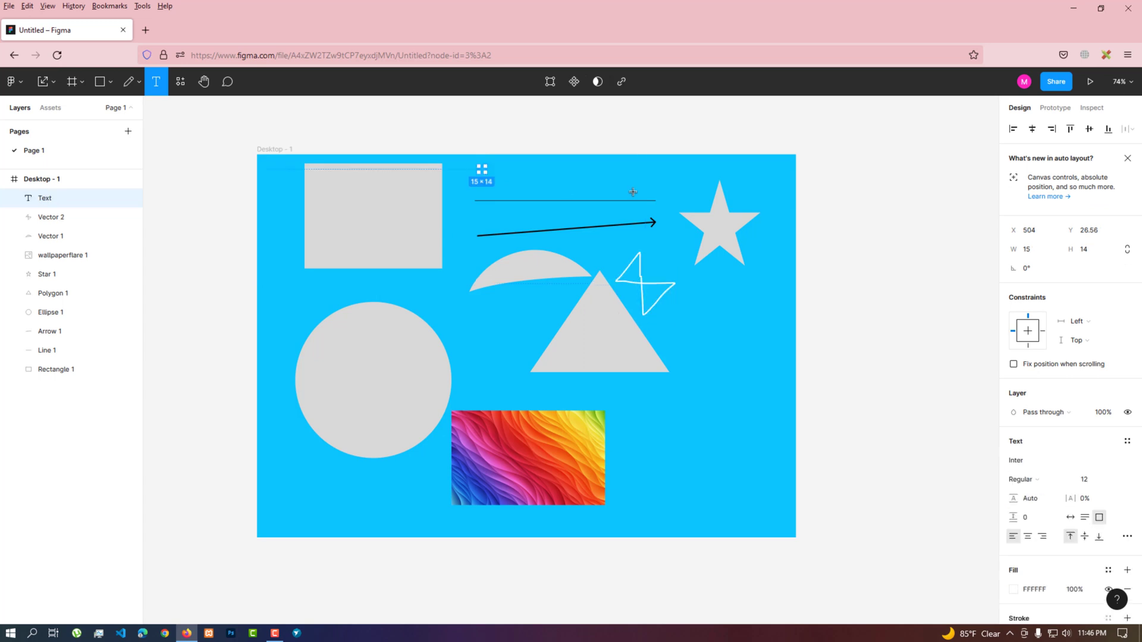
Add a text box above the line reading "Text will be added by text tools"
left_click_drag(477, 169, 634, 193)
type("Text will be added")
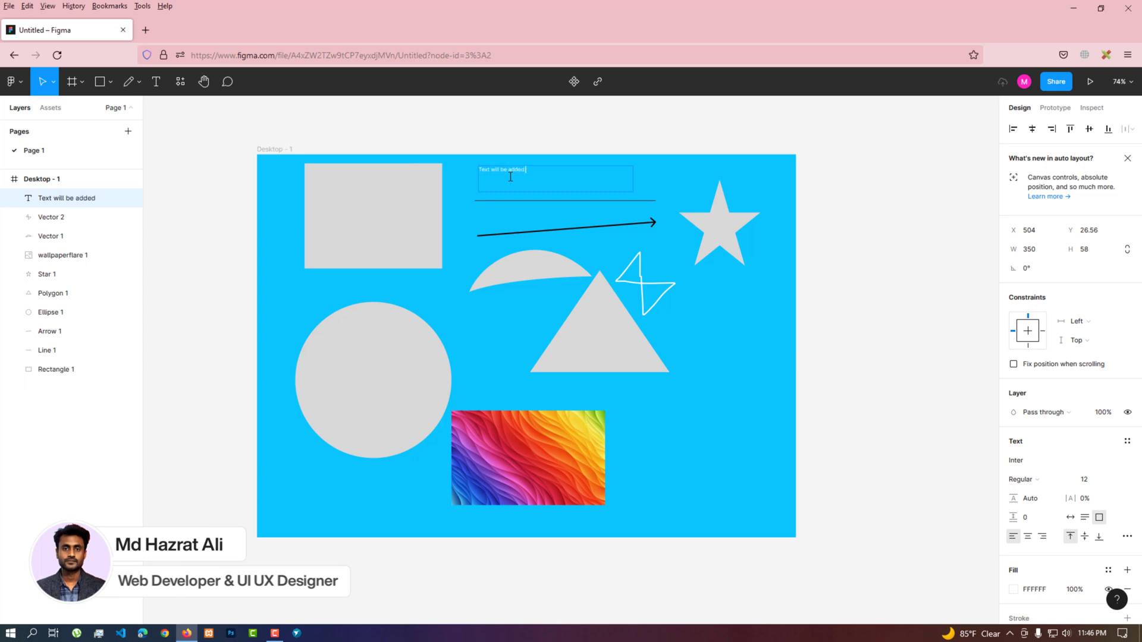
type("by text tools")
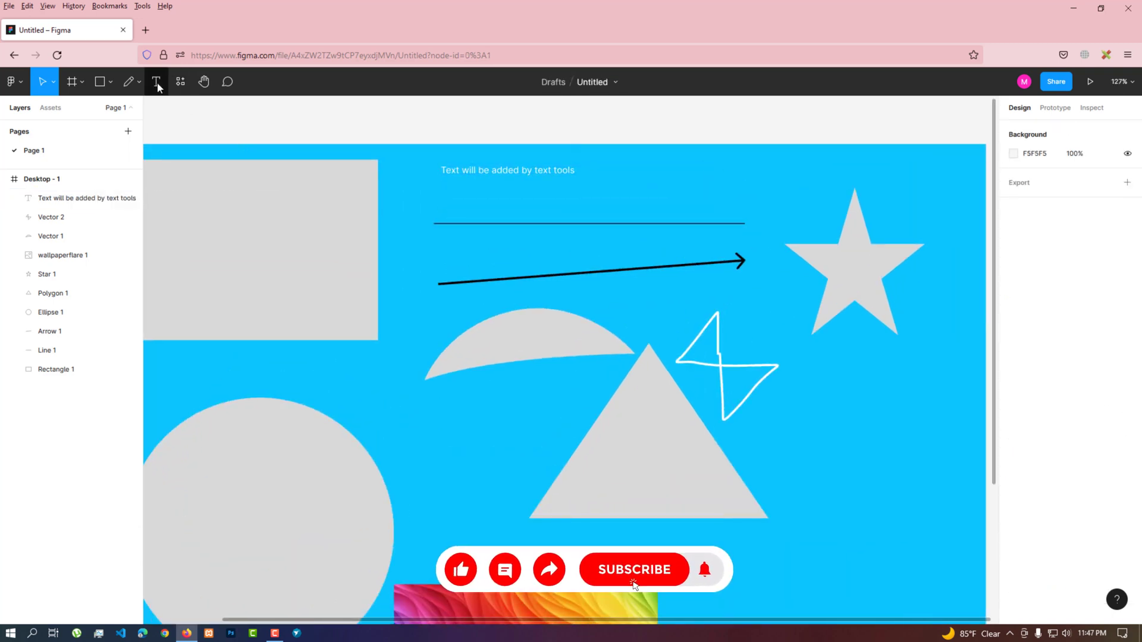
left_click(203, 81)
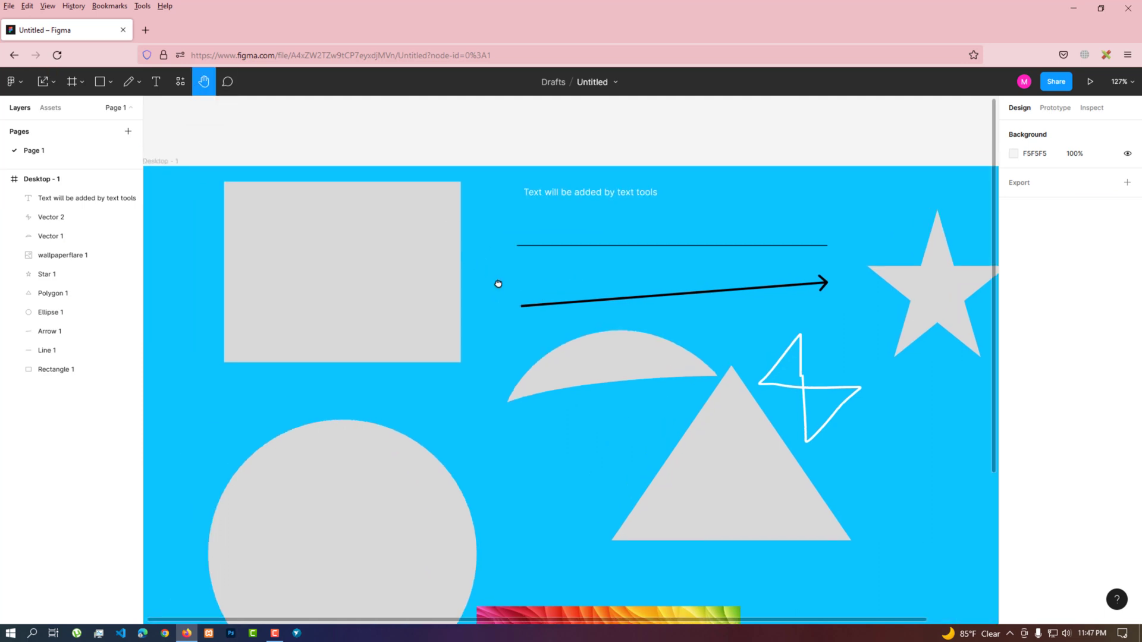
scroll("down", 3)
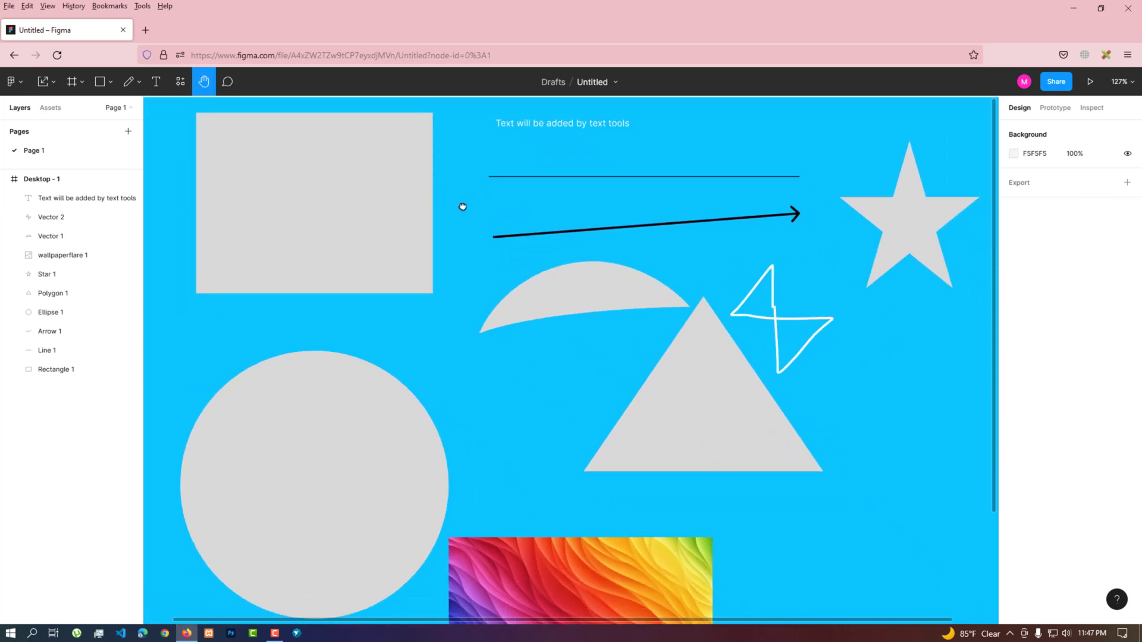
left_click_drag(463, 207, 617, 239)
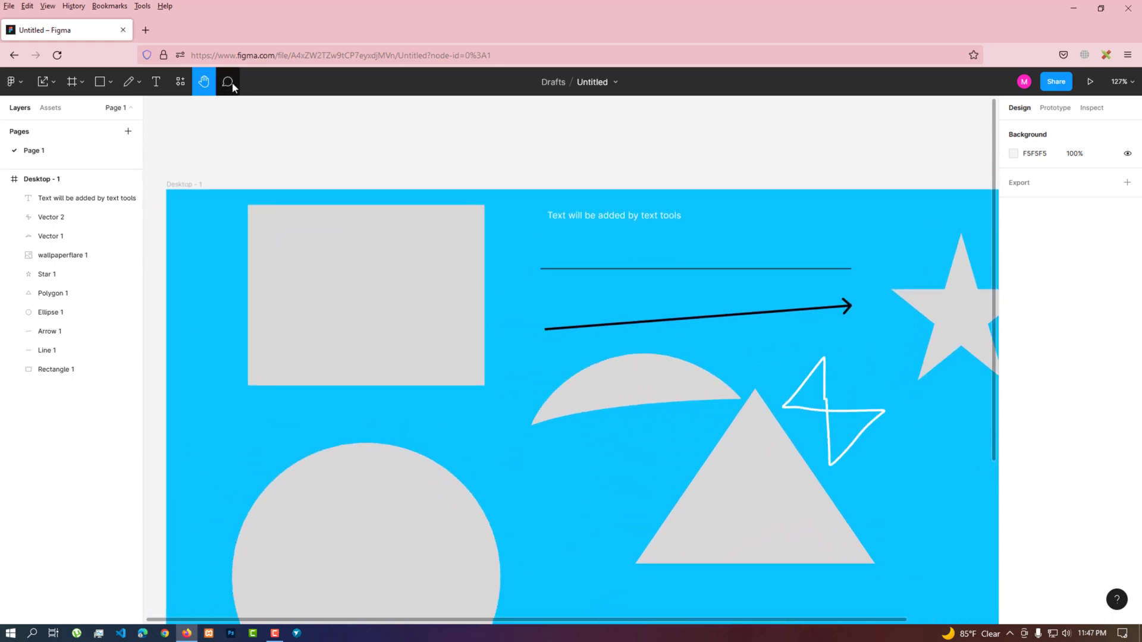
Pin a new comment at the grey rectangle's lower-right corner and begin it with "No"
left_click(227, 82)
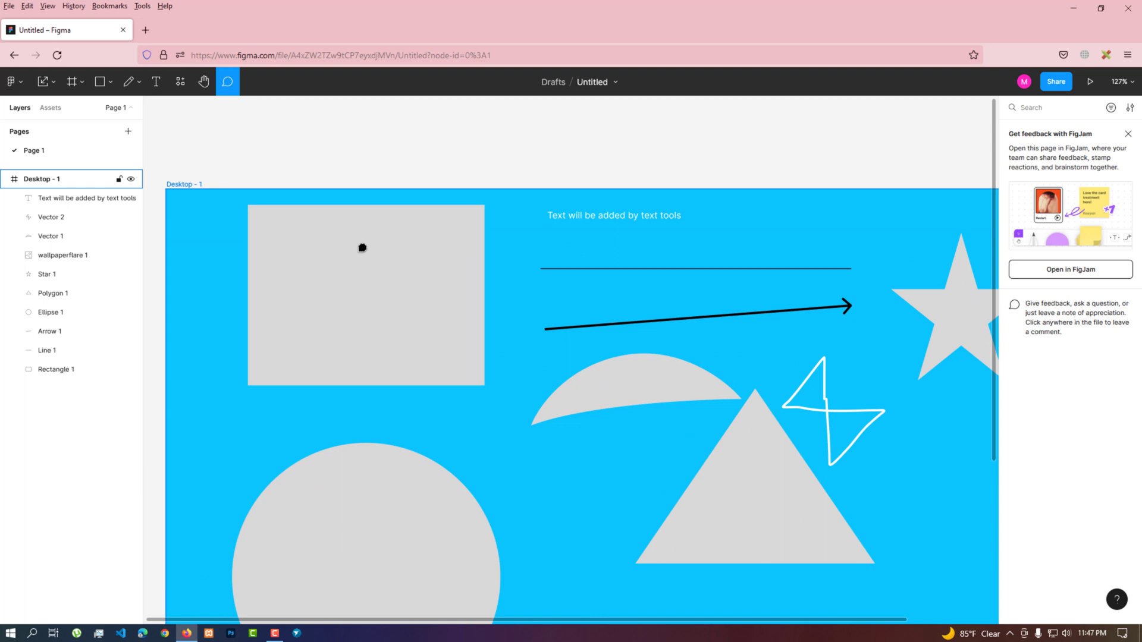
mouse_move(377, 279)
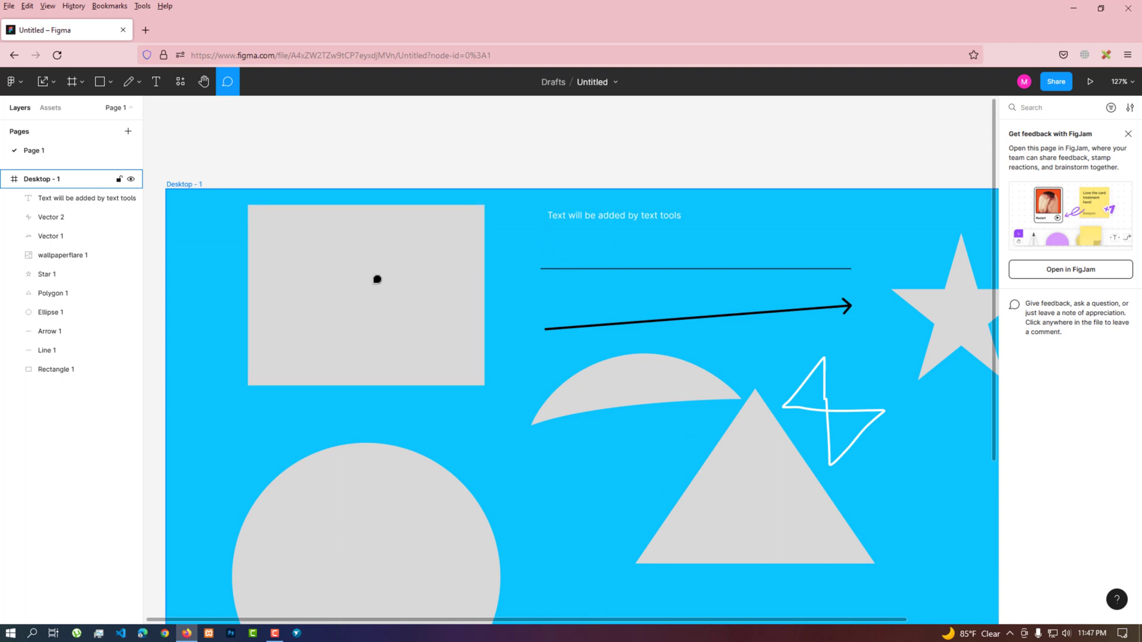
mouse_move(484, 345)
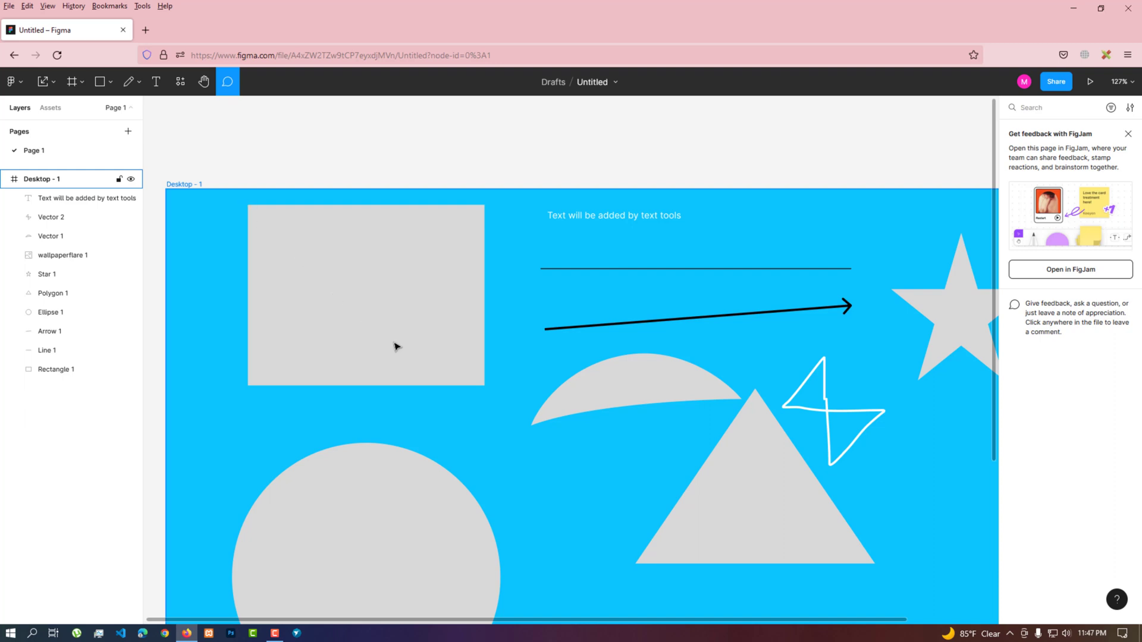
left_click(364, 295)
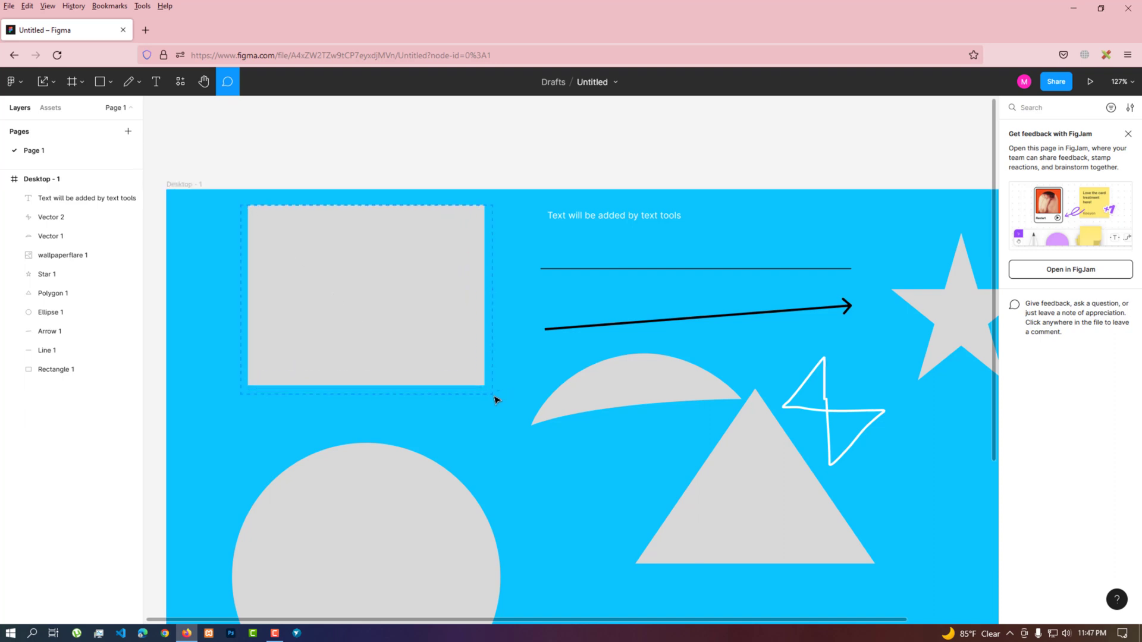
left_click(499, 386)
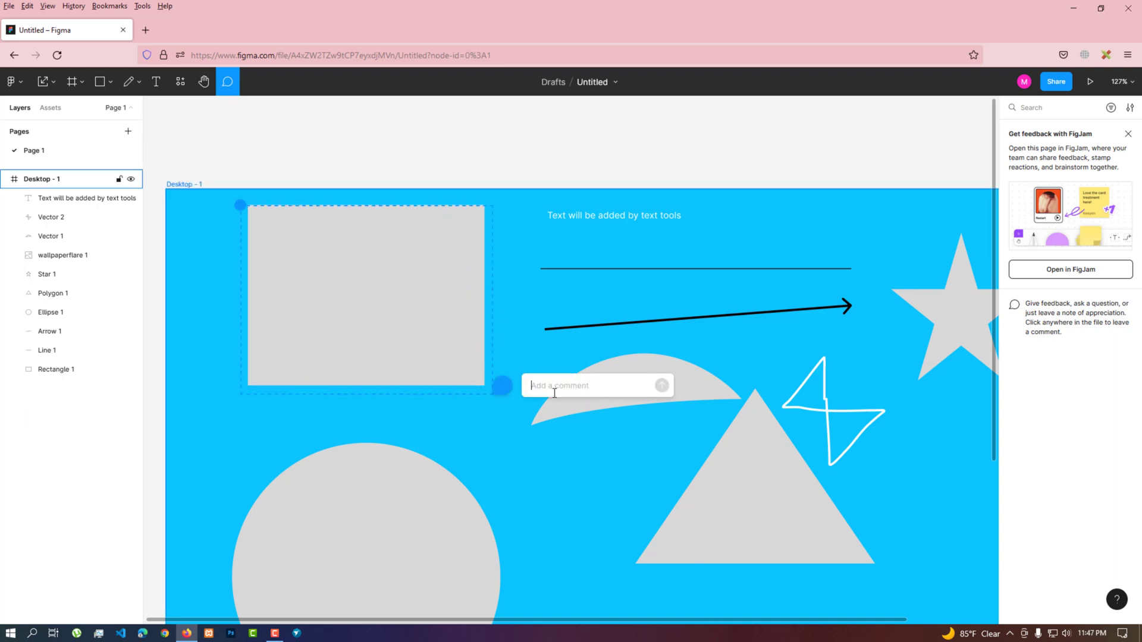
type("No")
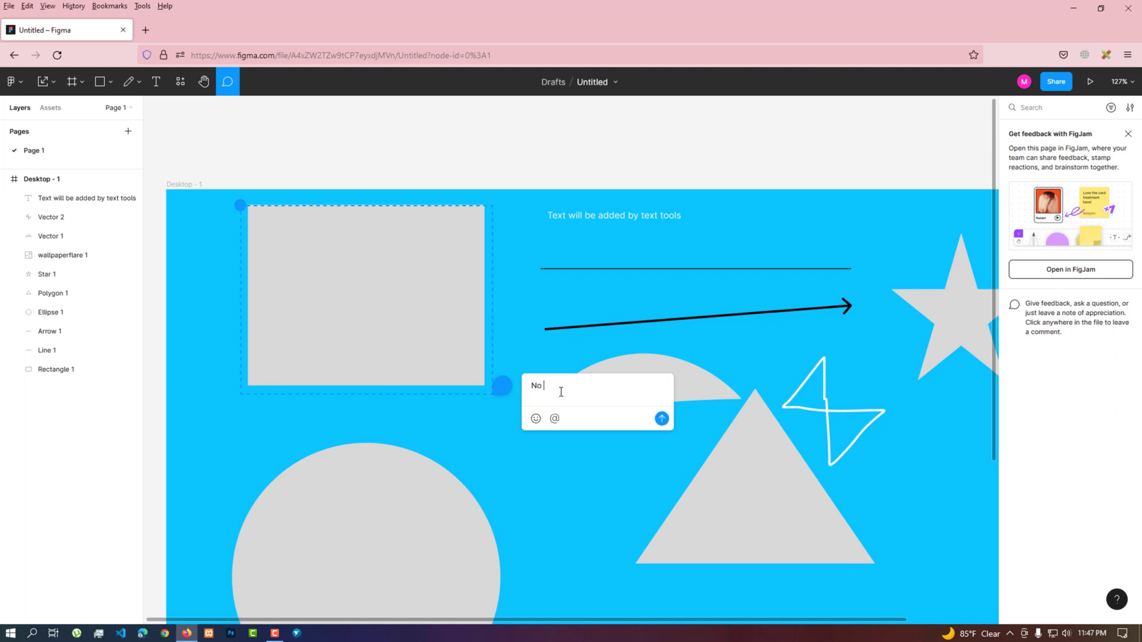